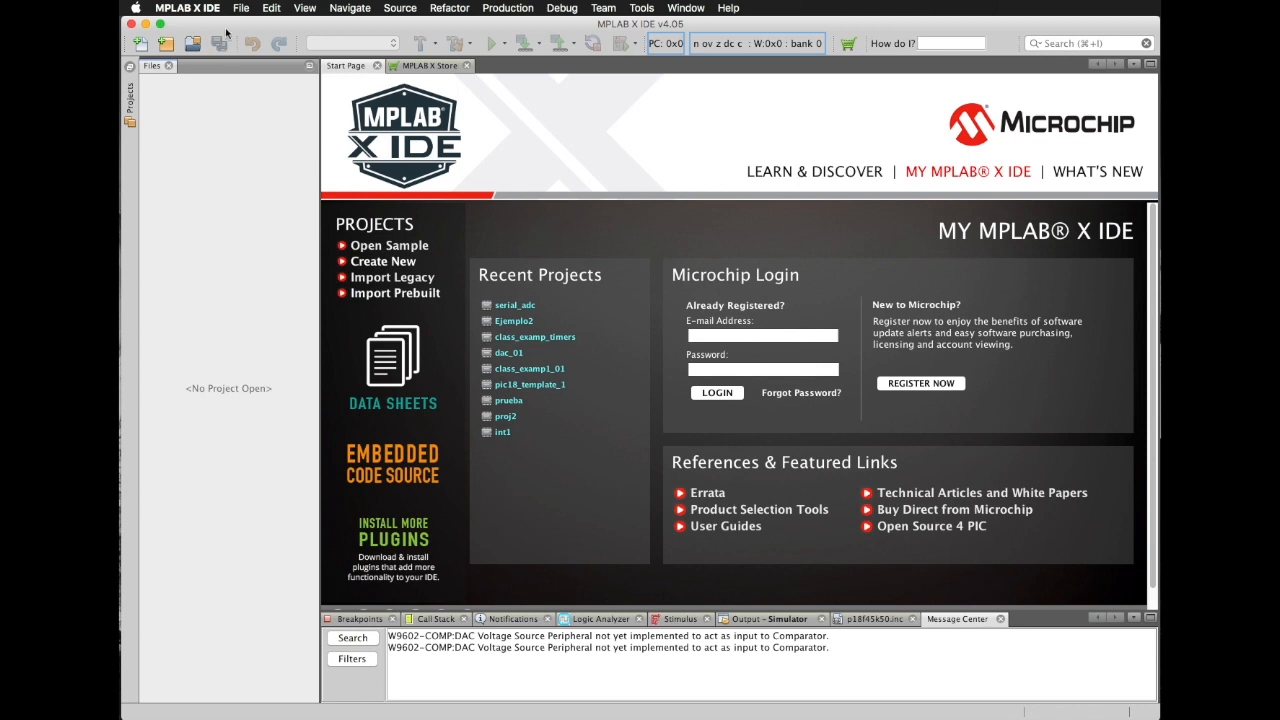
# Start a new Standalone Project with the PIC18 family and the PIC18F45K50 device
pyautogui.click(240, 8)
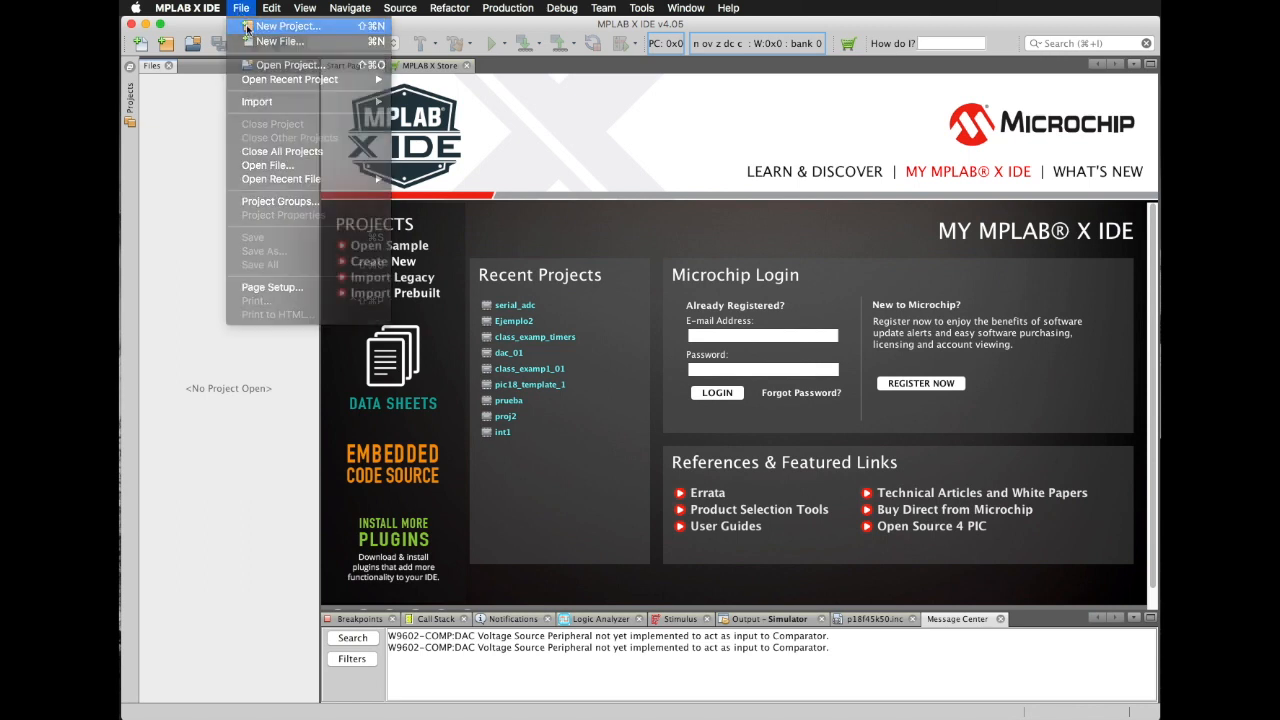
pyautogui.click(291, 26)
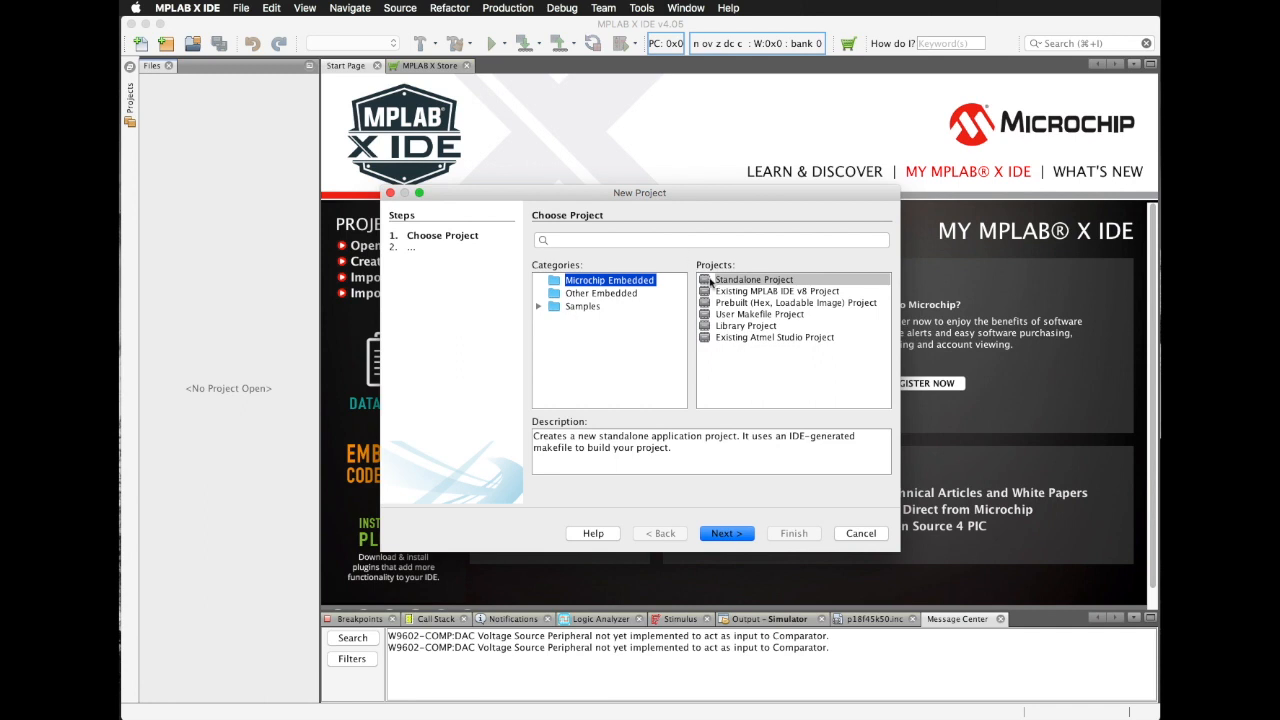
pyautogui.click(754, 279)
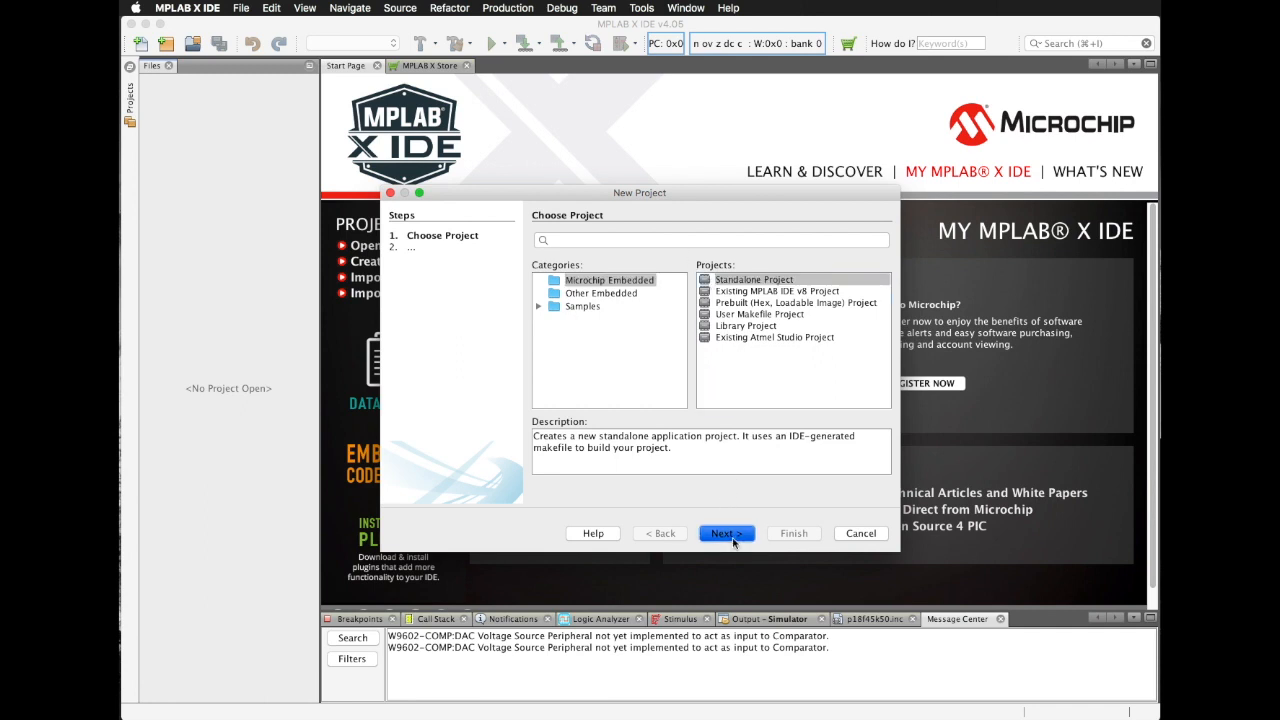
pyautogui.click(726, 533)
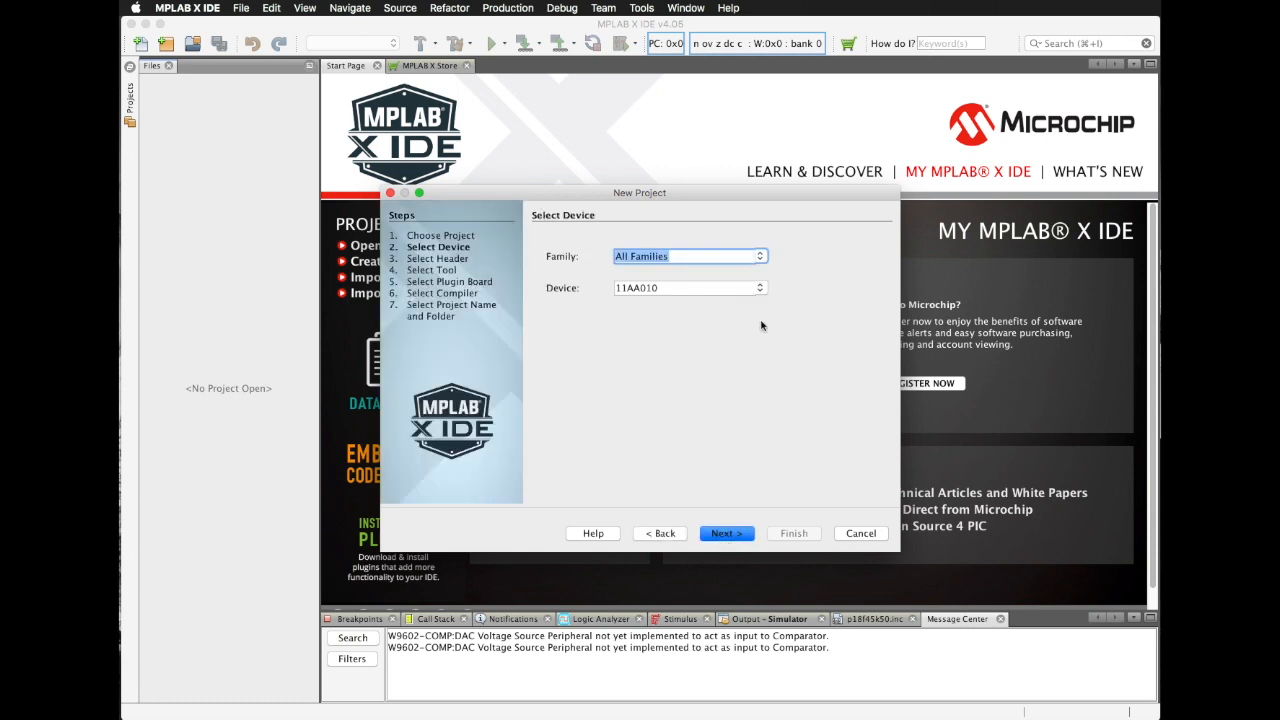
pyautogui.click(689, 256)
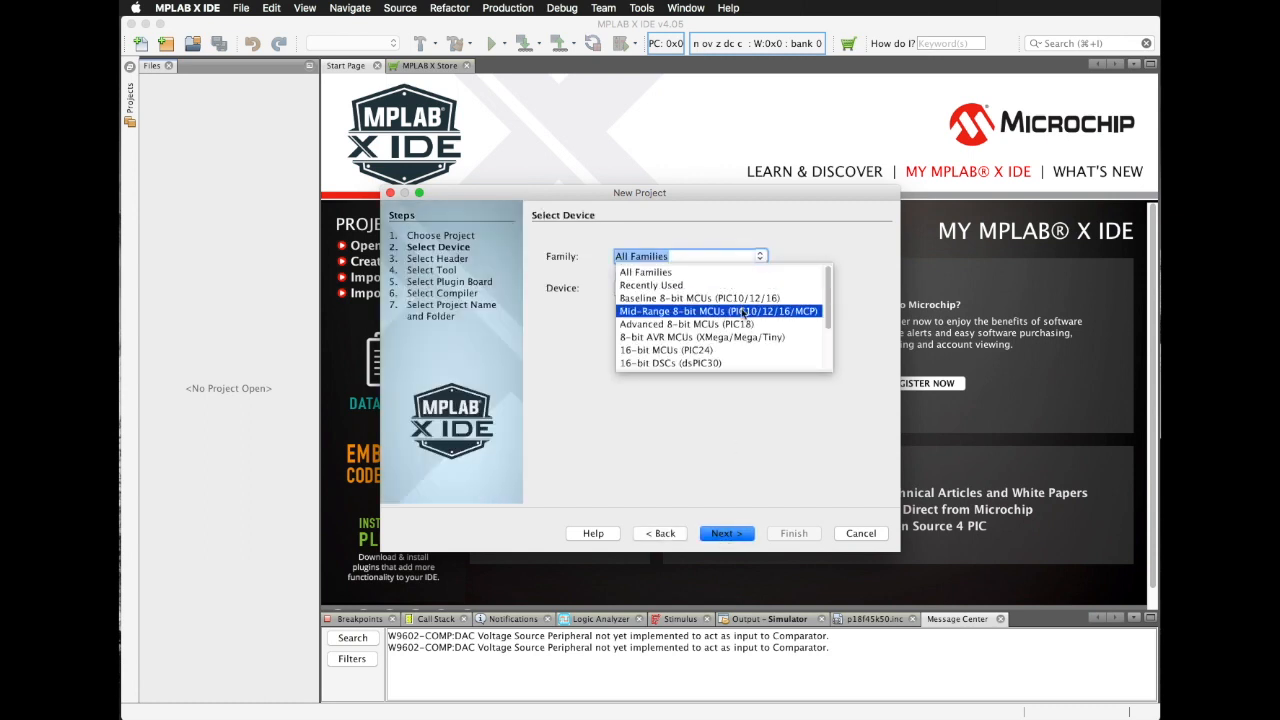
pyautogui.click(680, 324)
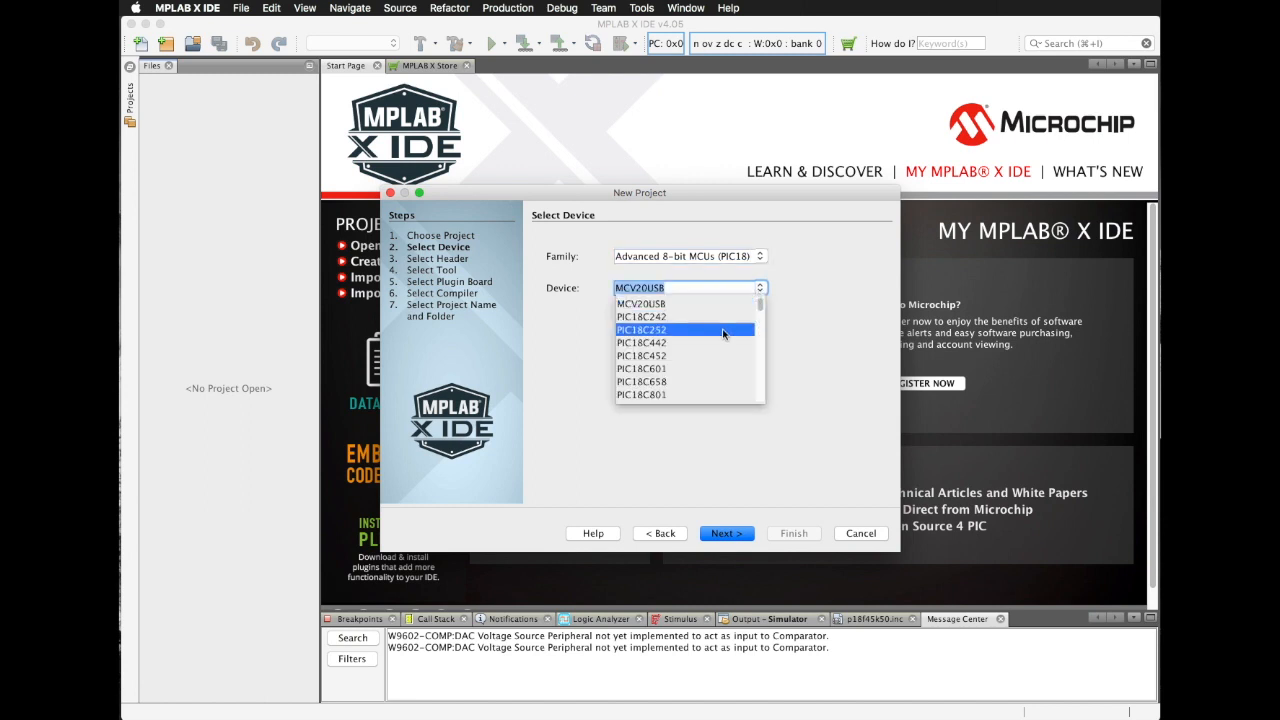
pyautogui.scroll(-3)
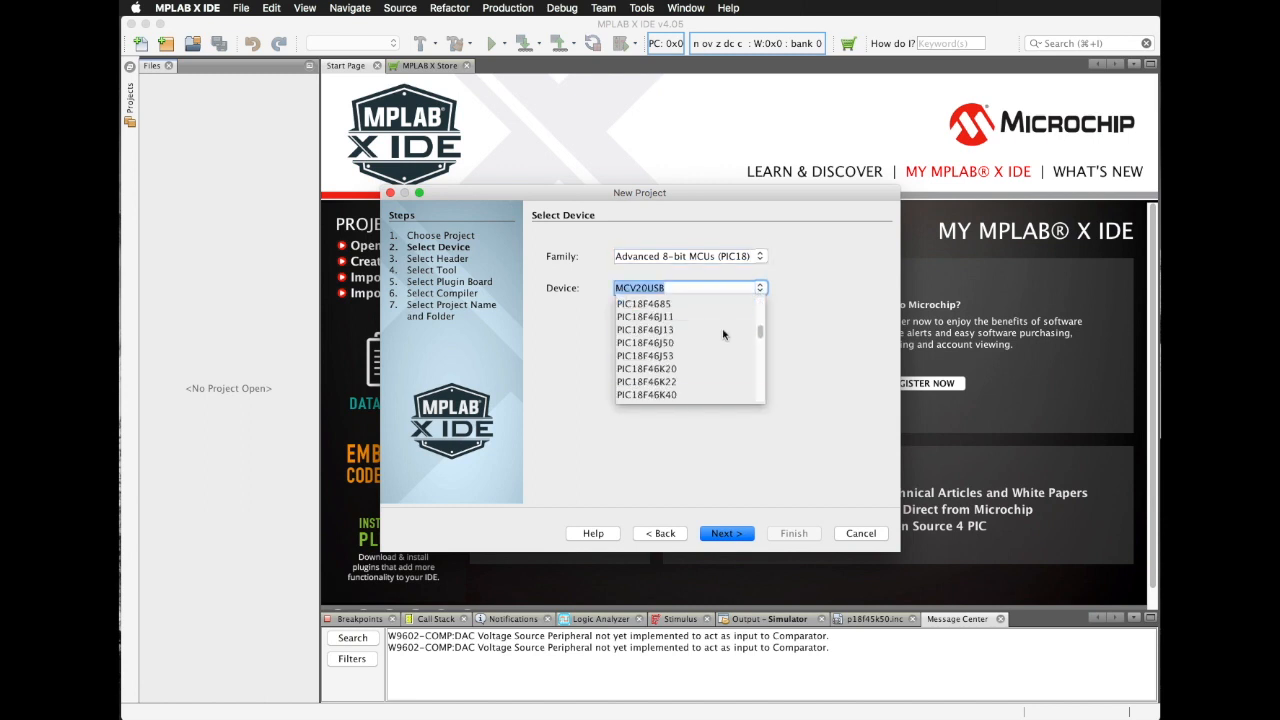
pyautogui.scroll(-3)
pyautogui.write('PIC18F45K50')
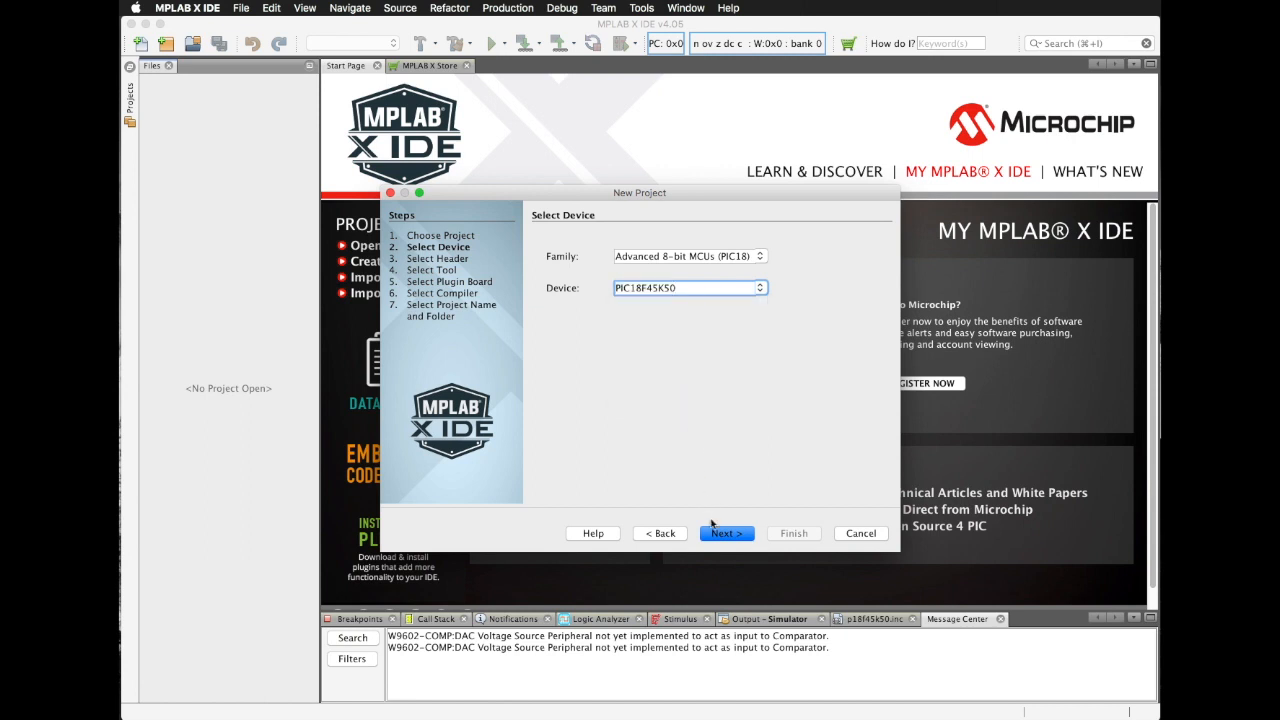
# Choose the Simulator tool and mpasm toolchain, name the project first_proj, and finish
pyautogui.click(726, 533)
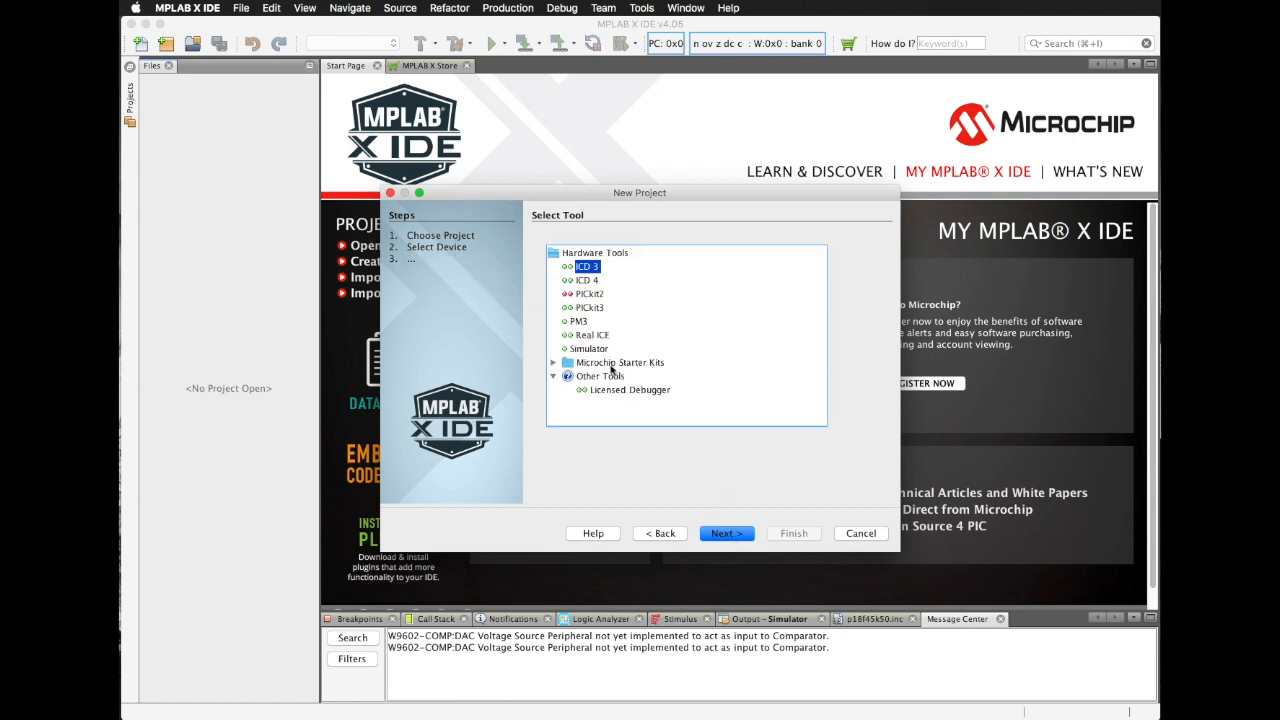
pyautogui.click(588, 348)
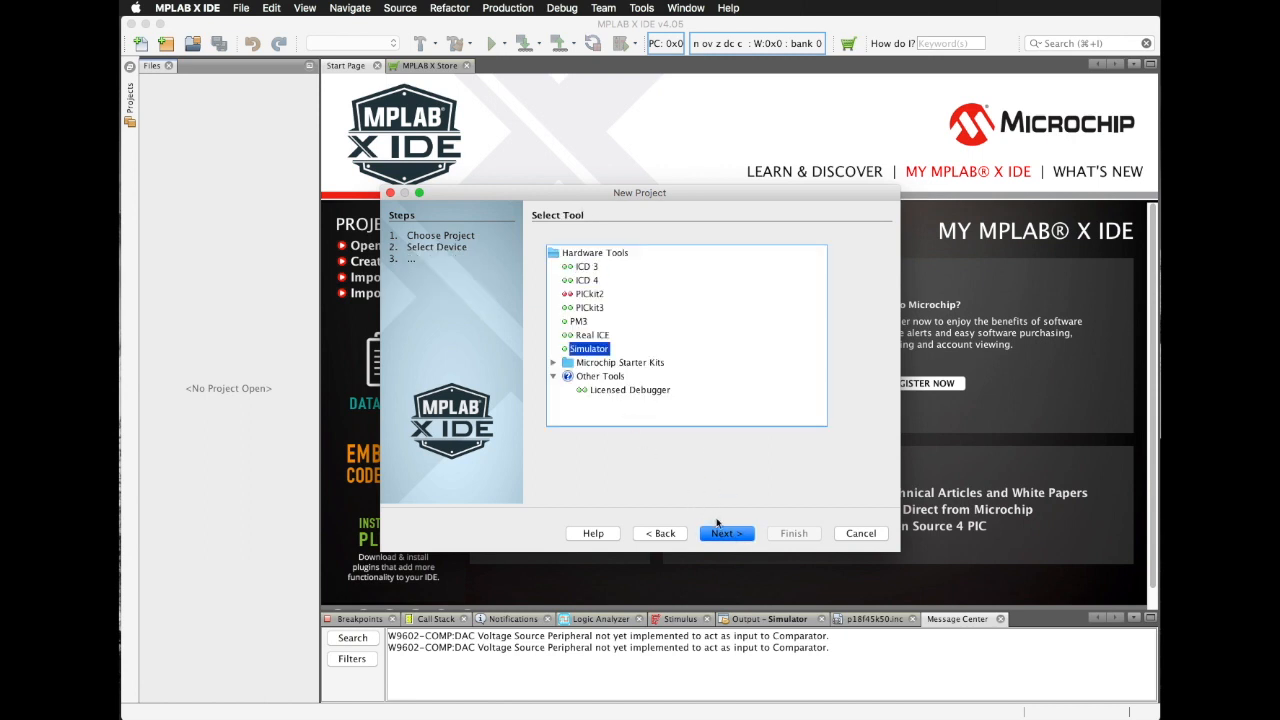
pyautogui.click(726, 533)
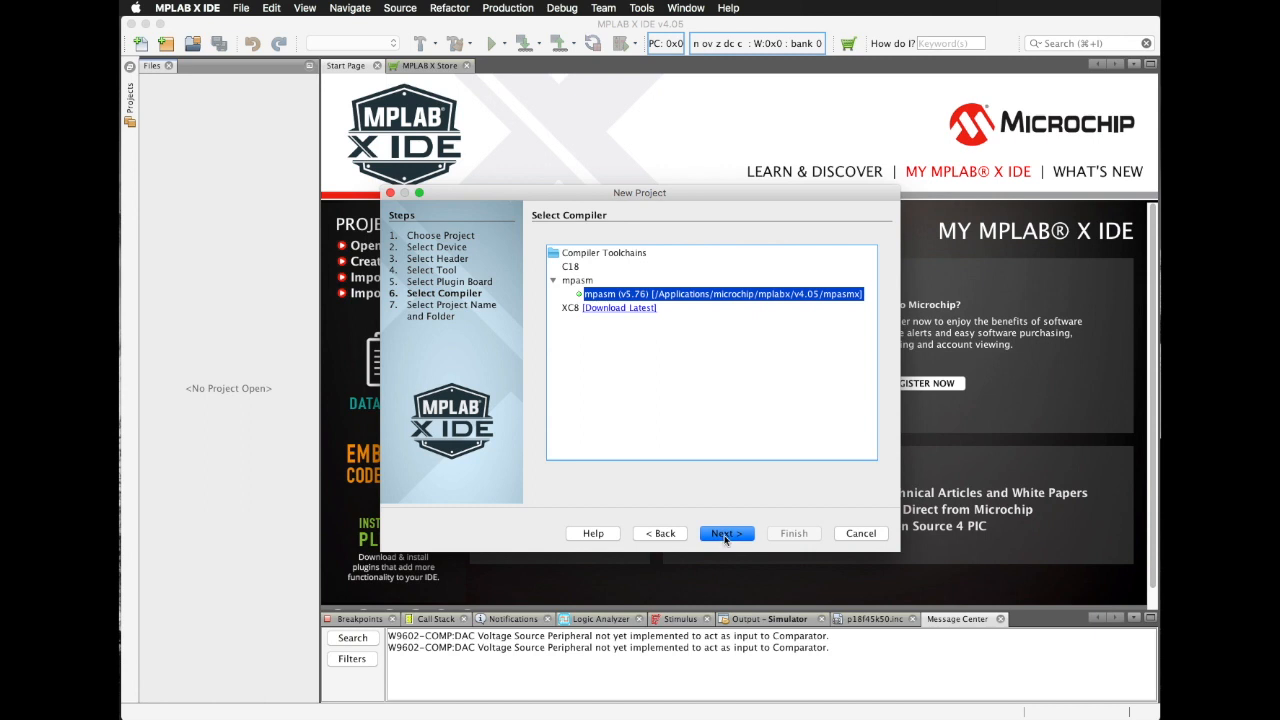
pyautogui.click(726, 533)
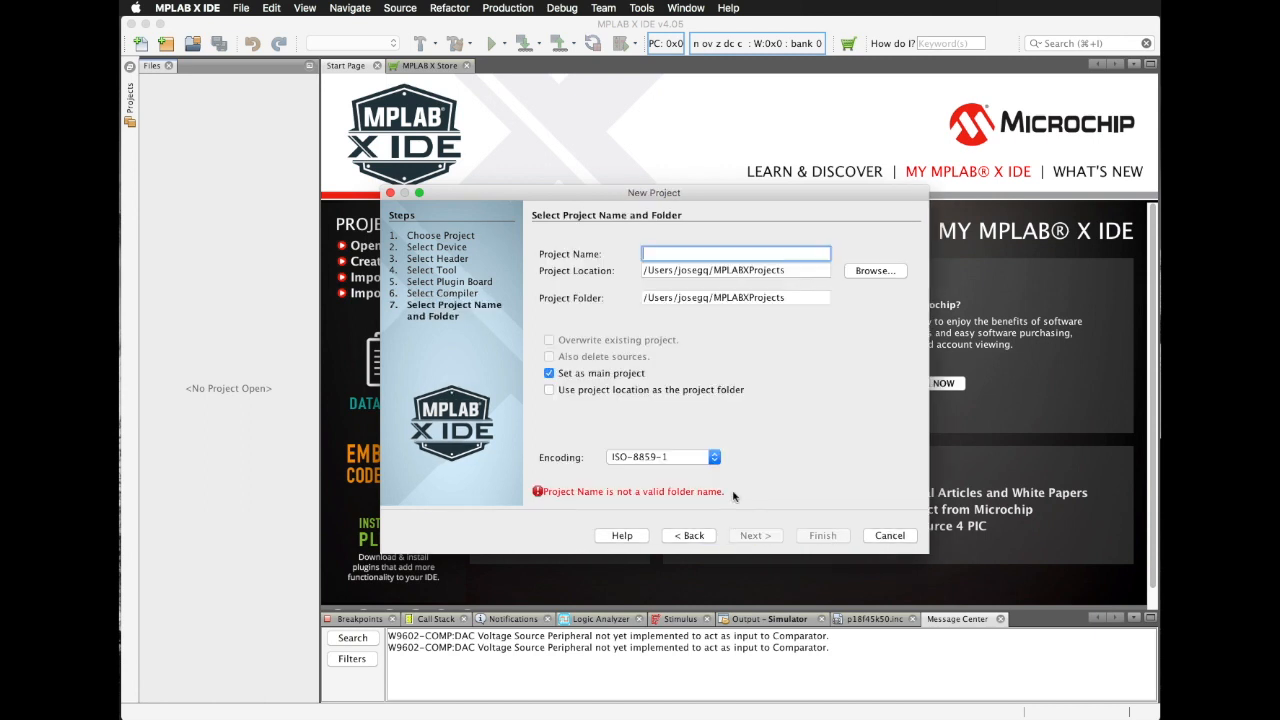
pyautogui.write('f')
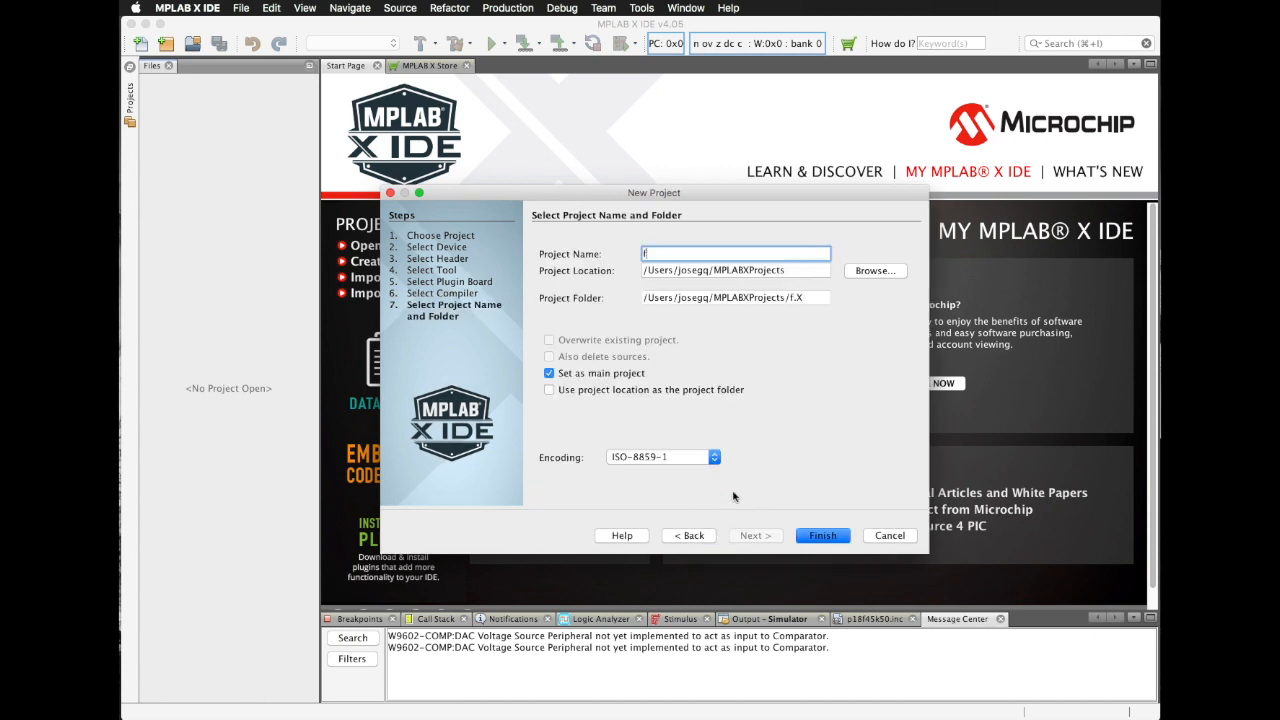
pyautogui.write('irst_proj')
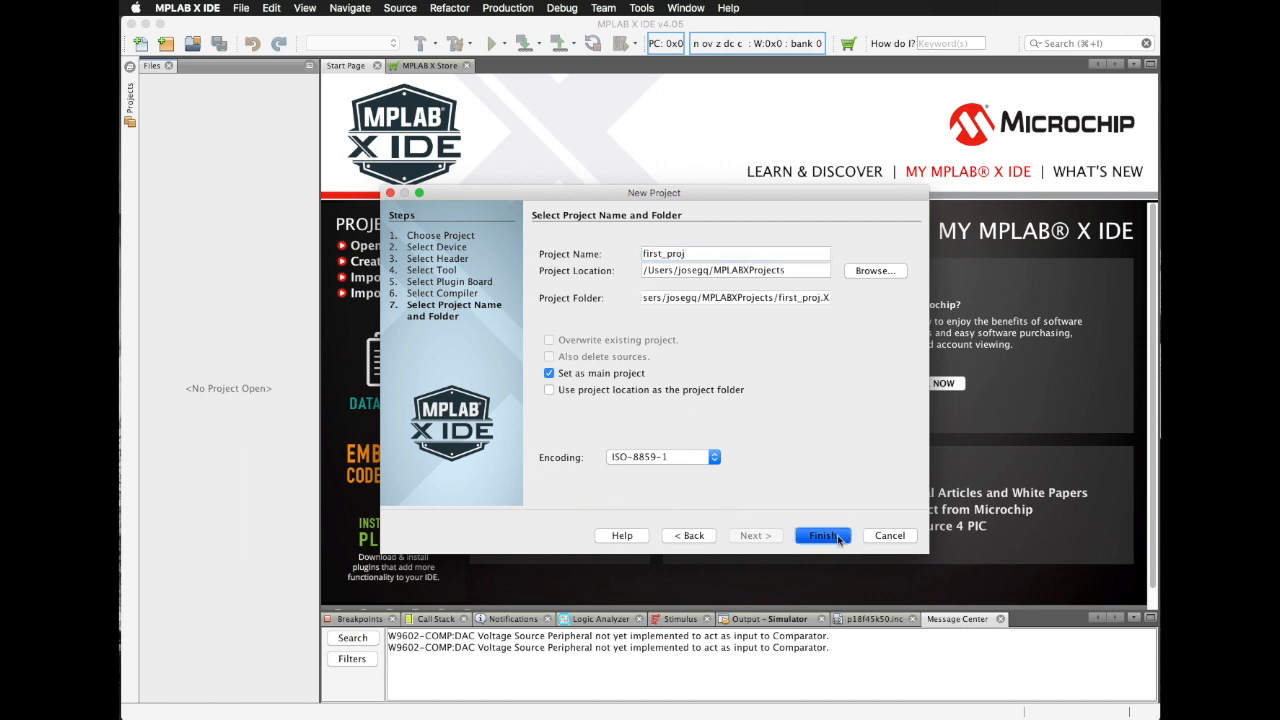
pyautogui.click(822, 535)
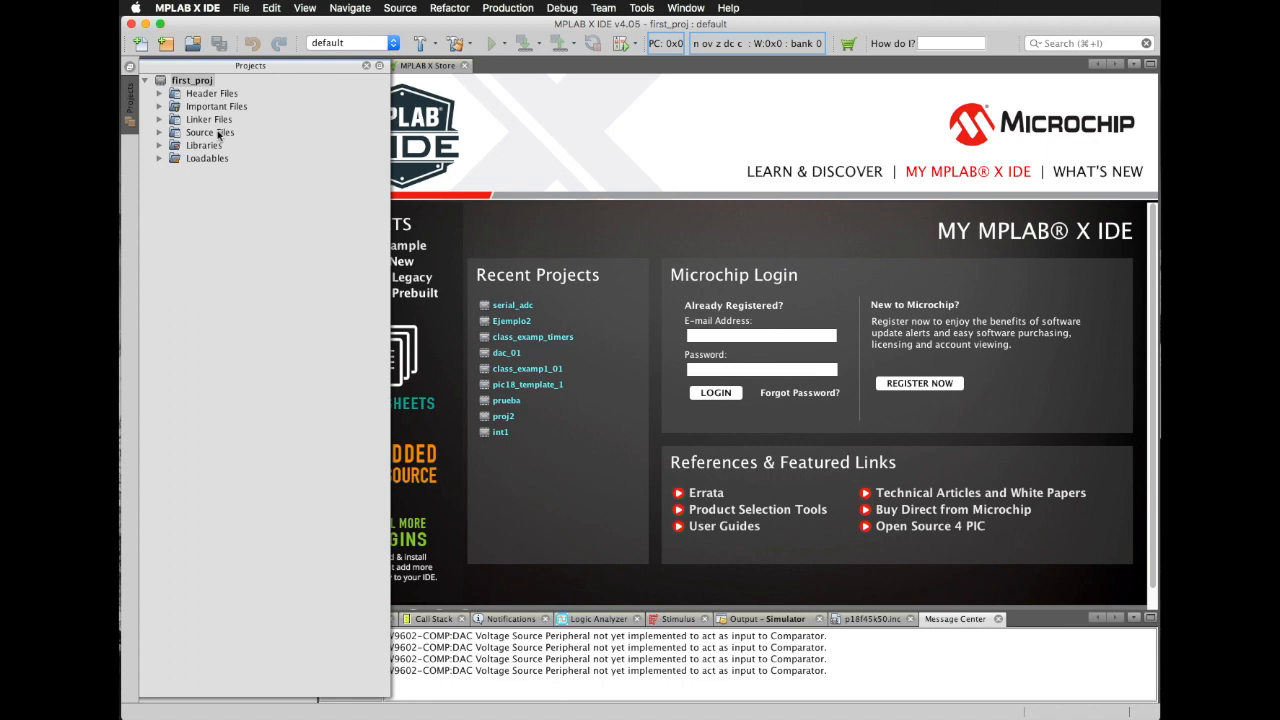
# Add a pic_8b_simple.asm file named basic under Source Files
pyautogui.click(146, 80)
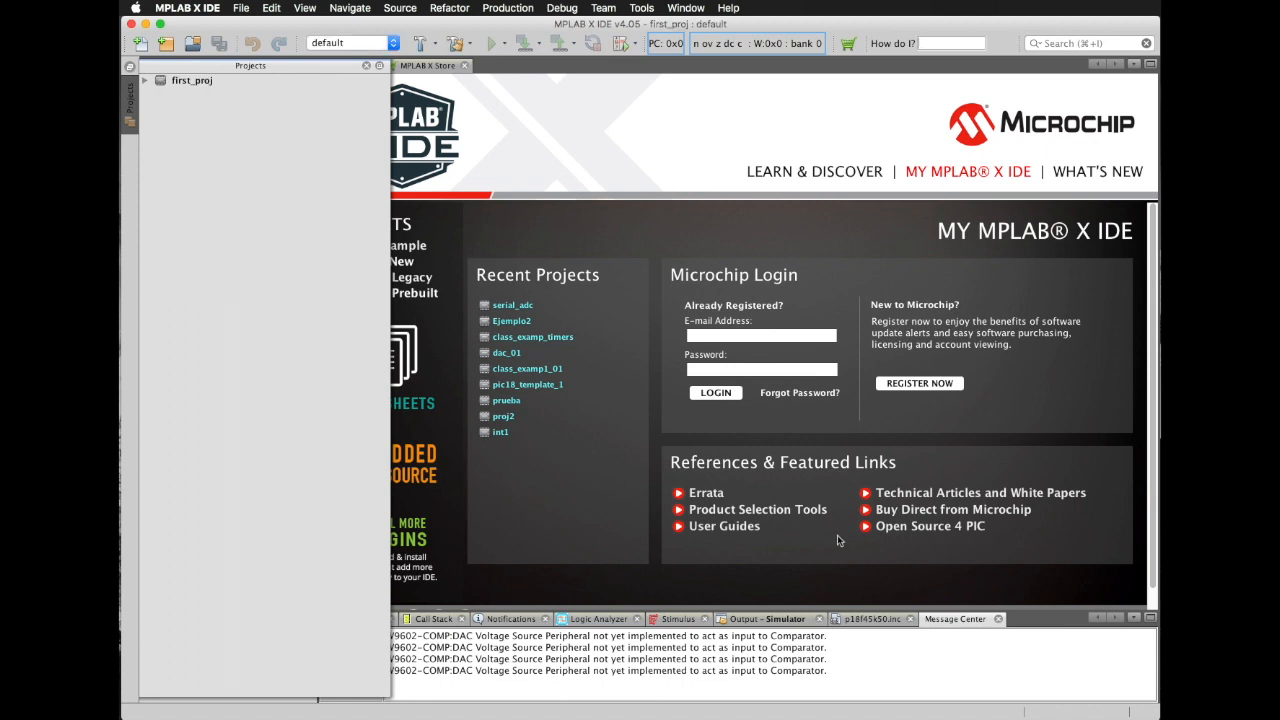
pyautogui.click(148, 81)
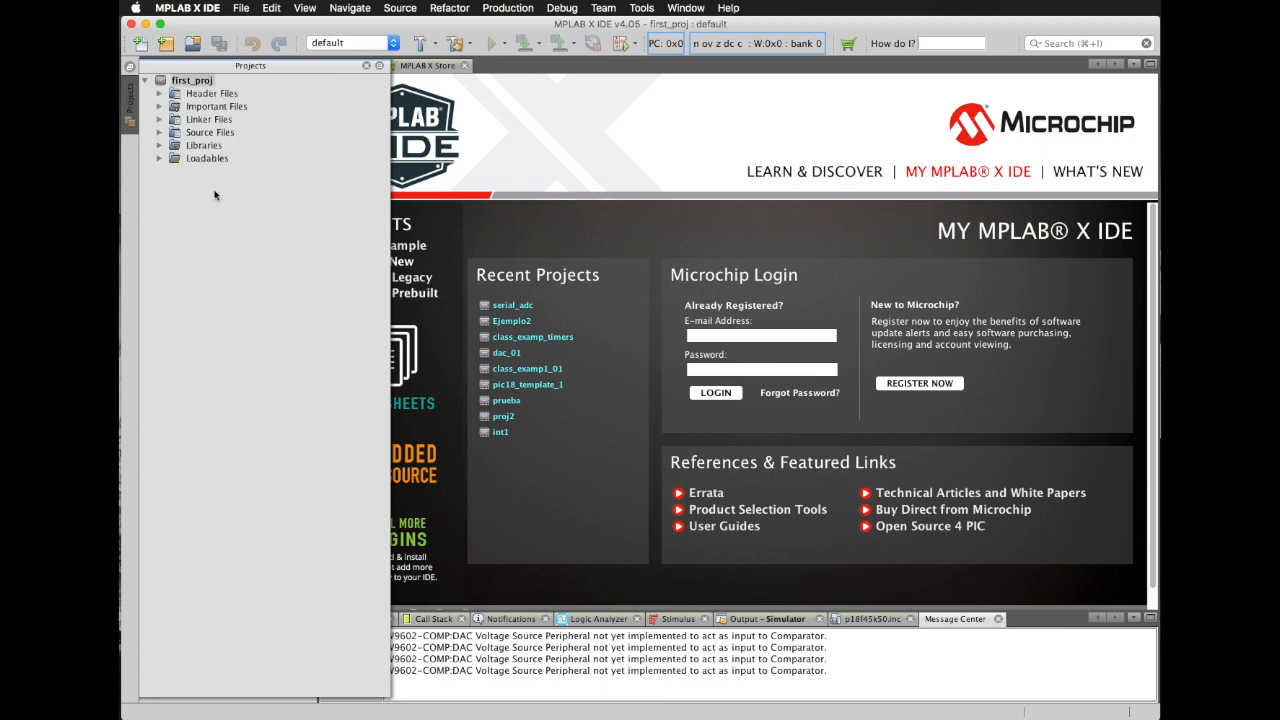
pyautogui.moveTo(216, 131)
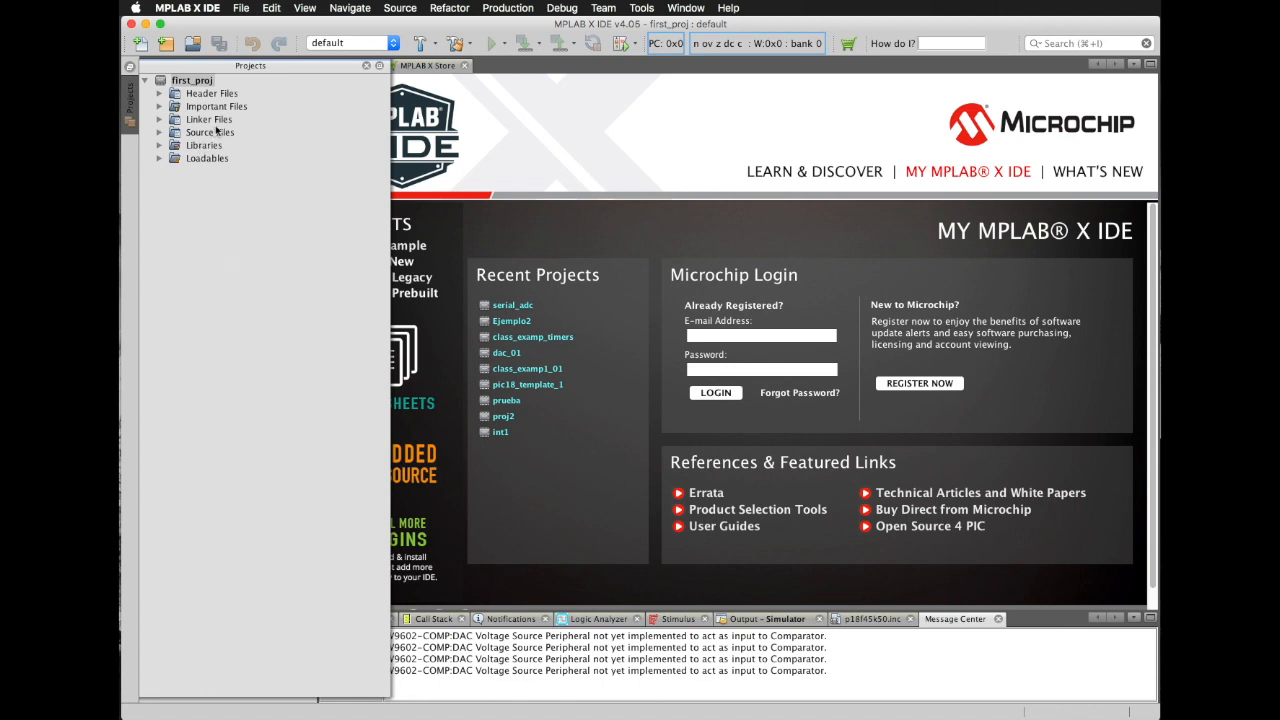
pyautogui.moveTo(209, 140)
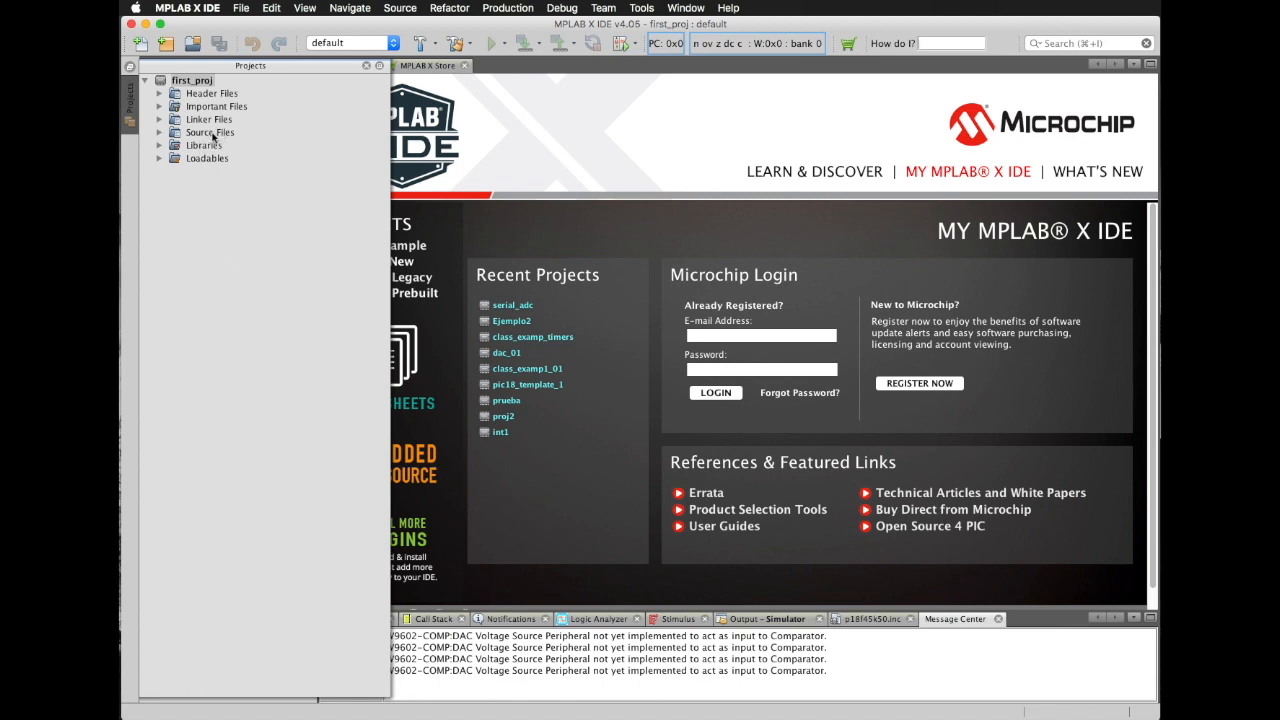
pyautogui.rightClick(209, 132)
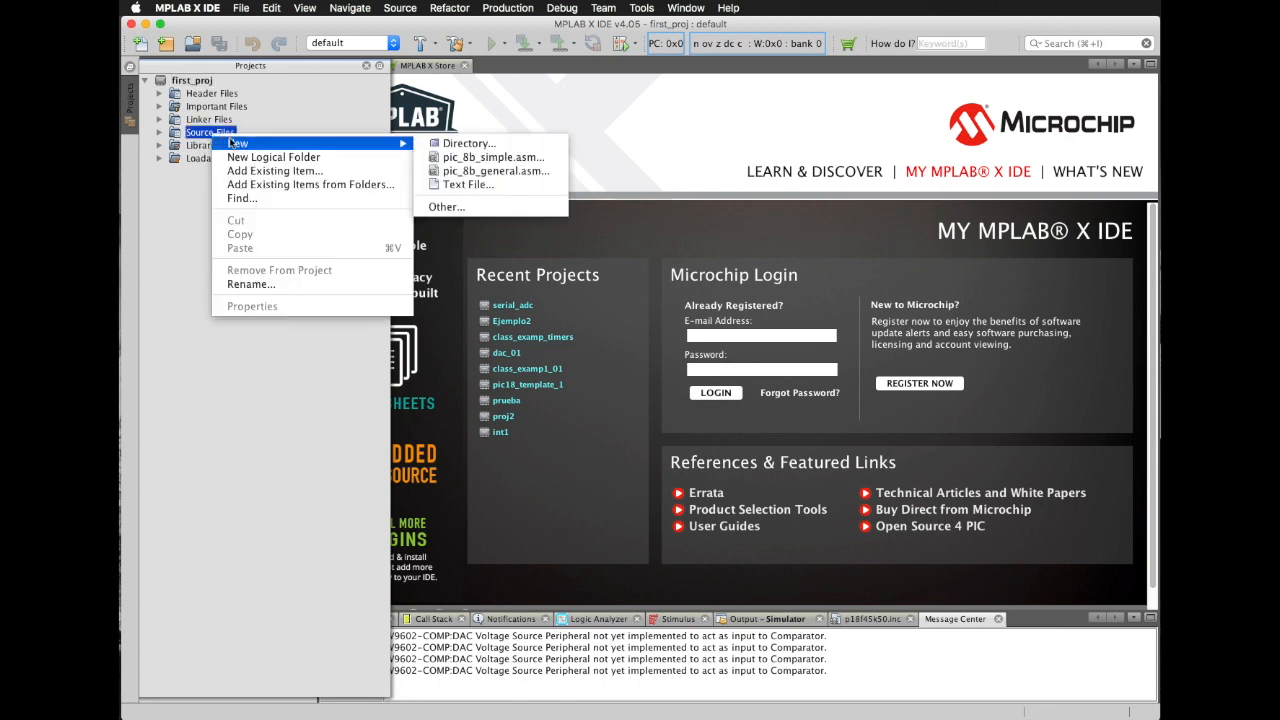
pyautogui.click(490, 157)
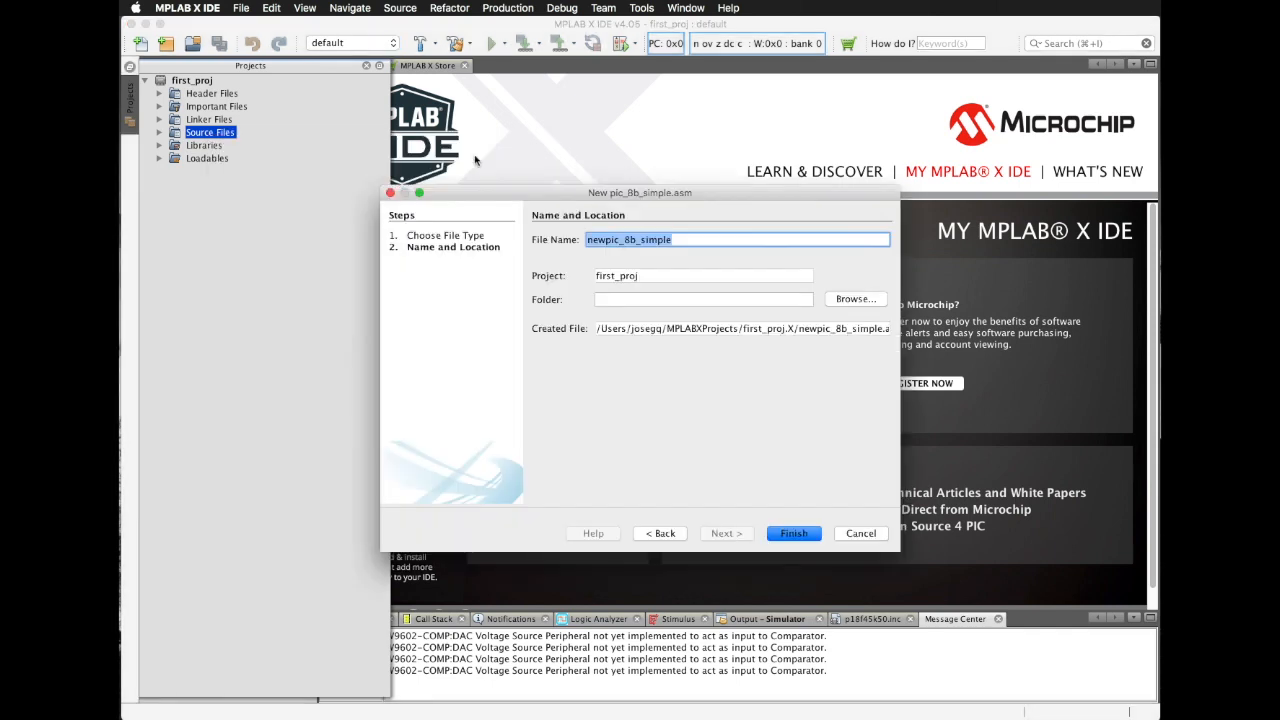
pyautogui.write('b')
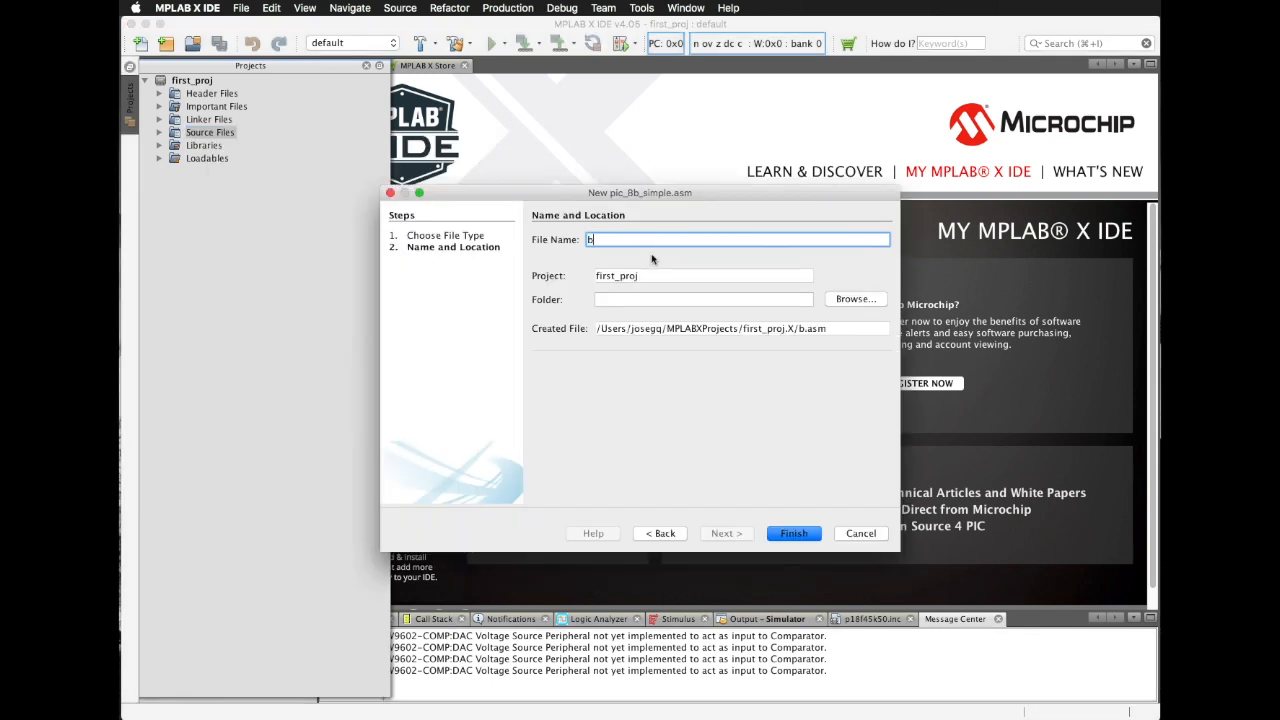
pyautogui.write('asic')
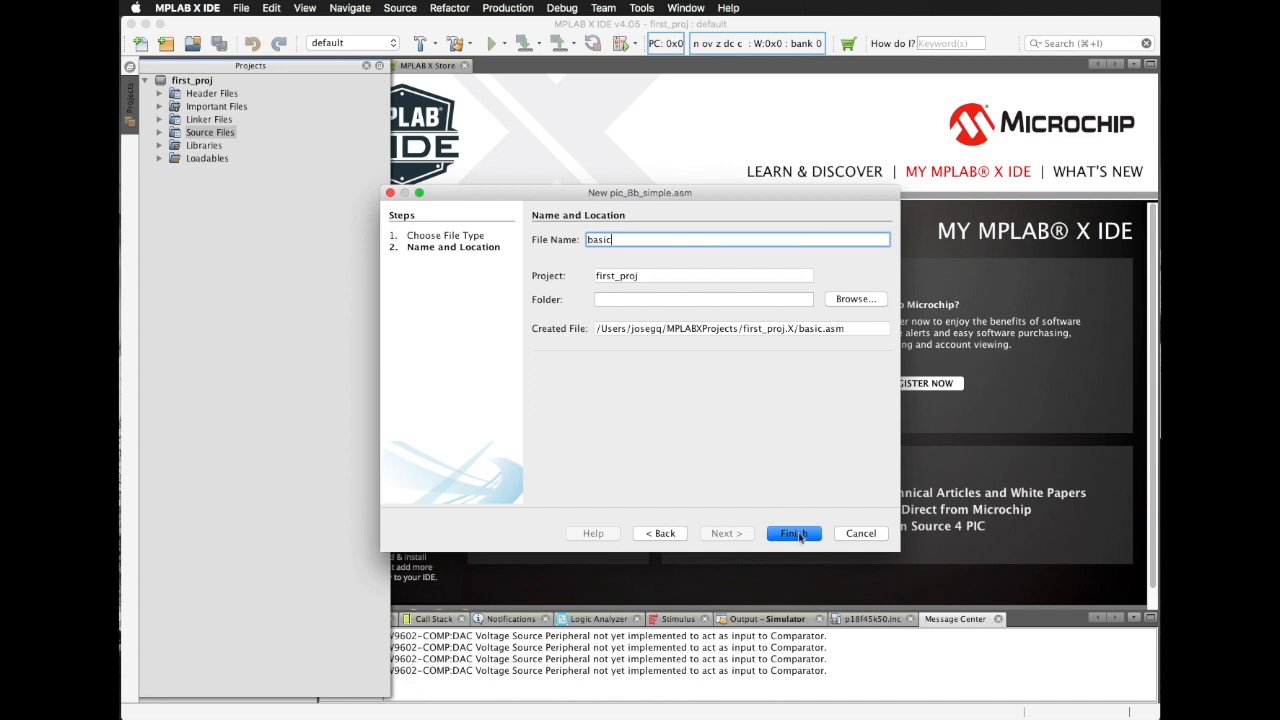
pyautogui.click(793, 533)
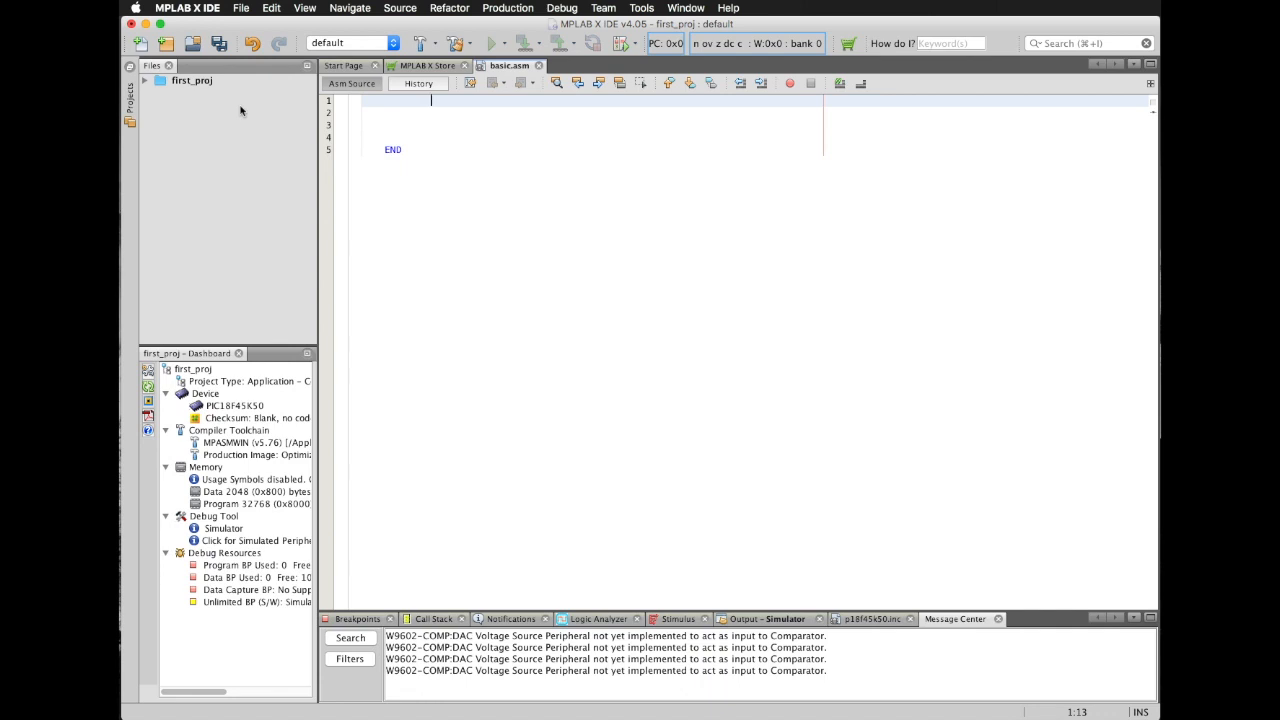
# Enter #include p18F45K50.inc as the first line of basic.asm
pyautogui.write('#include')
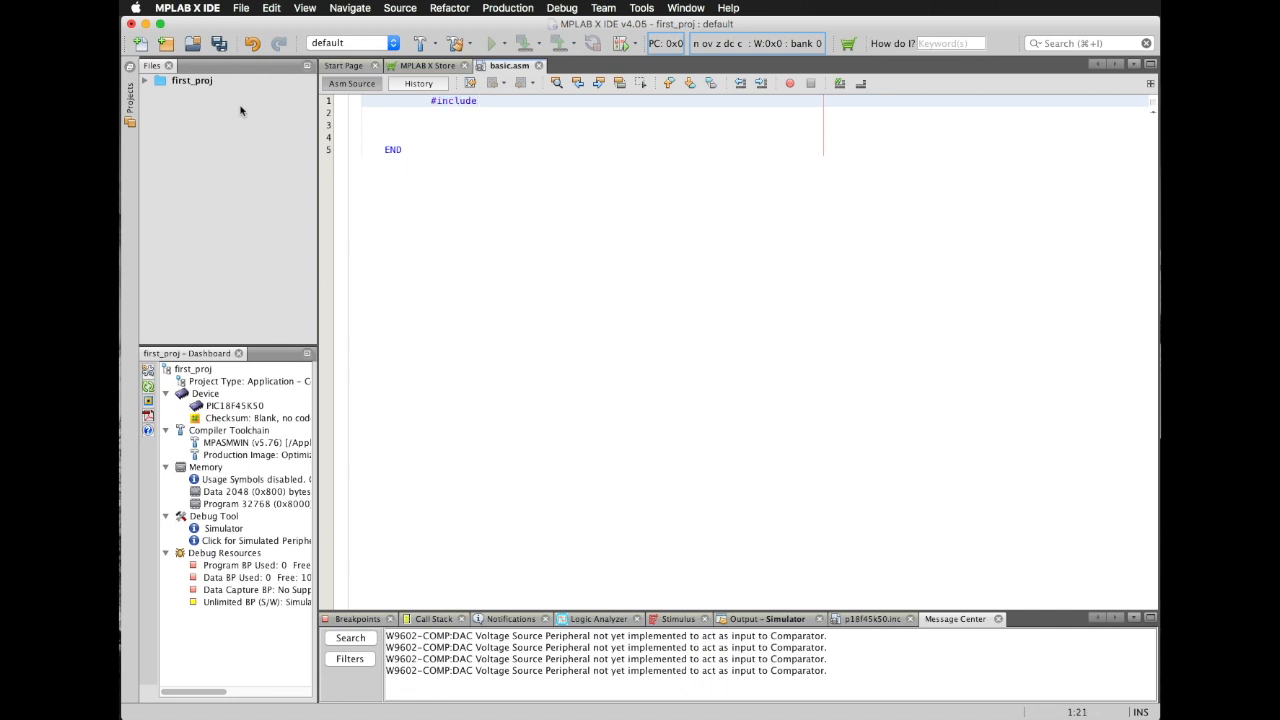
pyautogui.write('p1')
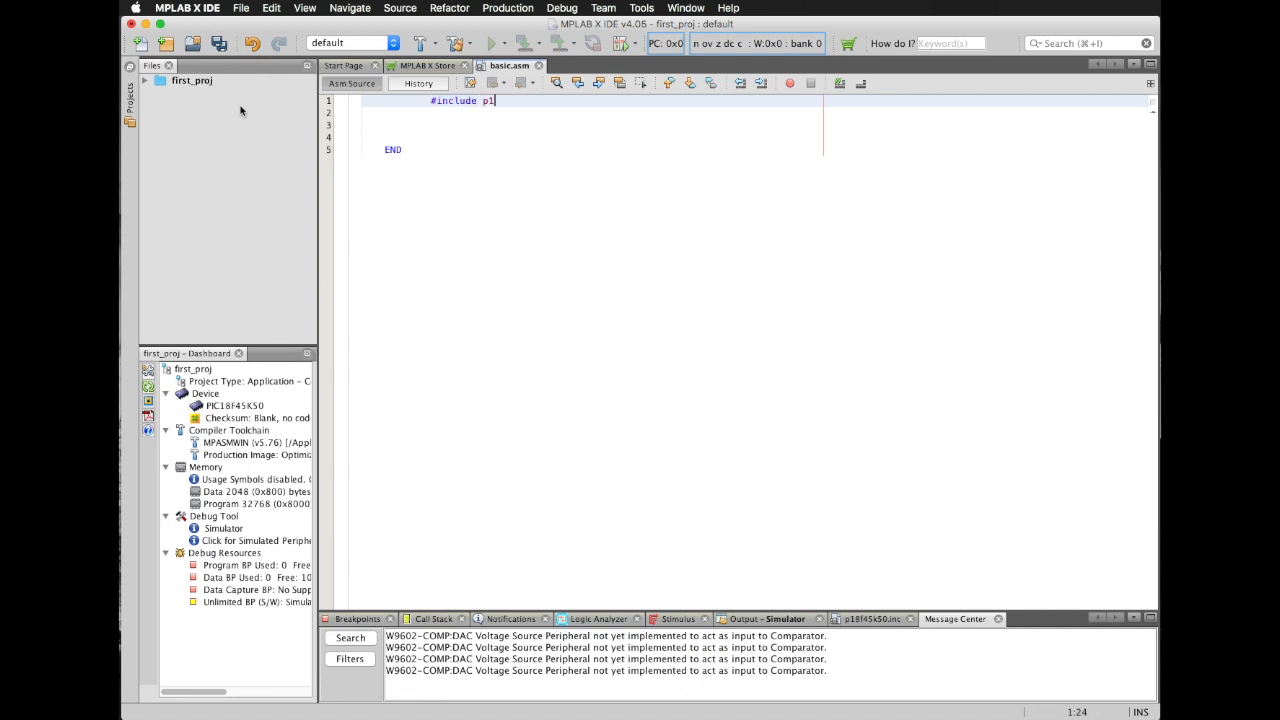
pyautogui.write('8F')
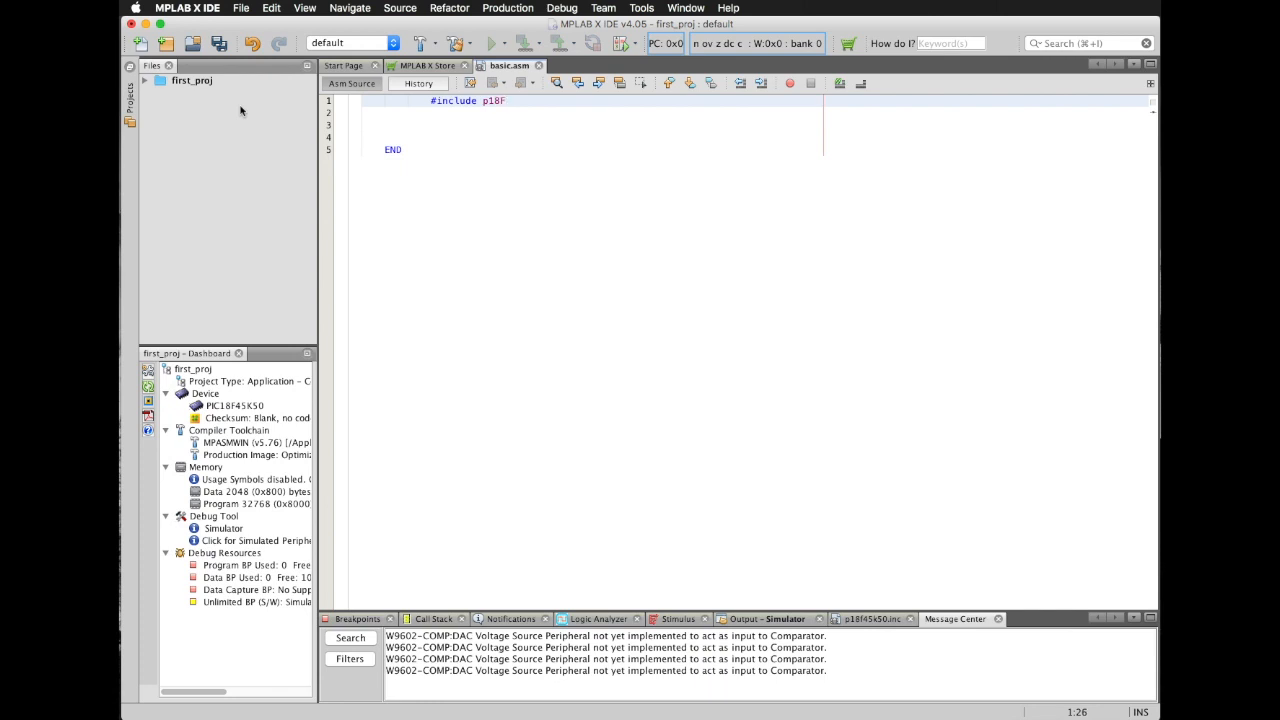
pyautogui.write('45K')
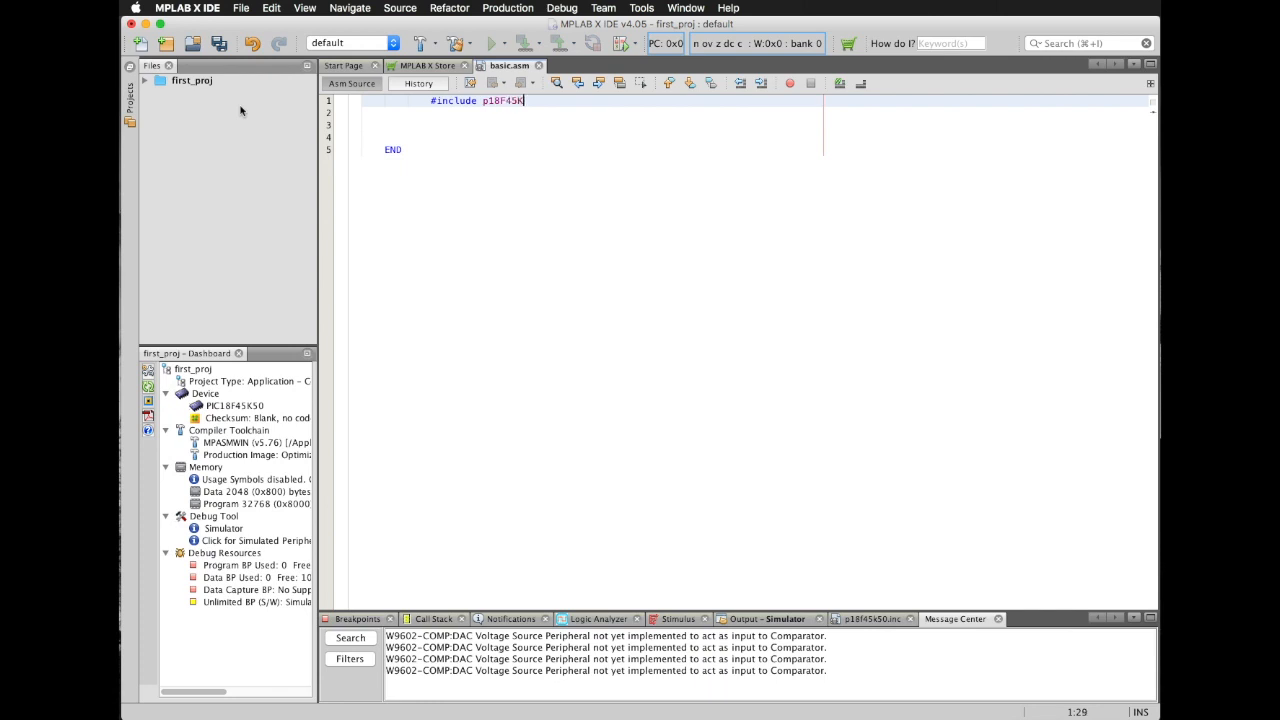
pyautogui.write('50.inc')
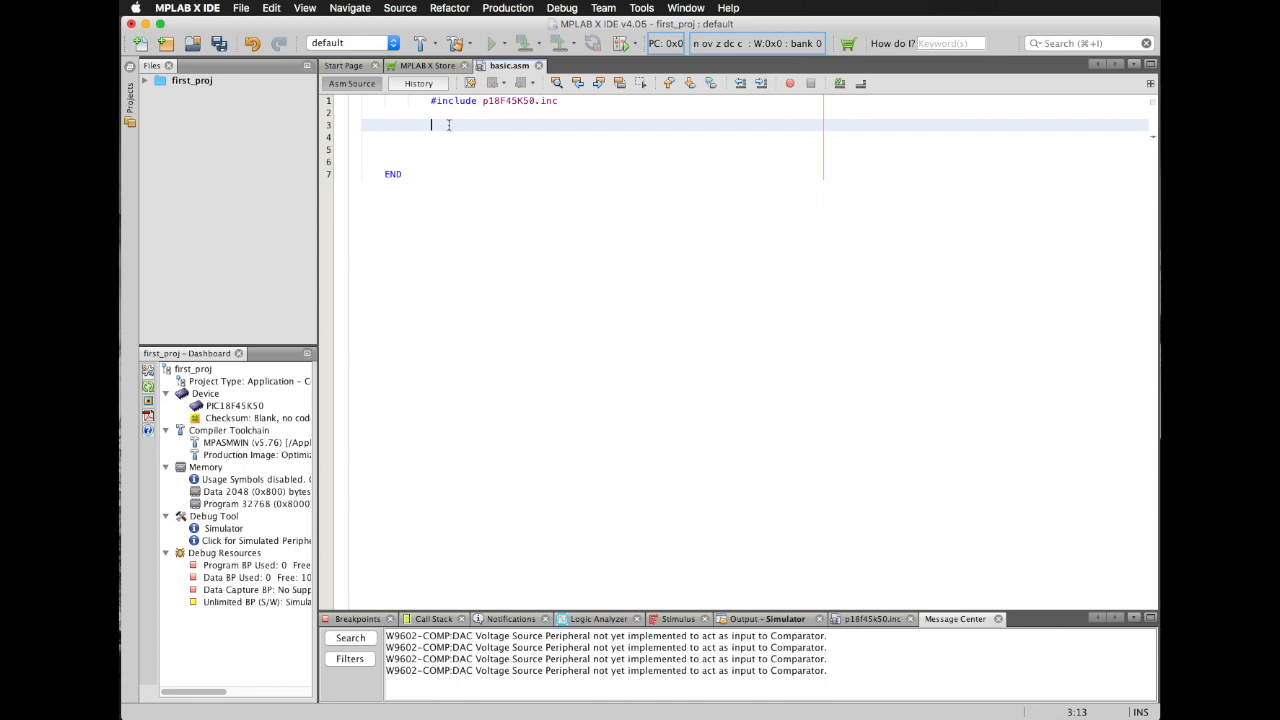
# Write ORG 00h followed by a GOTO START line, correcting the STRT typo
pyautogui.write('ORG')
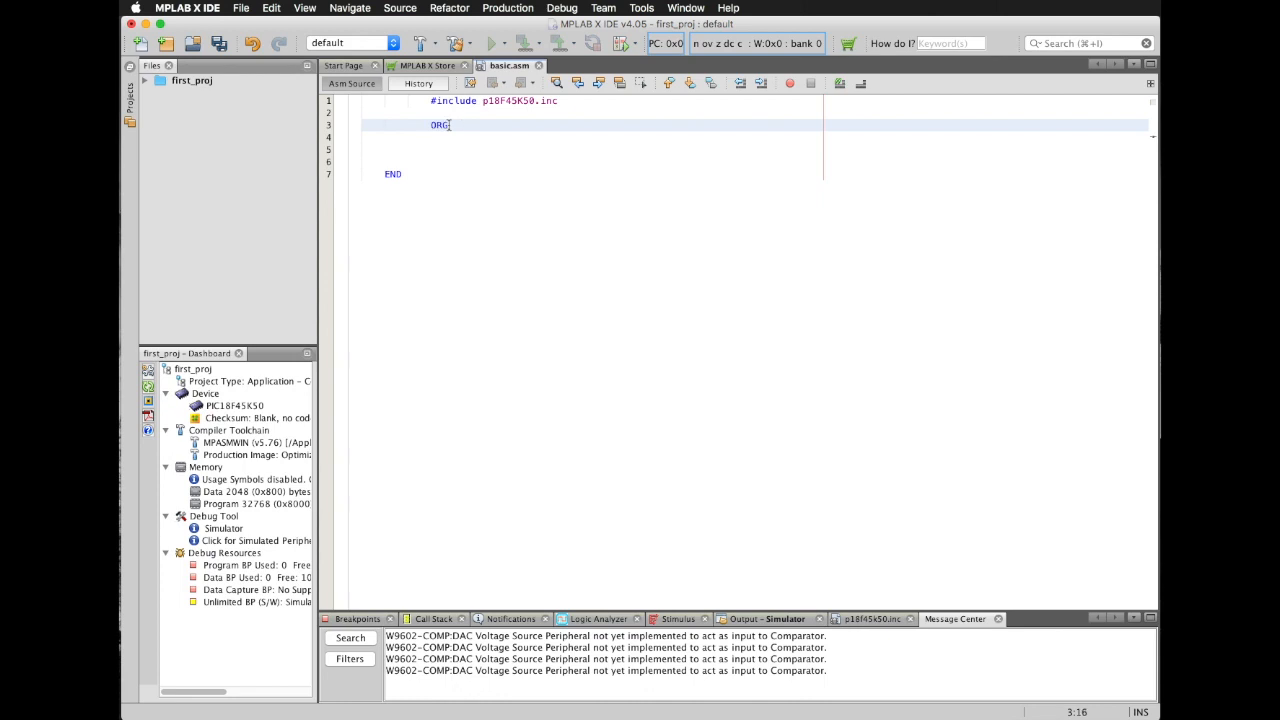
pyautogui.write('00')
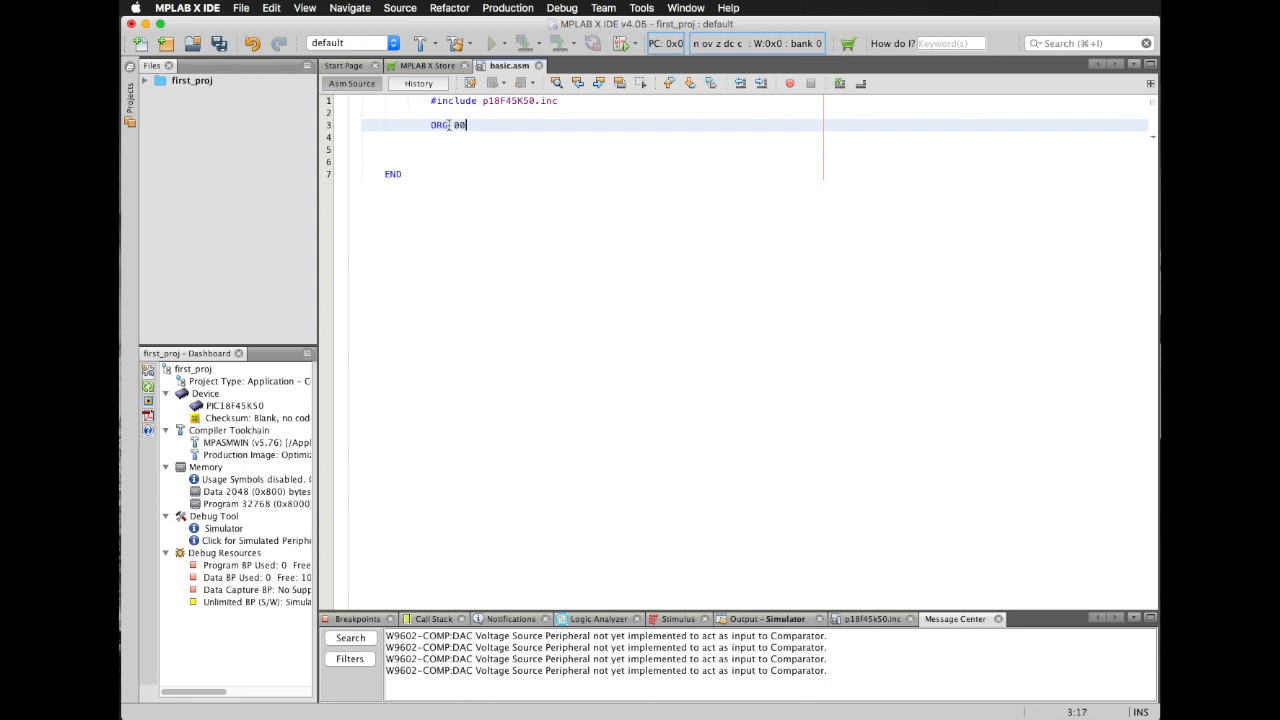
pyautogui.write('h')
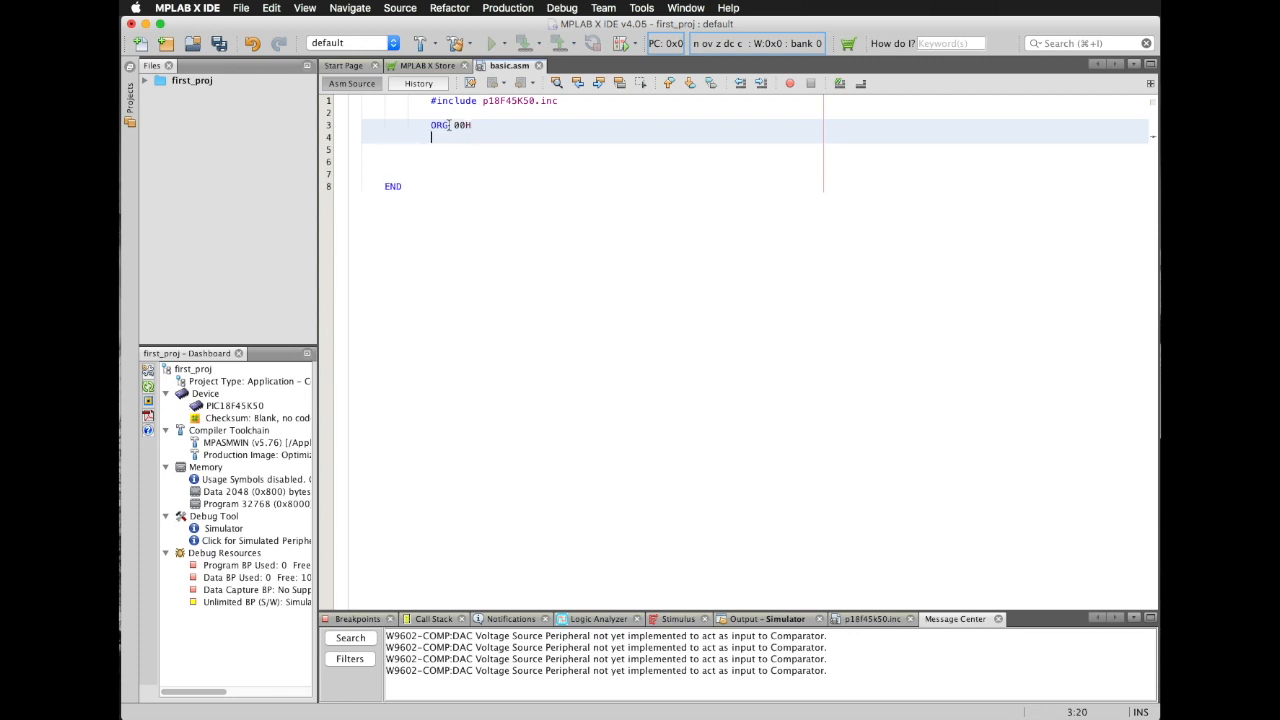
pyautogui.write('GO')
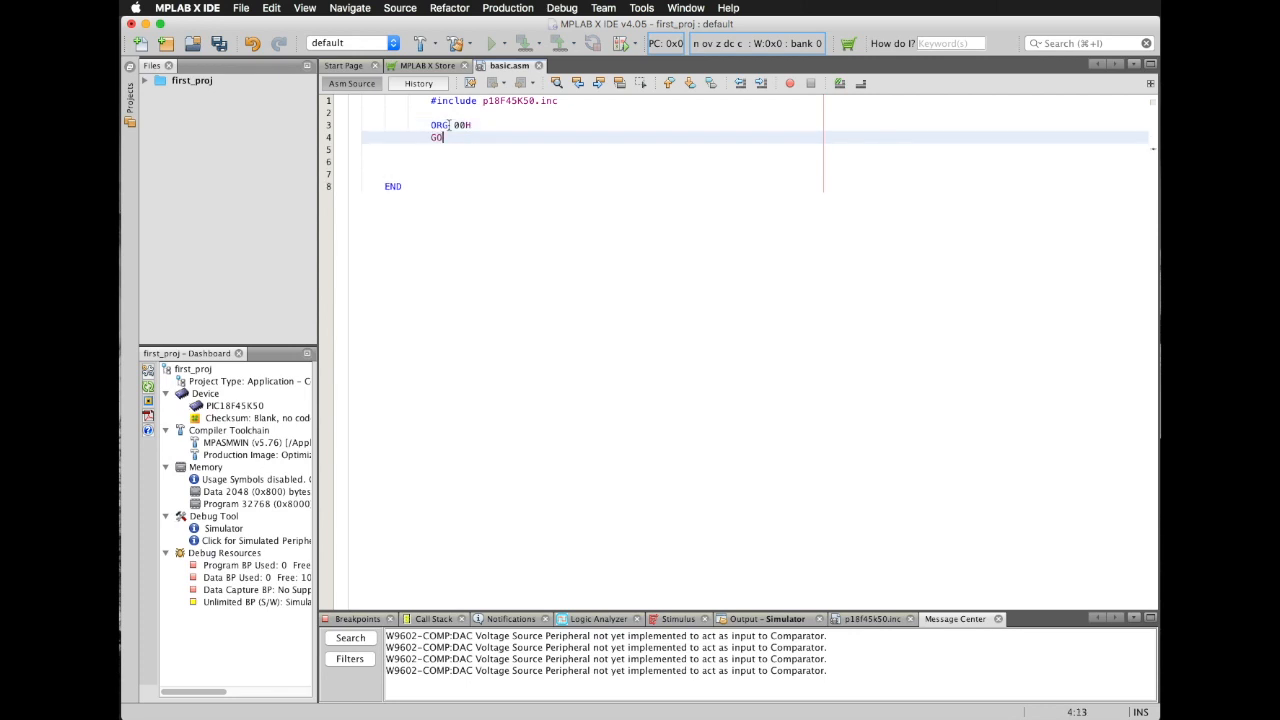
pyautogui.write('TO')
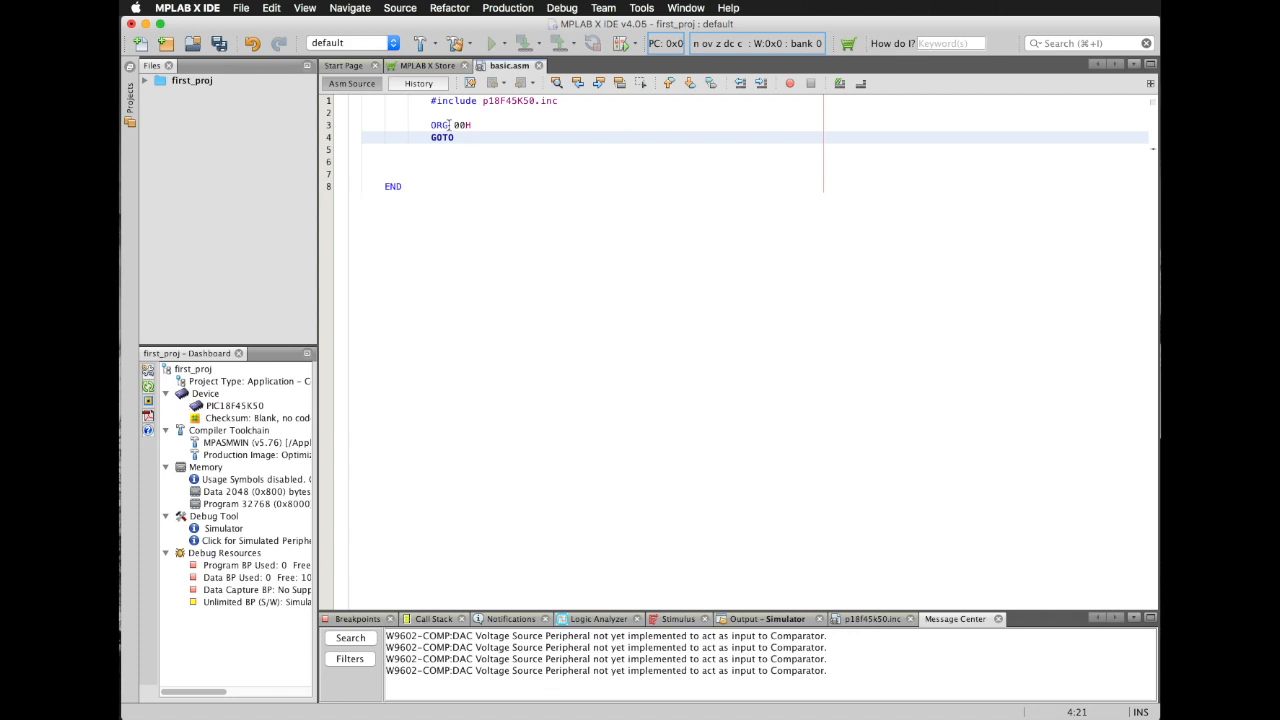
pyautogui.write('STRT')
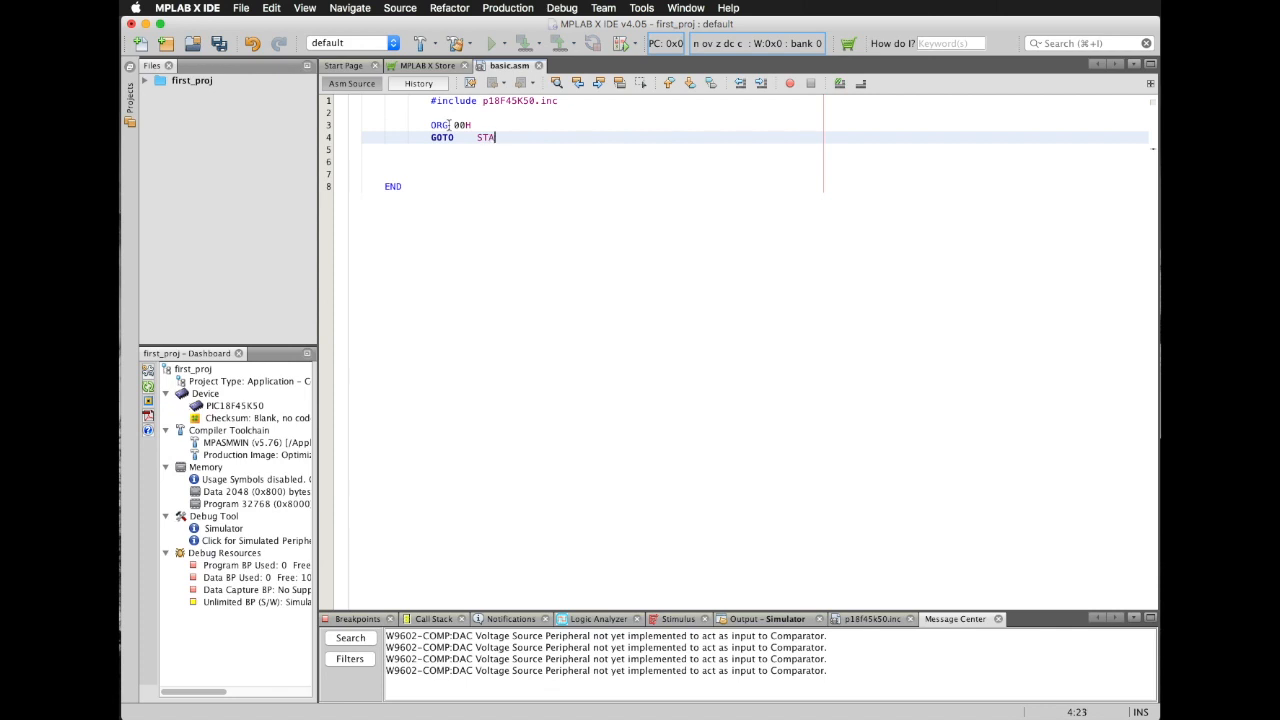
pyautogui.write('RT')
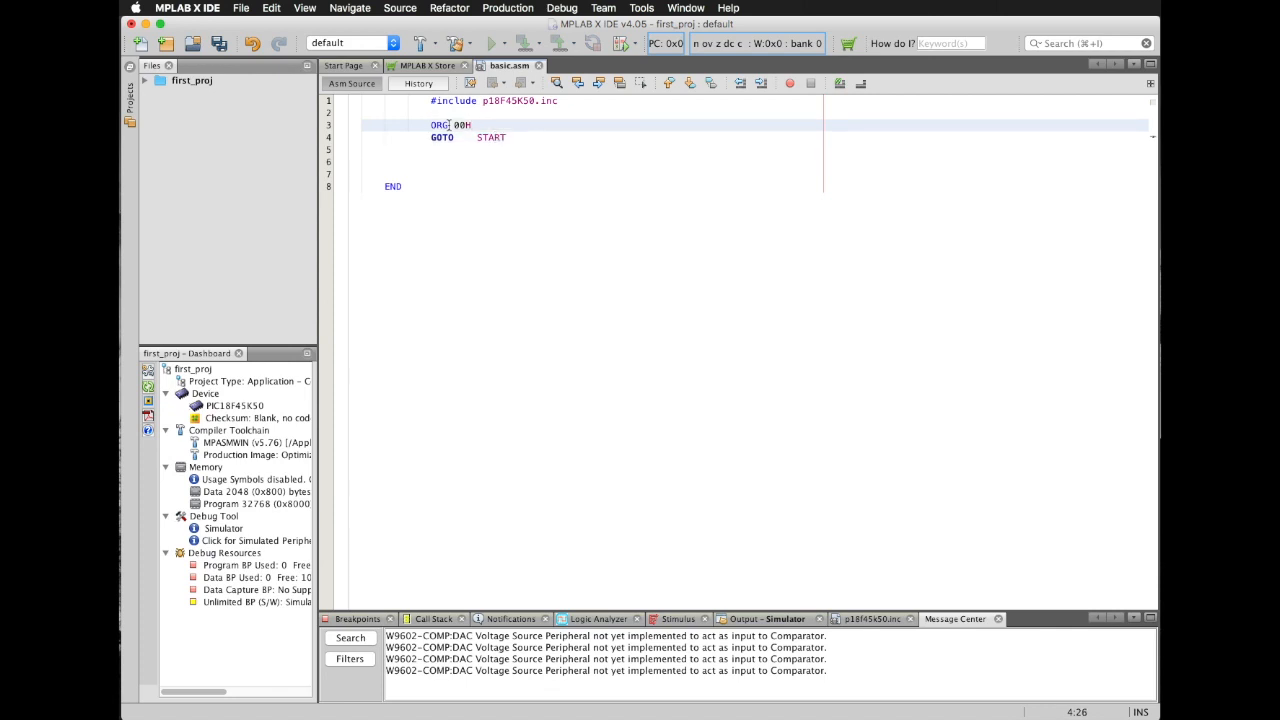
pyautogui.click(452, 124)
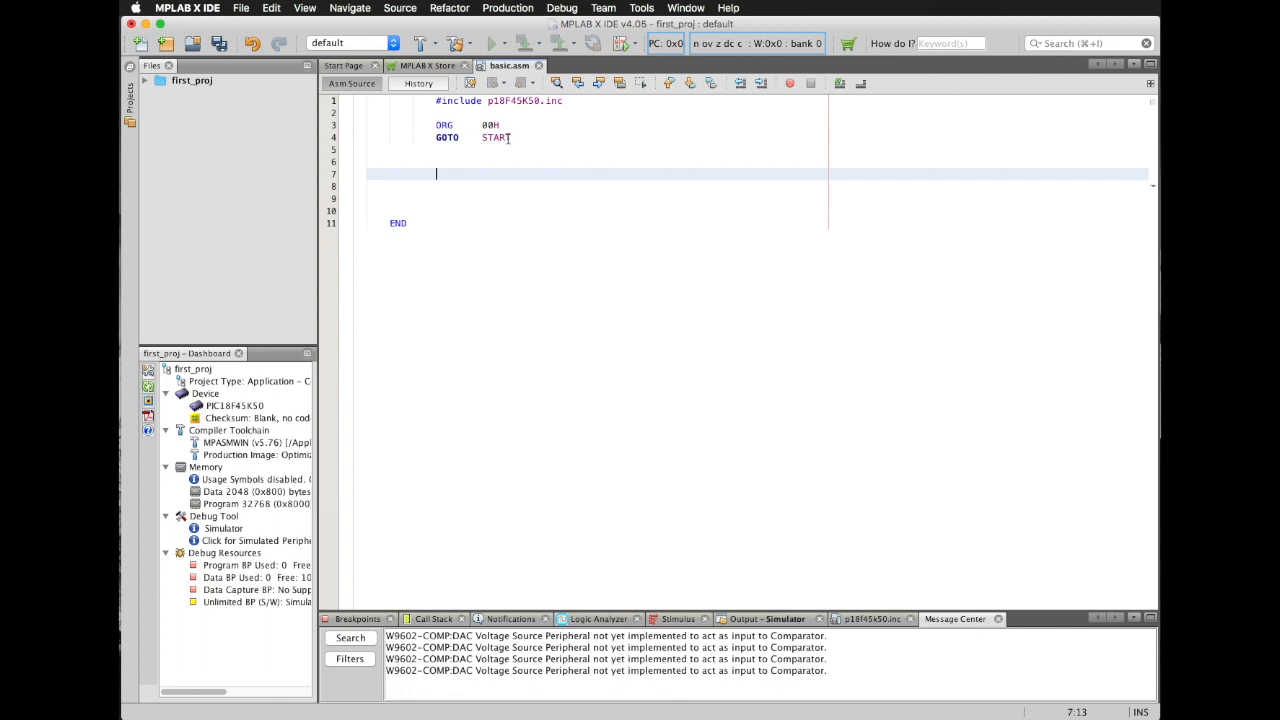
# Write ORG 20H, then the START label with NOP, MOVLW 15H and NOP
pyautogui.write('ORG')
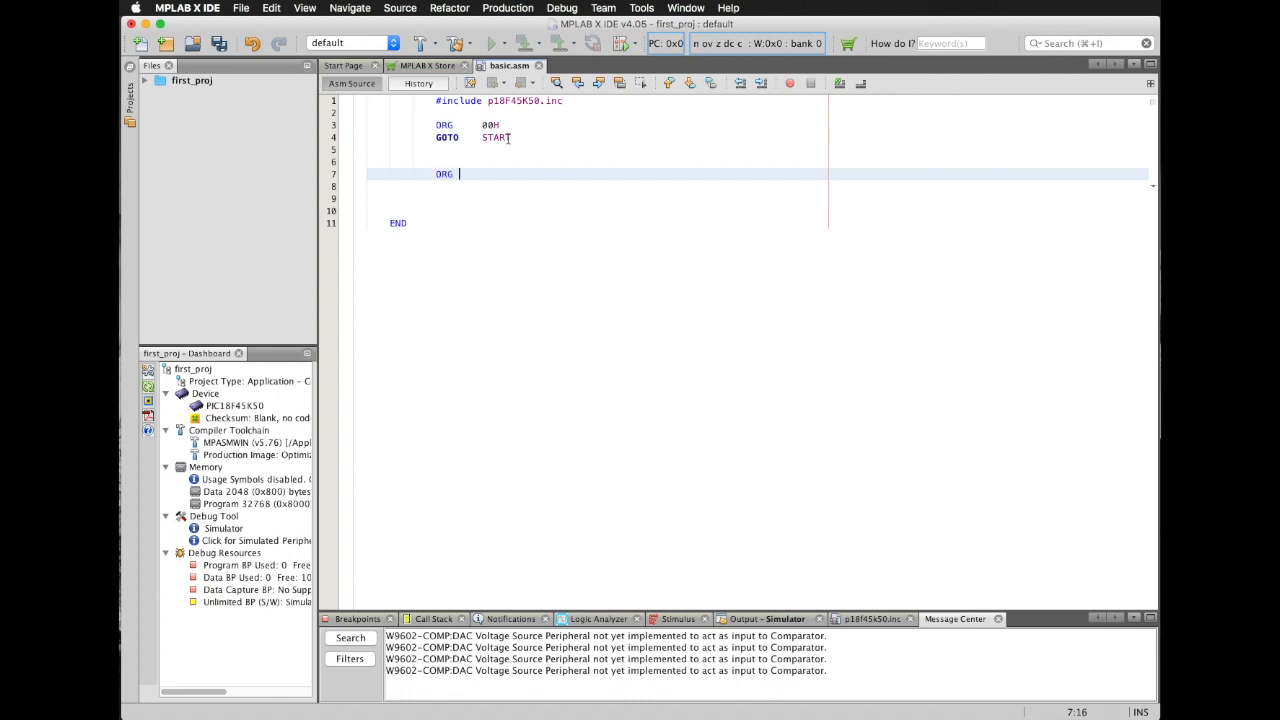
pyautogui.write('20')
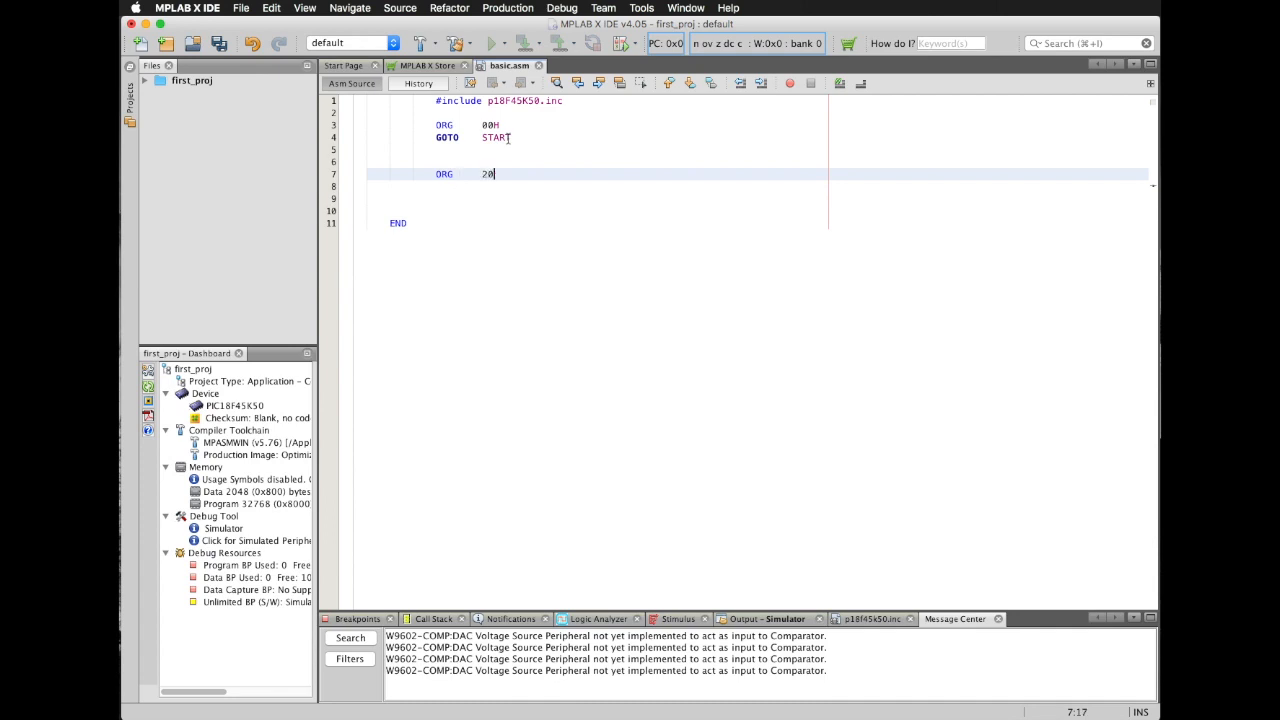
pyautogui.write('H')
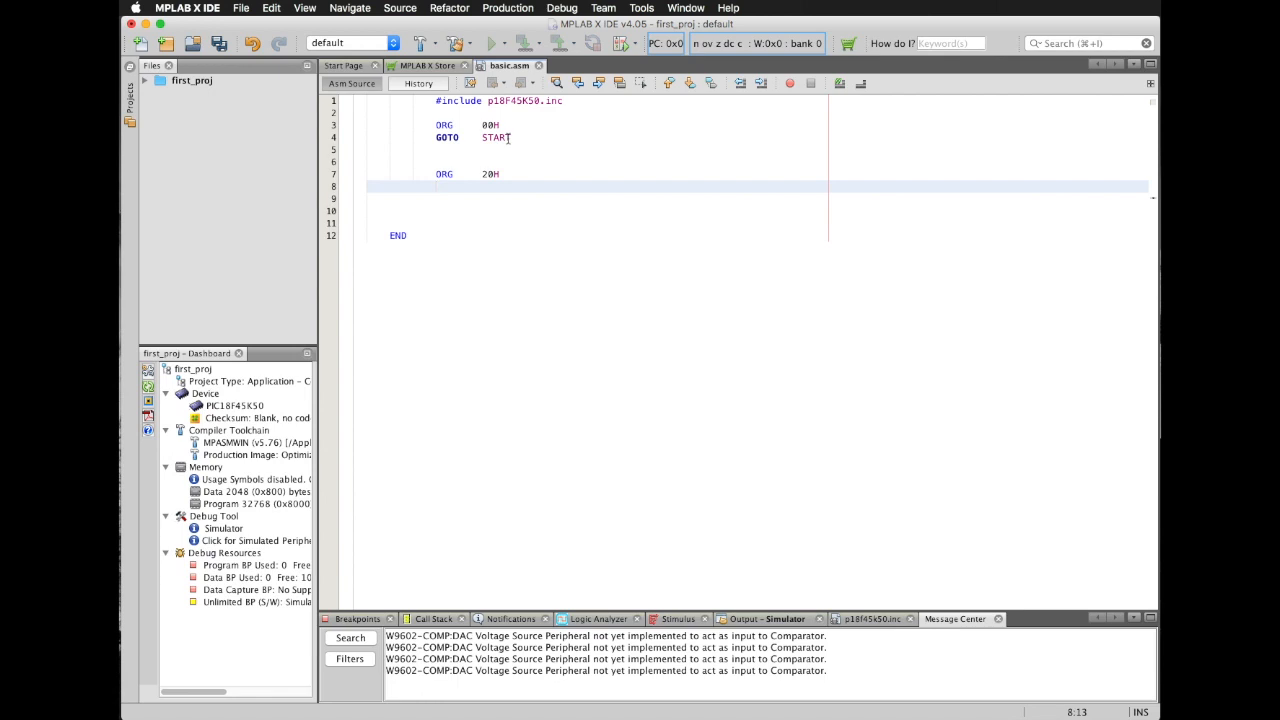
pyautogui.write('NOP')
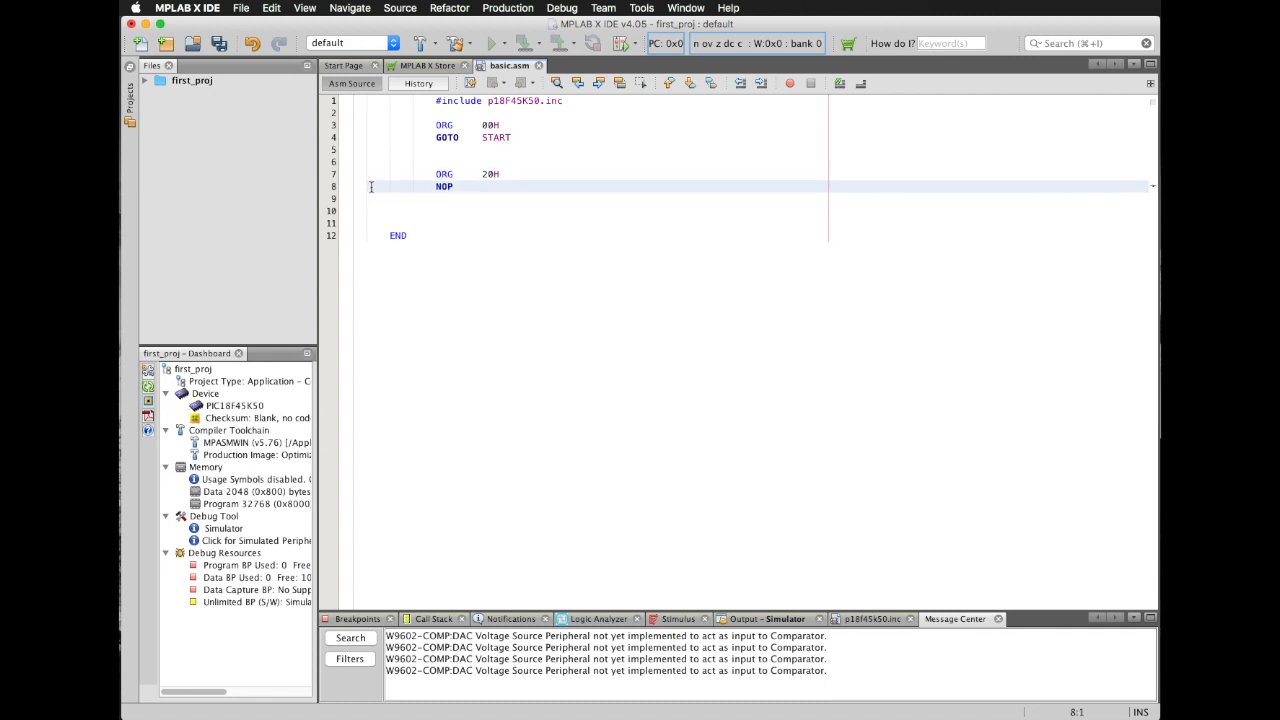
pyautogui.write('START')
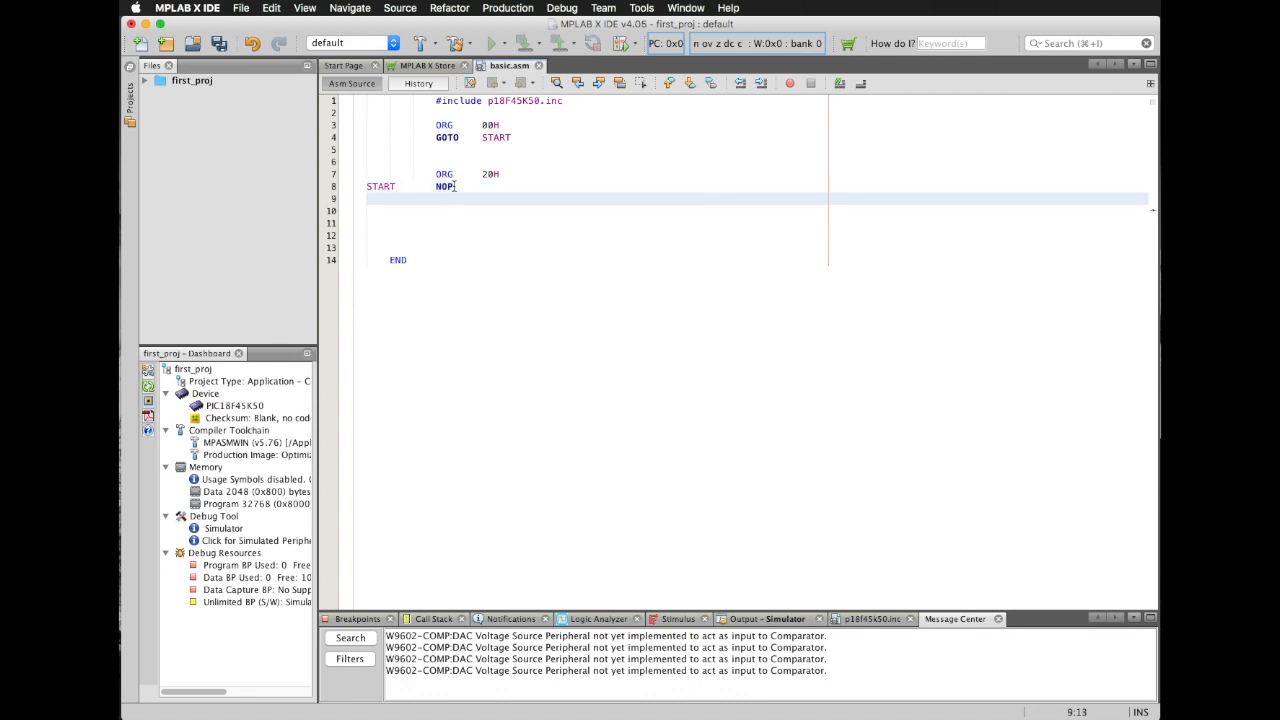
pyautogui.write('MOVL')
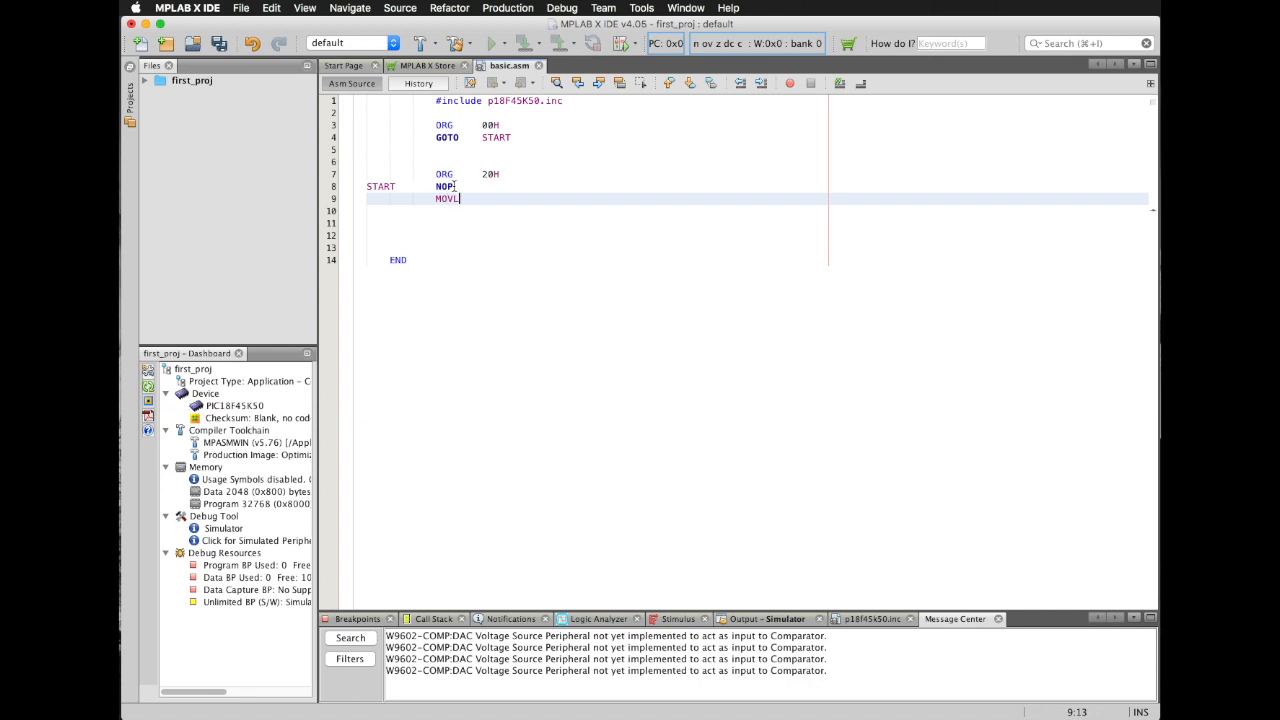
pyautogui.write('W')
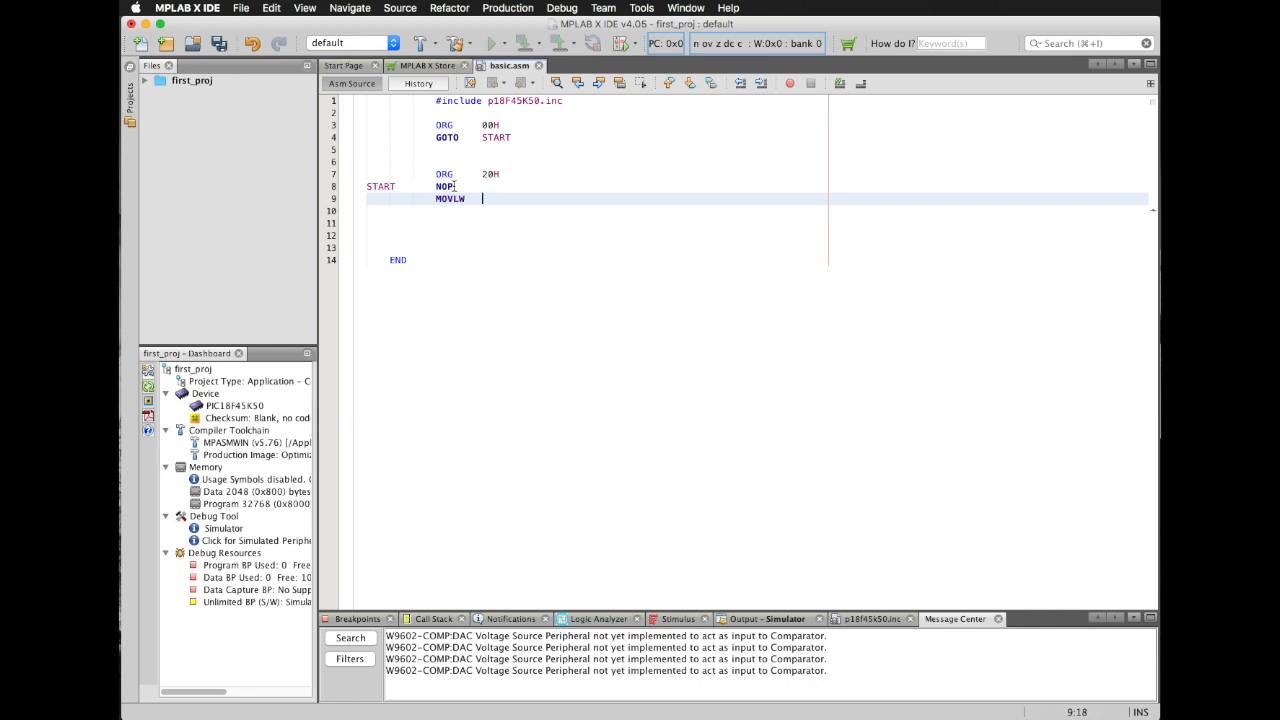
pyautogui.write('15H')
pyautogui.click(757, 211)
pyautogui.write('NOP')
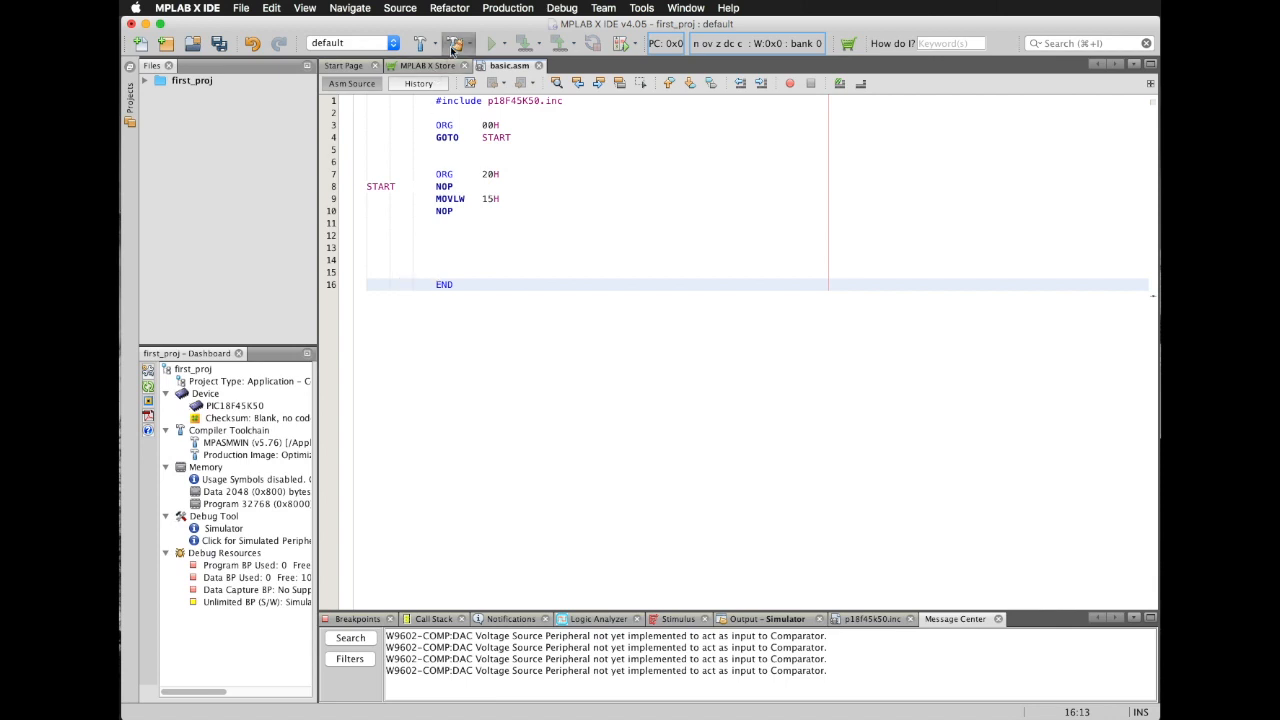
# Clean and build first_proj, then pause the simulator with W at 0x15
pyautogui.click(448, 43)
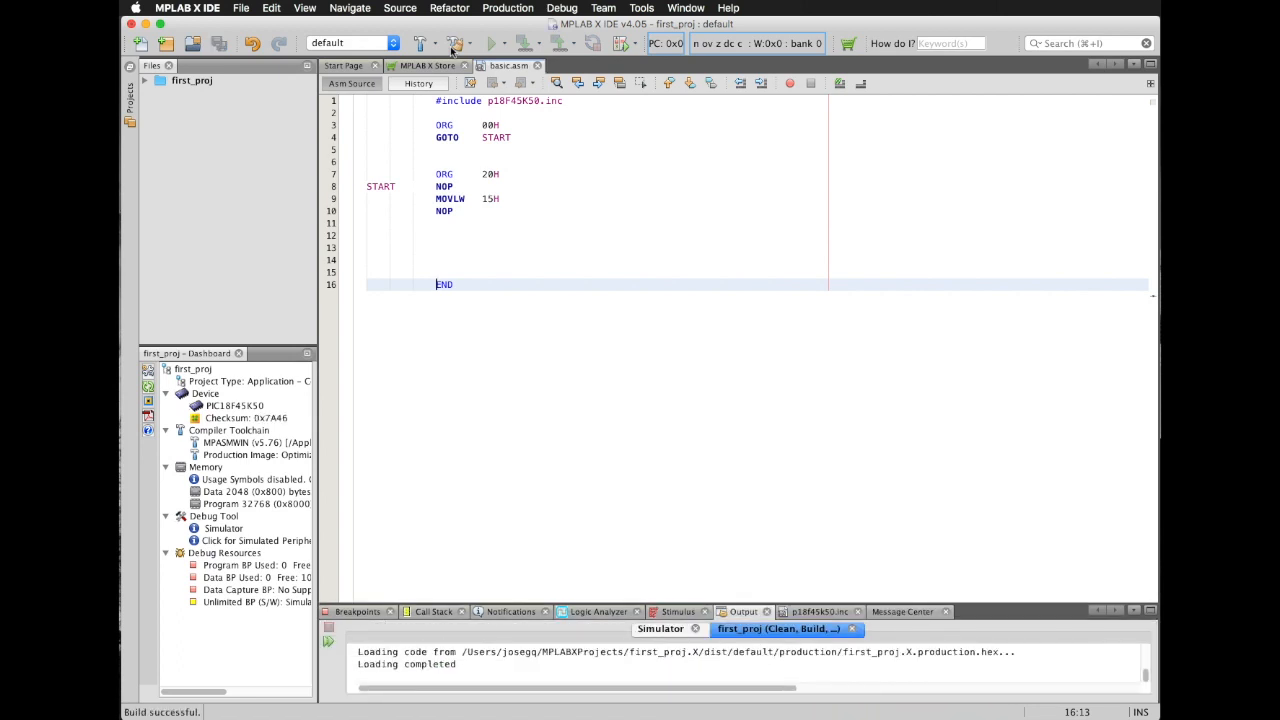
pyautogui.moveTo(656, 358)
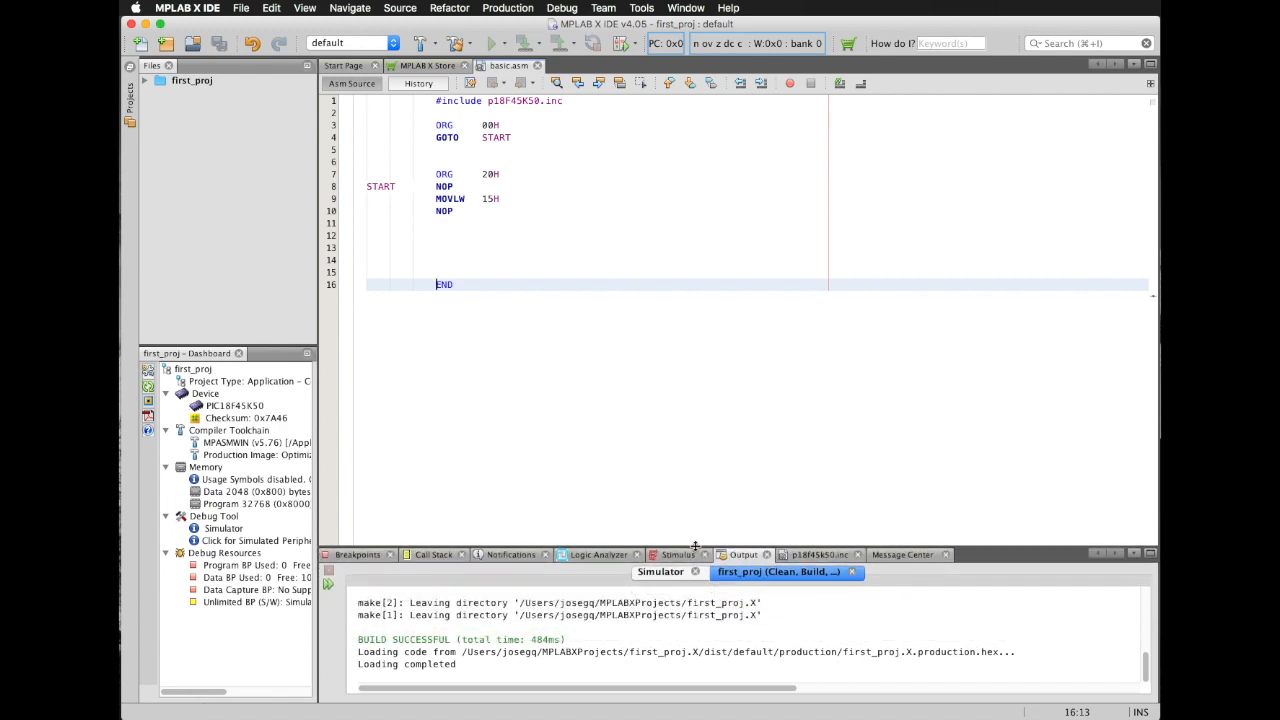
pyautogui.moveTo(600, 201)
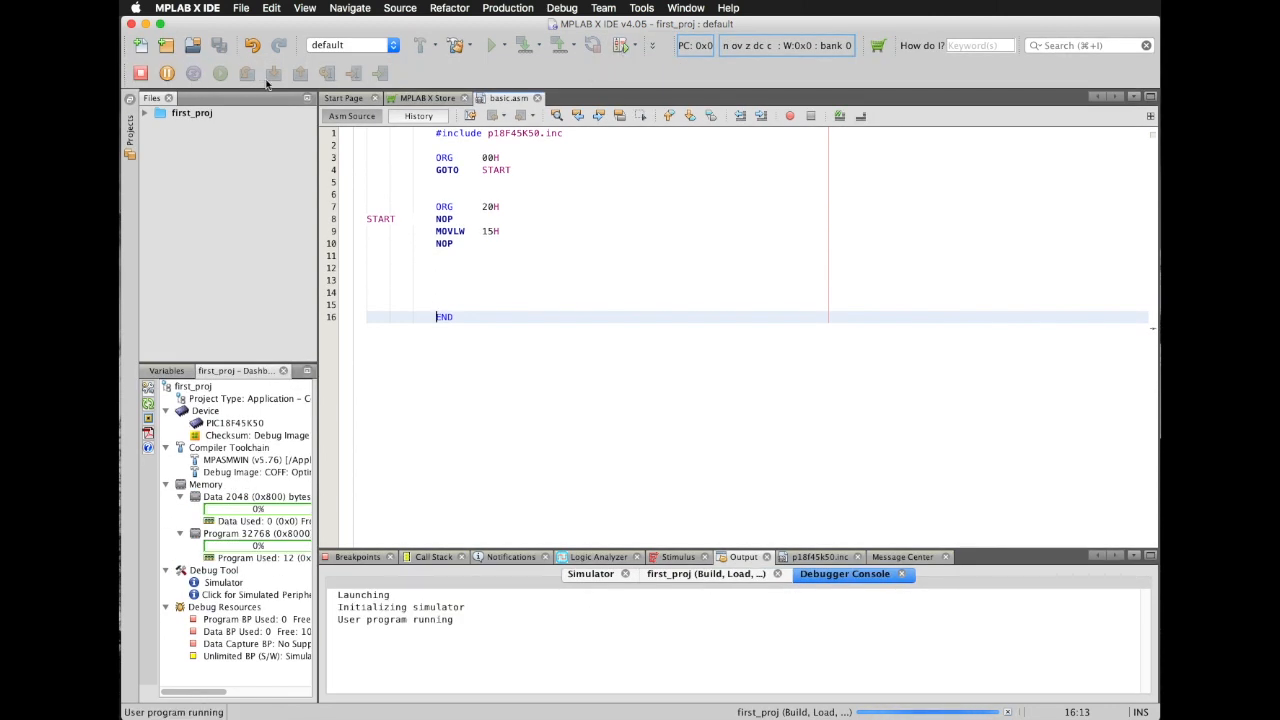
pyautogui.click(141, 80)
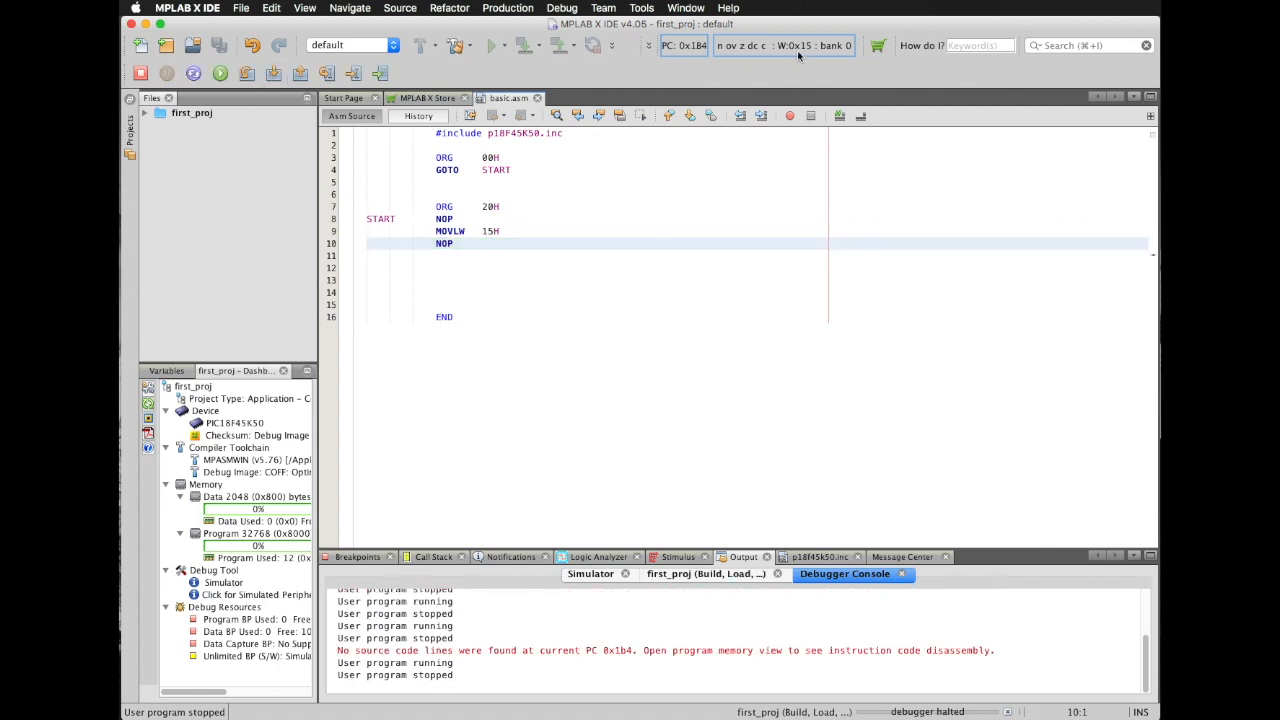
pyautogui.moveTo(798, 56)
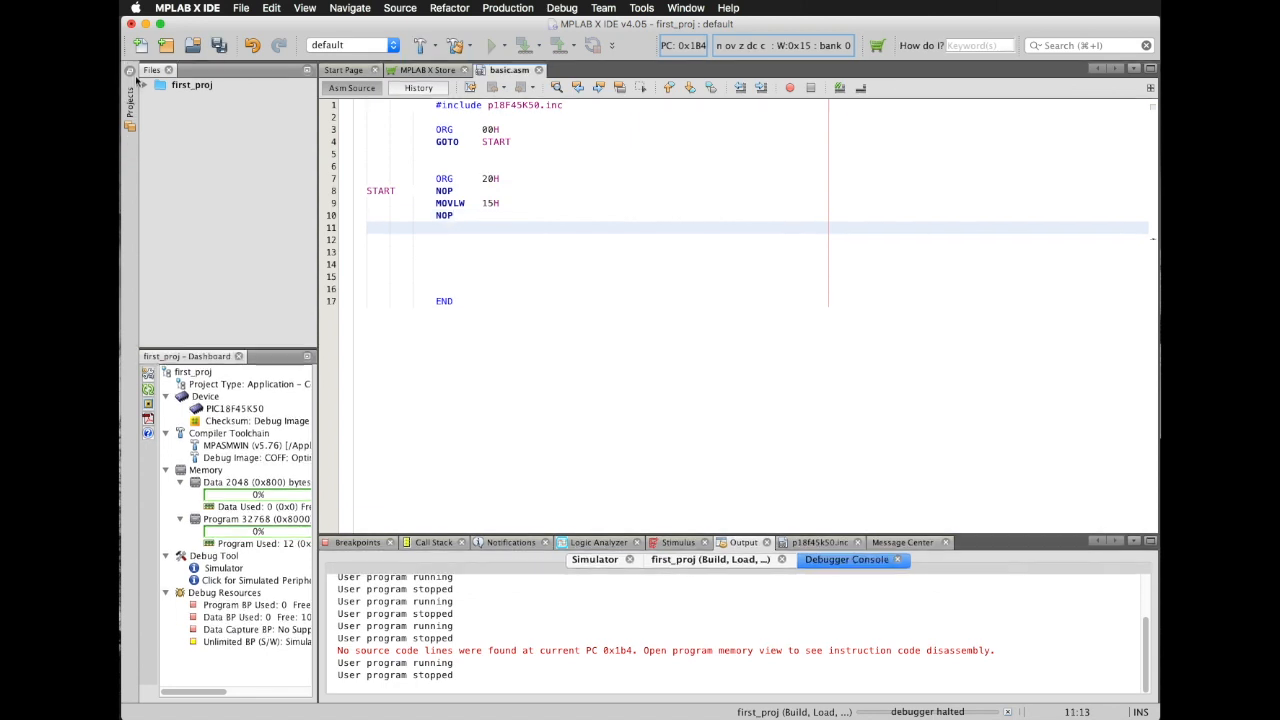
# Append CLRF WREG, MOVLW DAH, NOP and GOTO START after the second NOP
pyautogui.write('CLRF')
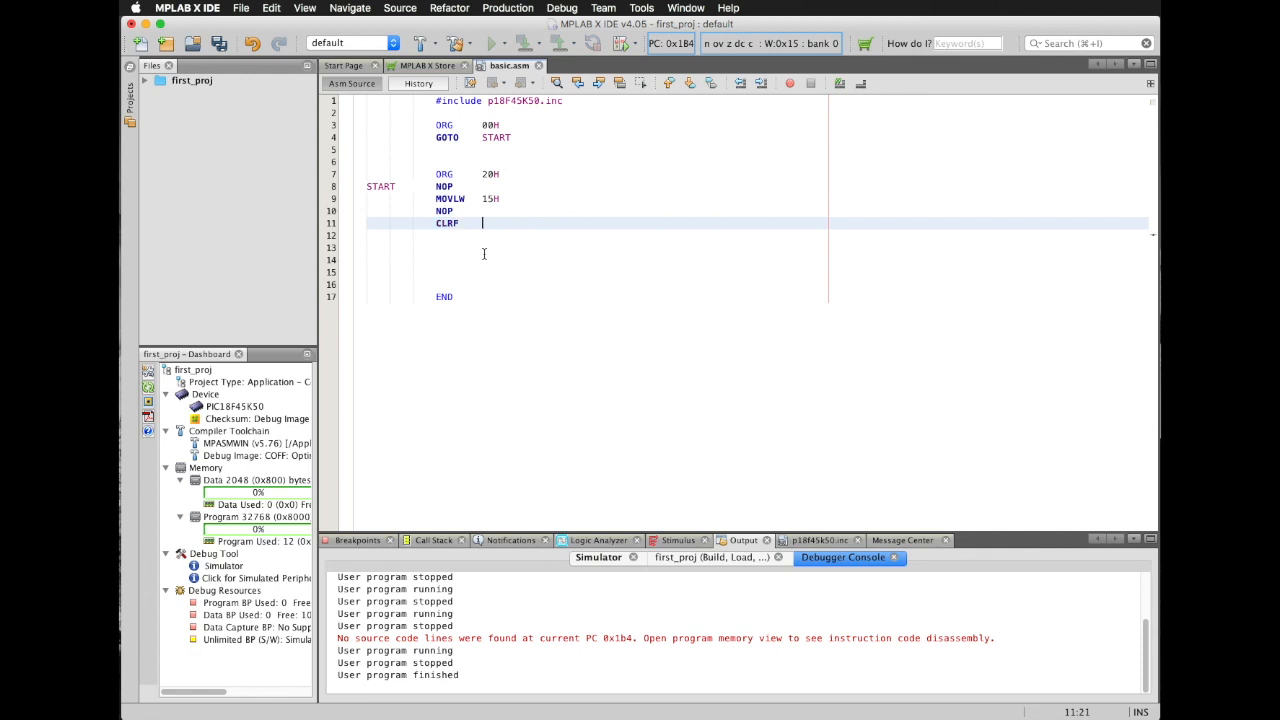
pyautogui.write('WREG')
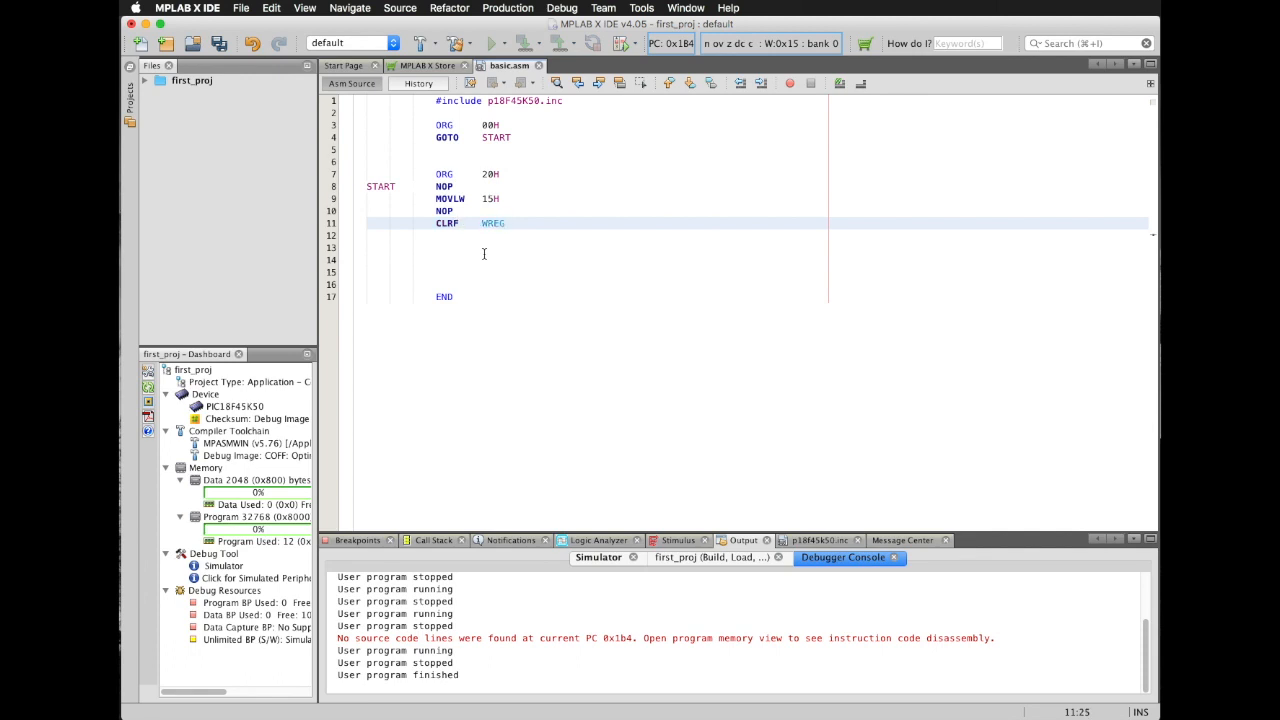
pyautogui.write('MOVLW')
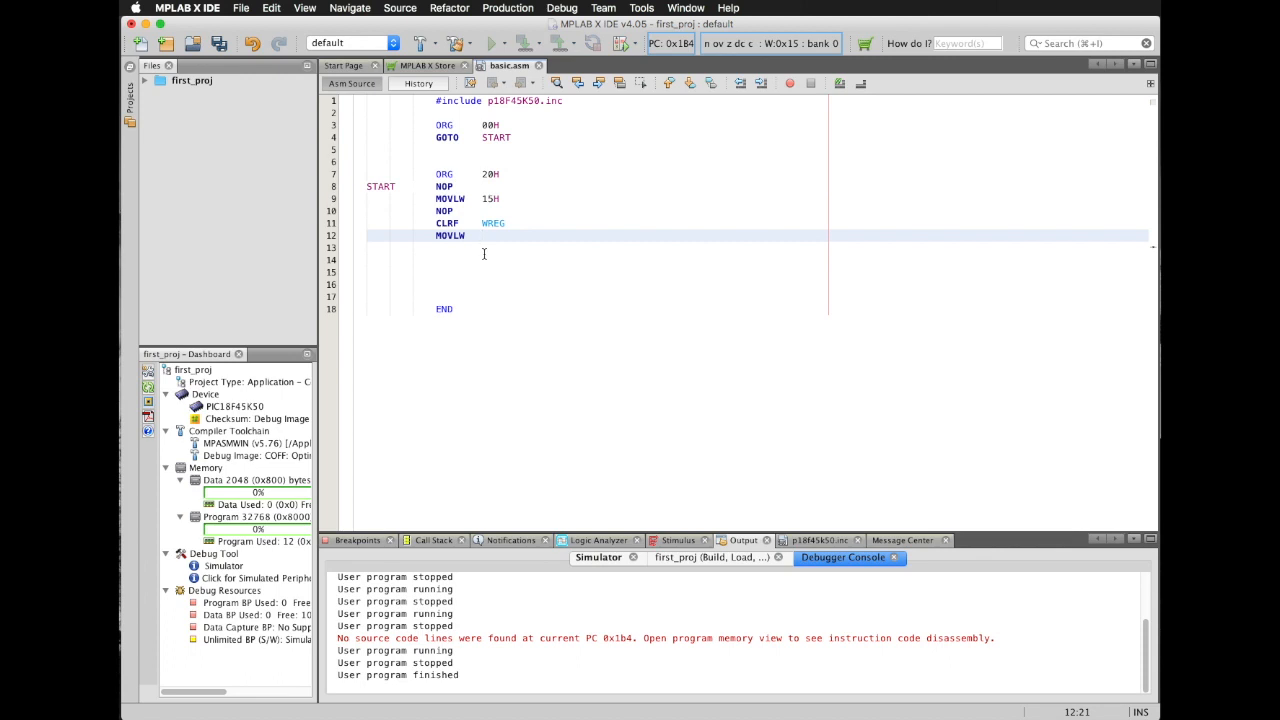
pyautogui.write('DAH')
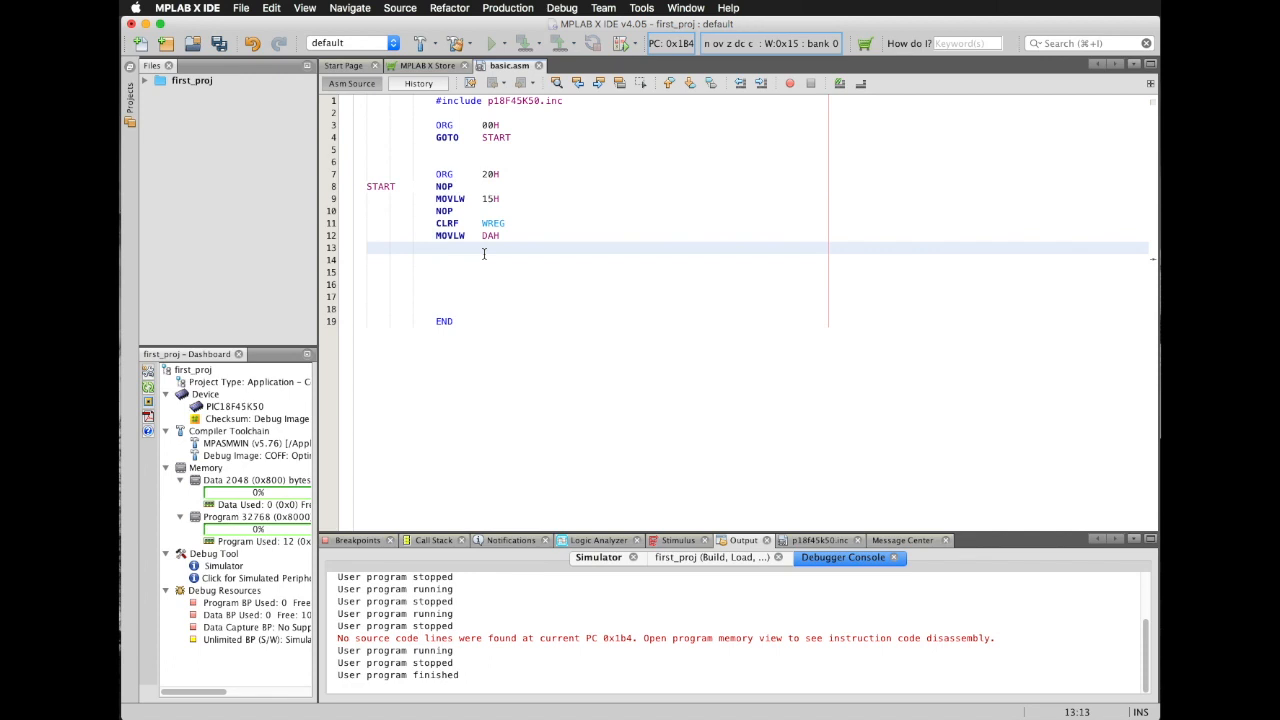
pyautogui.write('NOP')
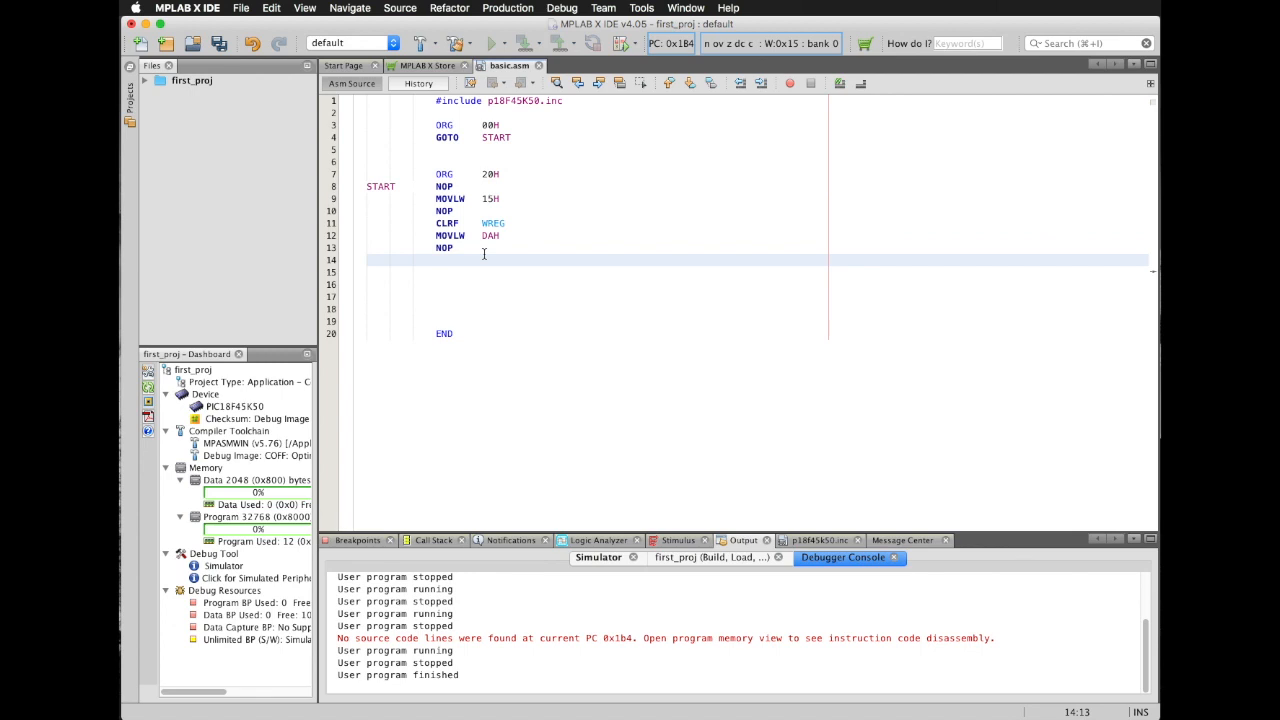
pyautogui.write('GOT')
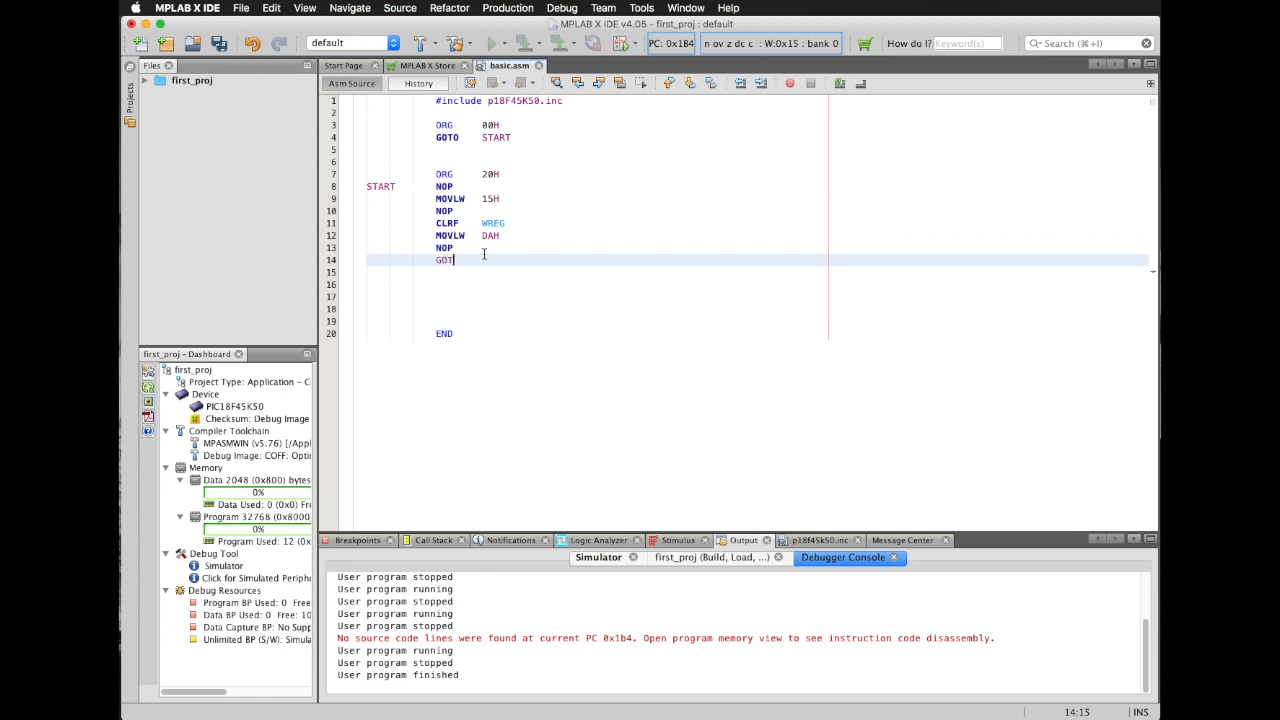
pyautogui.write('O')
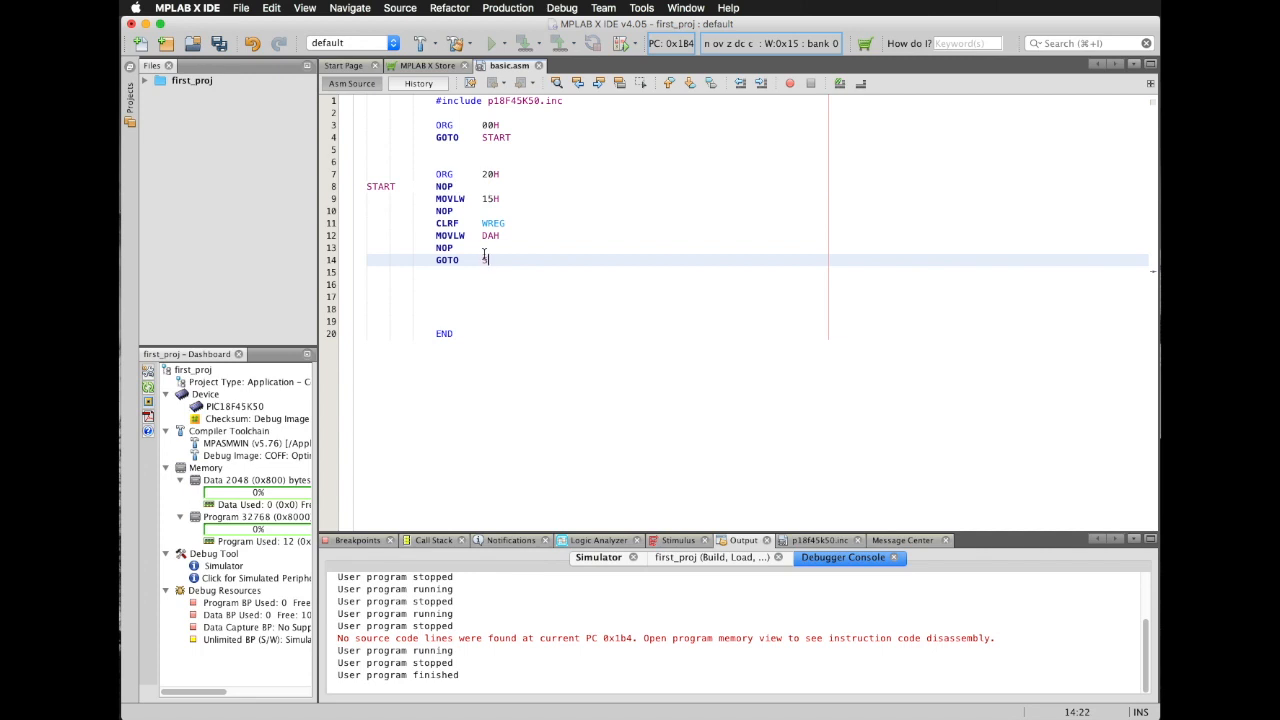
pyautogui.write('START')
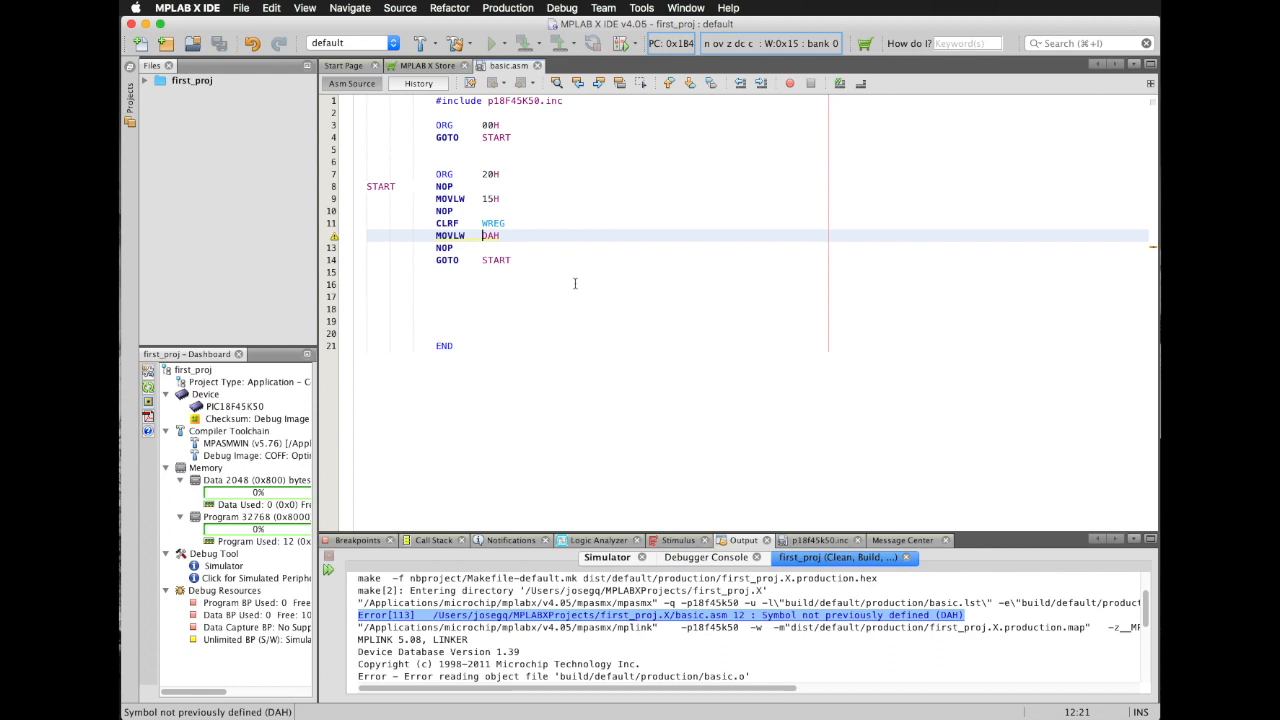
# Insert a leading 0 so the literal reads MOVLW 0DAH
pyautogui.write('0')
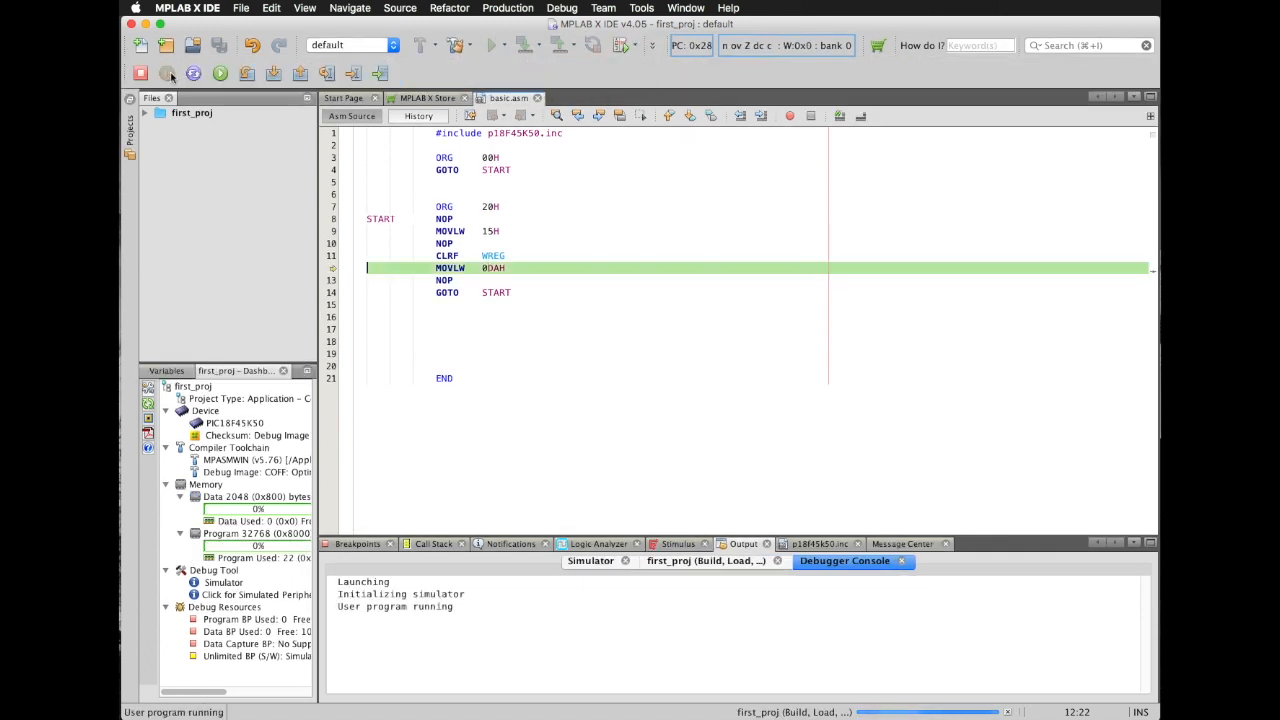
pyautogui.click(141, 73)
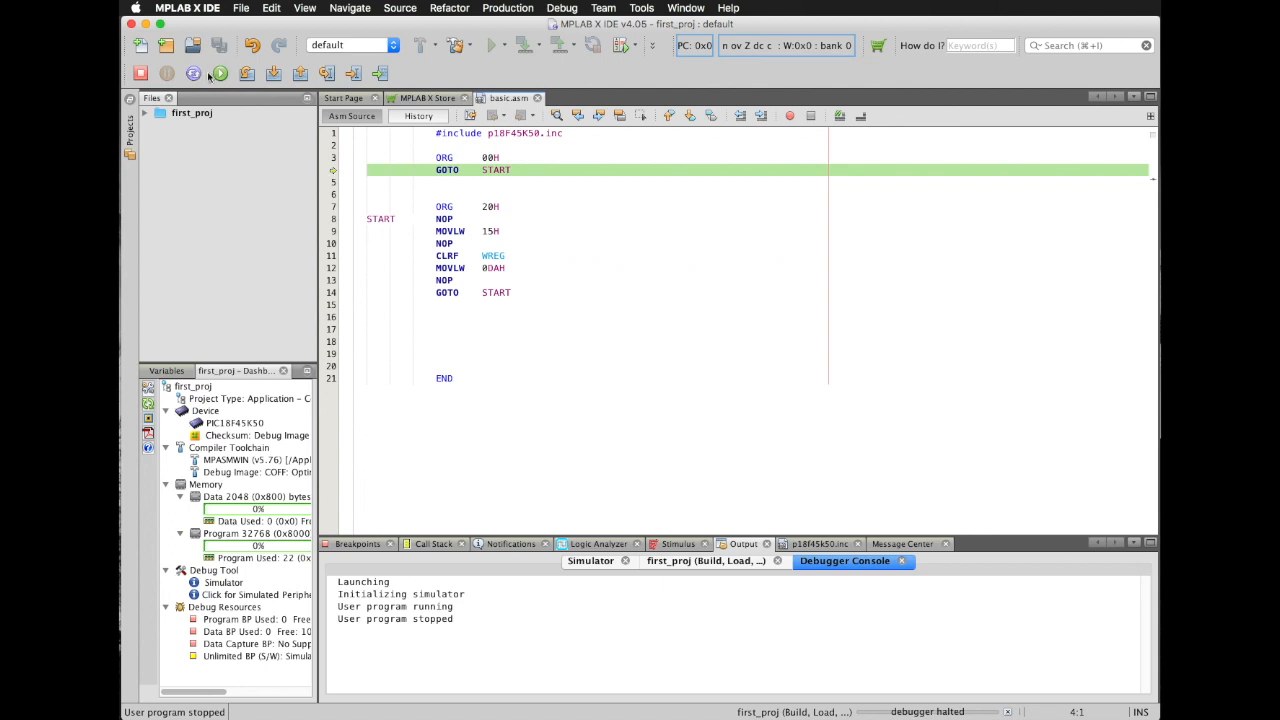
pyautogui.click(272, 72)
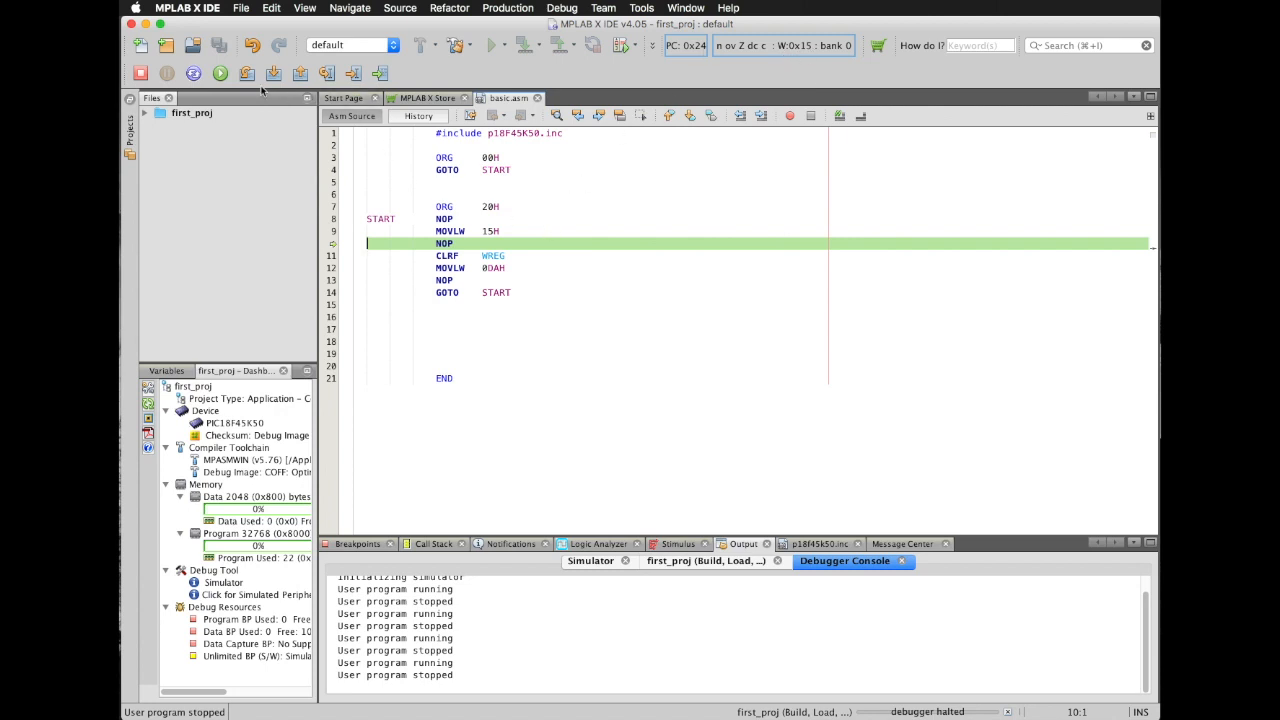
pyautogui.click(272, 73)
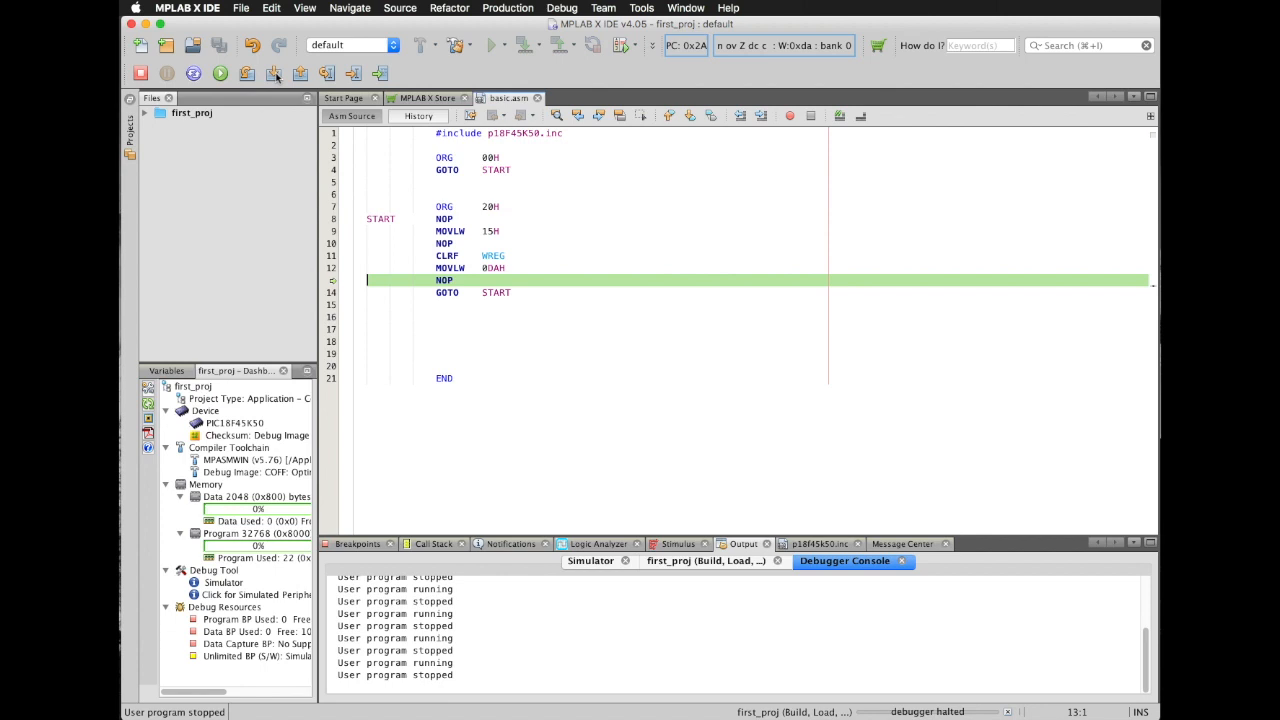
pyautogui.click(293, 73)
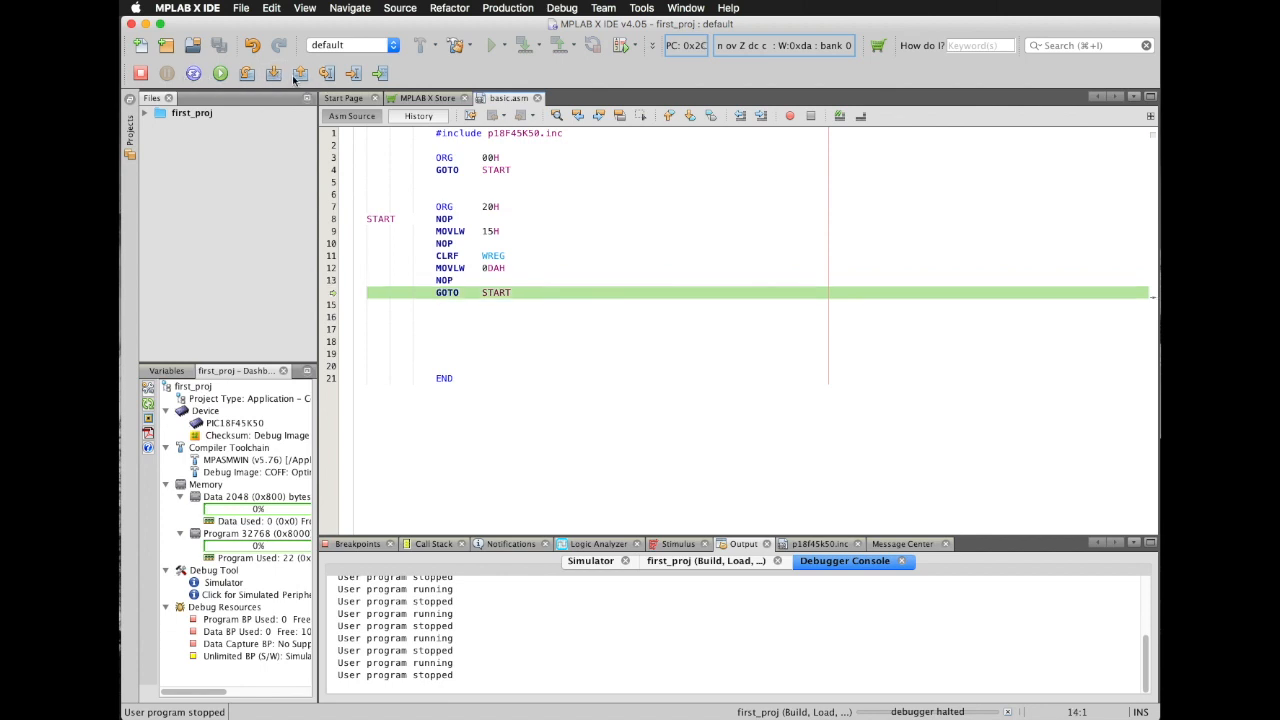
pyautogui.click(272, 73)
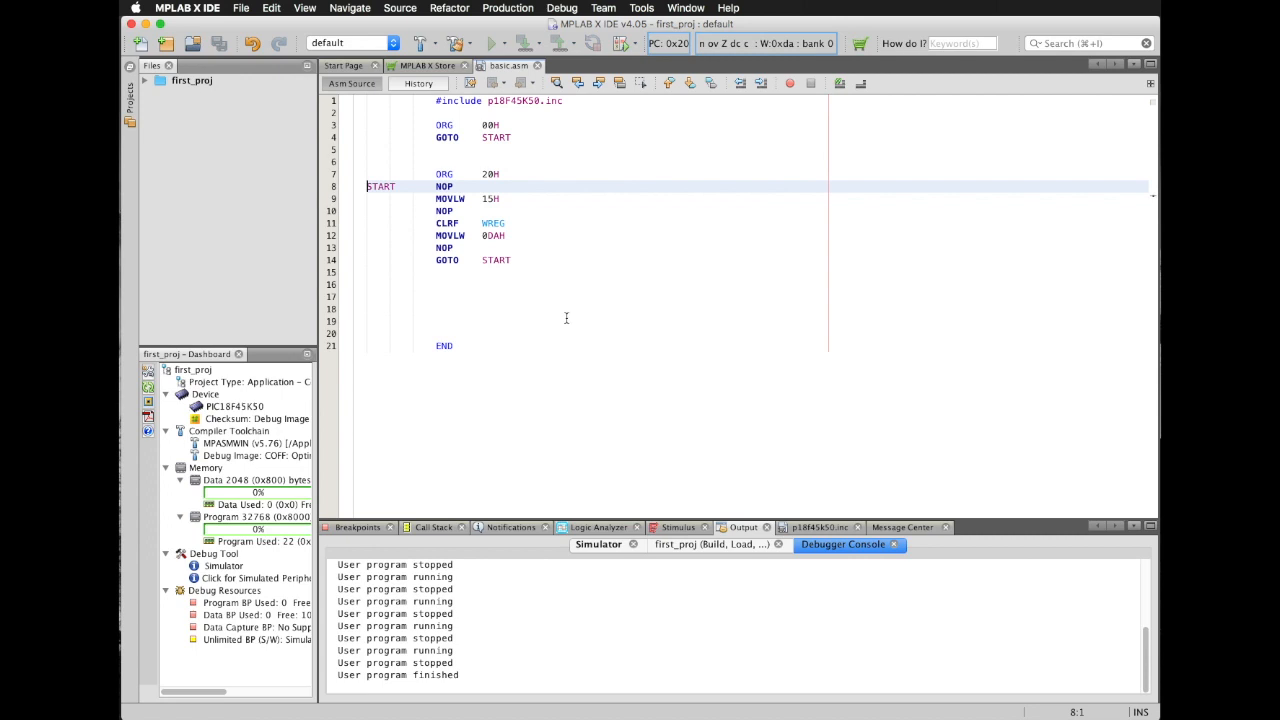
# Add WREG as a new watch from Window > Debugging > Watches
pyautogui.click(685, 8)
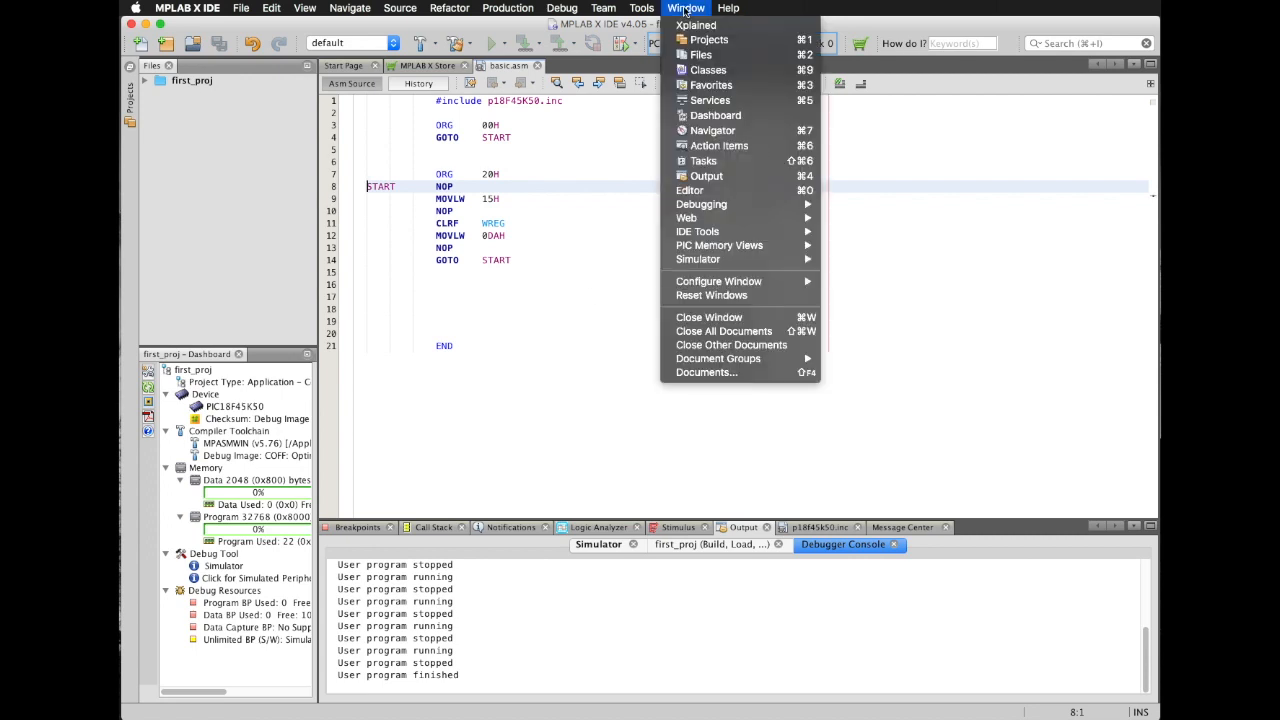
pyautogui.moveTo(716, 204)
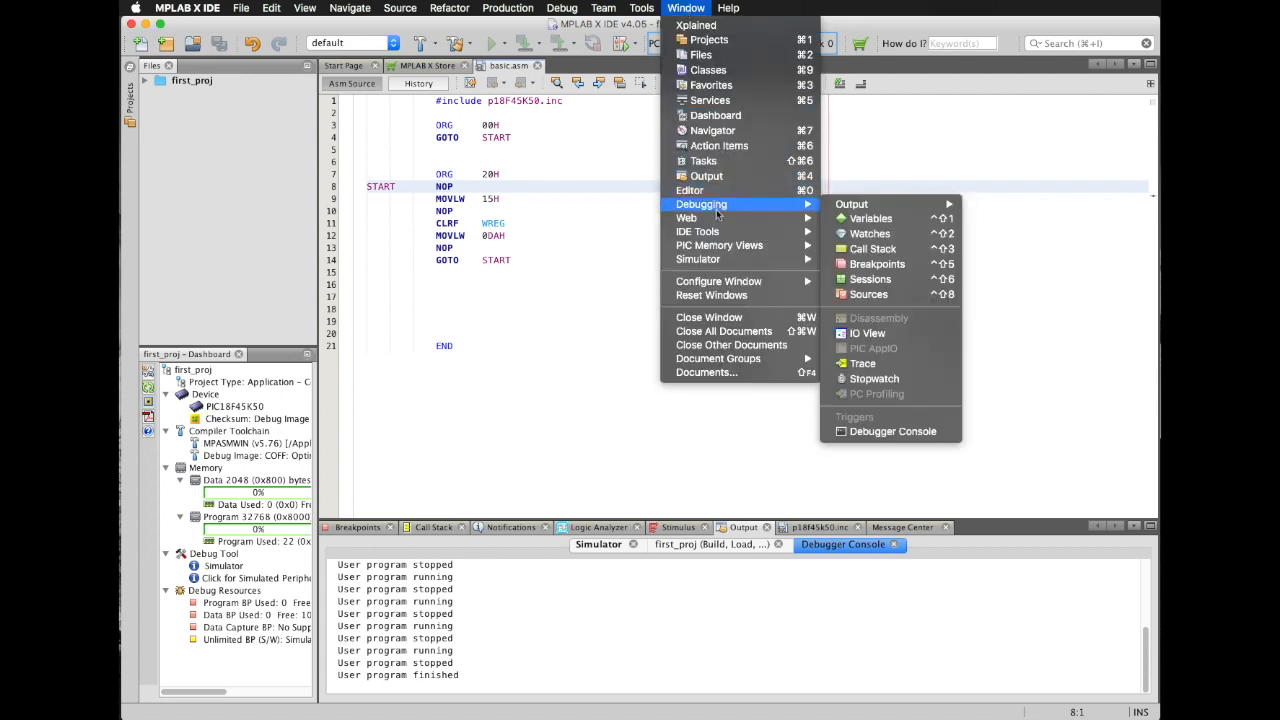
pyautogui.click(852, 218)
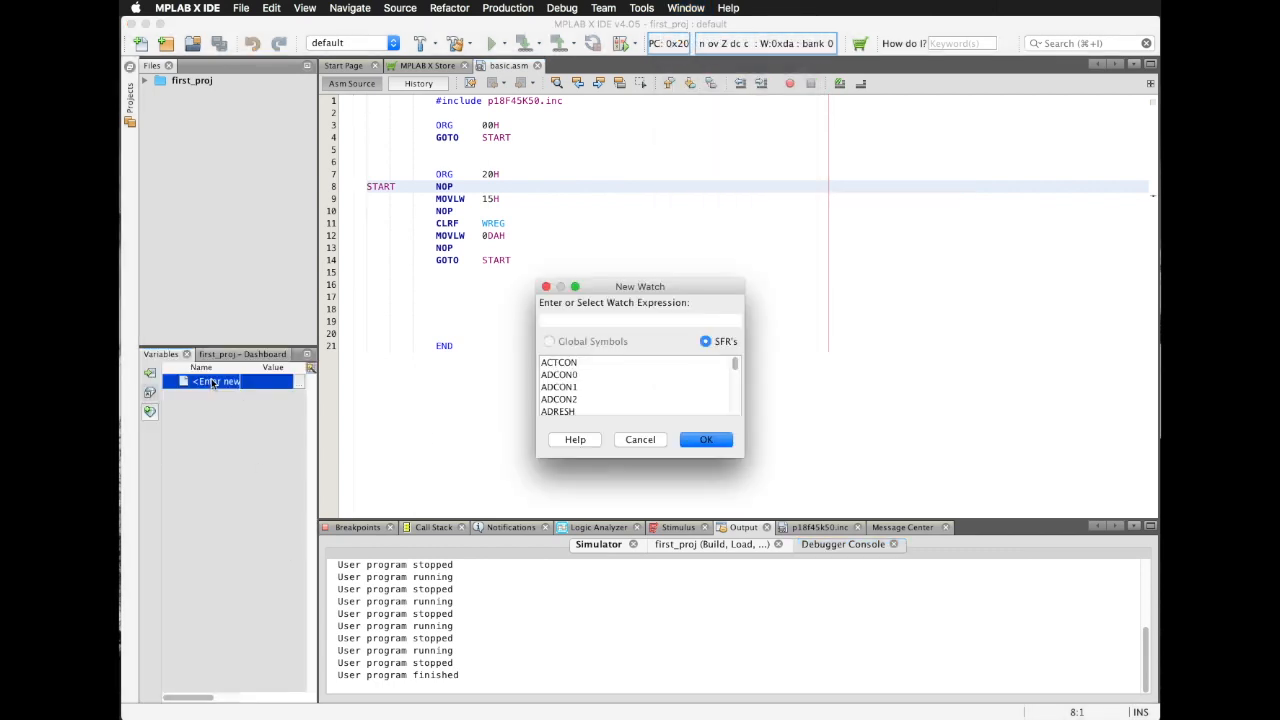
pyautogui.write('WRE')
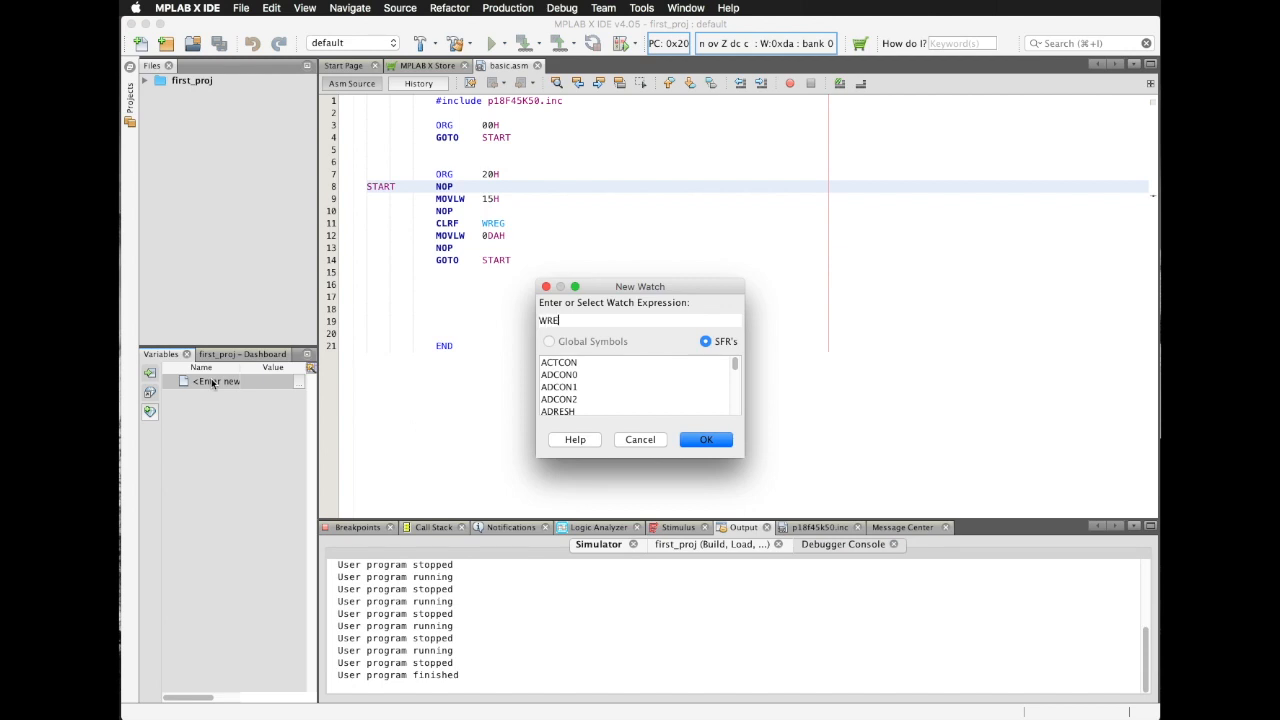
pyautogui.click(705, 439)
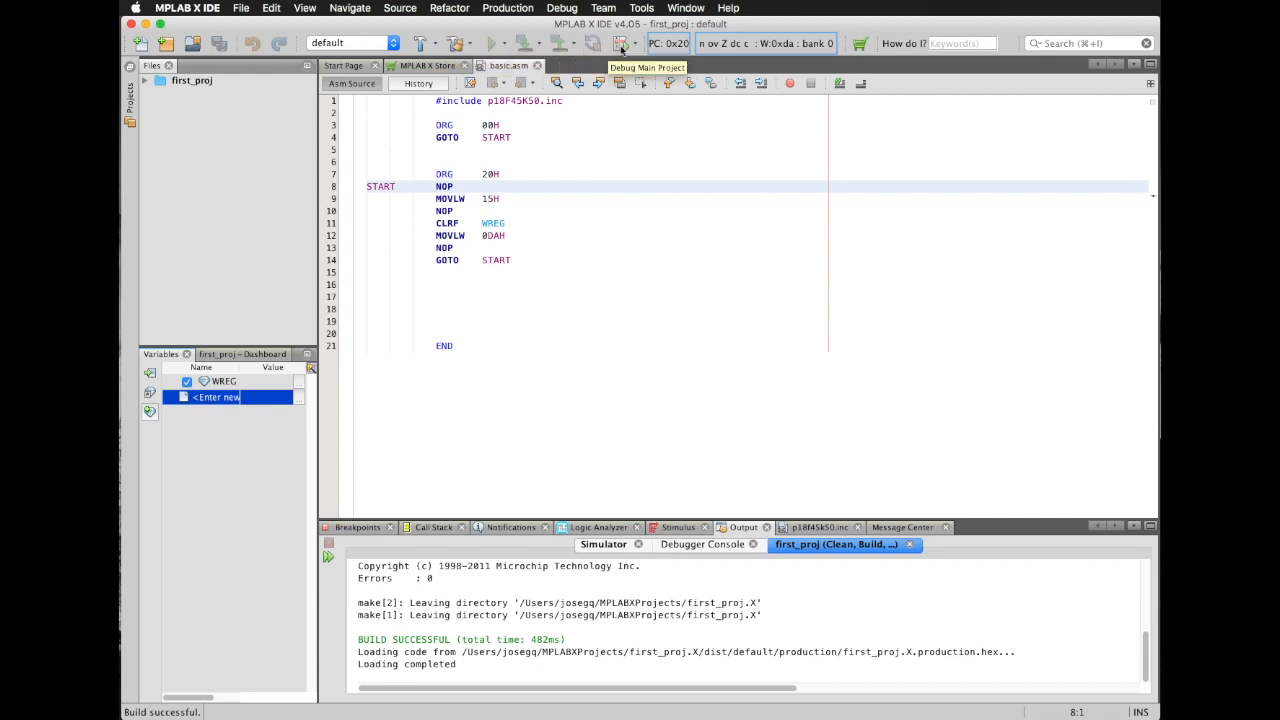
# Debug the project in the simulator and step over twice, watching WREG become 0x15 then 0xDA
pyautogui.click(618, 43)
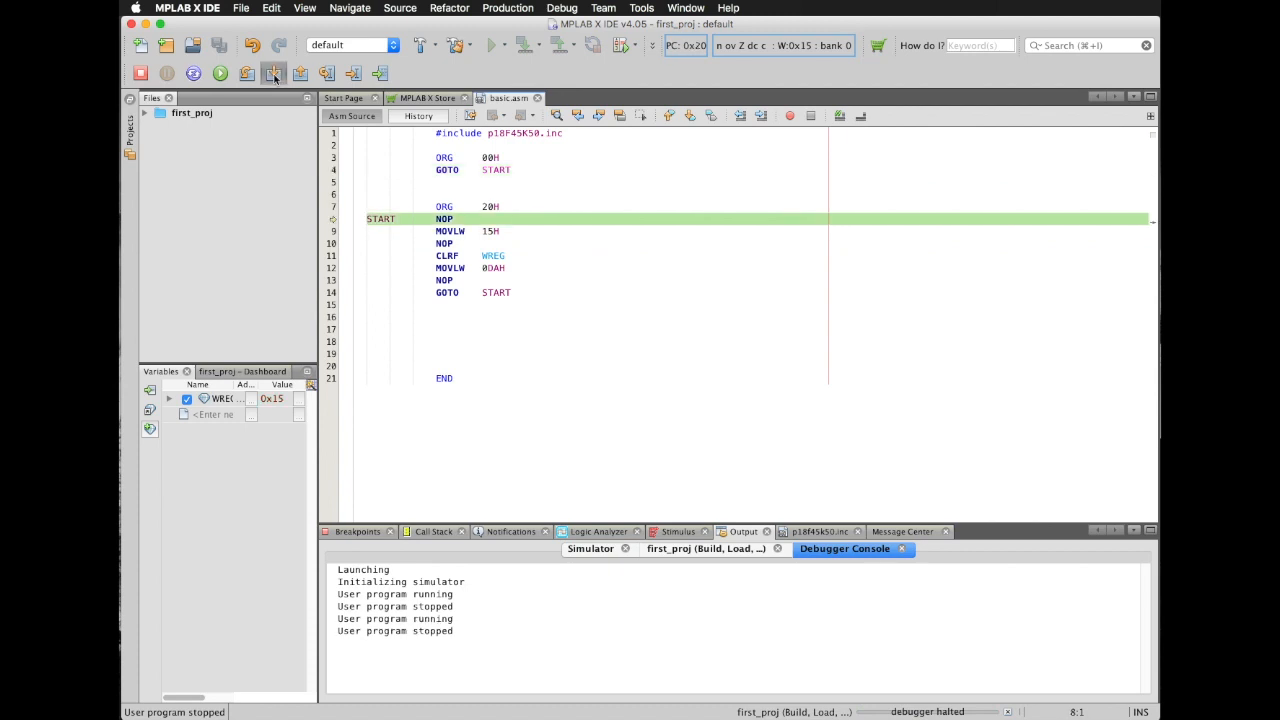
pyautogui.click(273, 72)
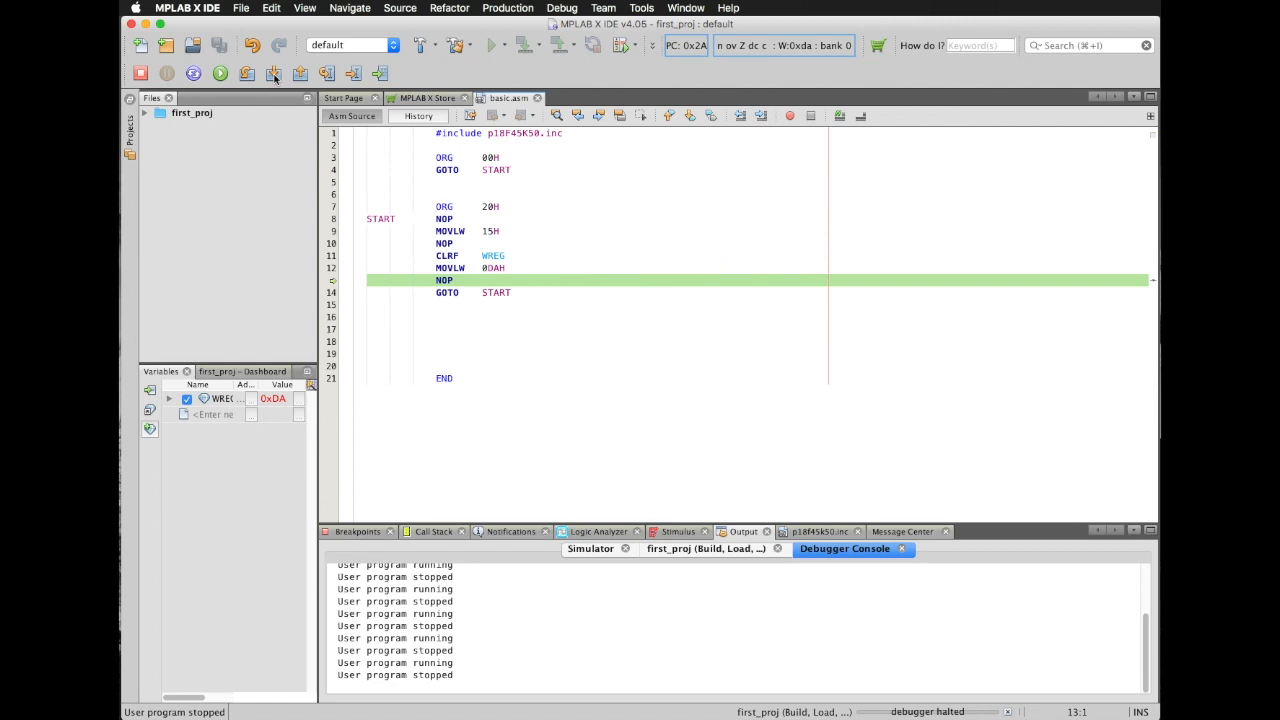
pyautogui.click(246, 73)
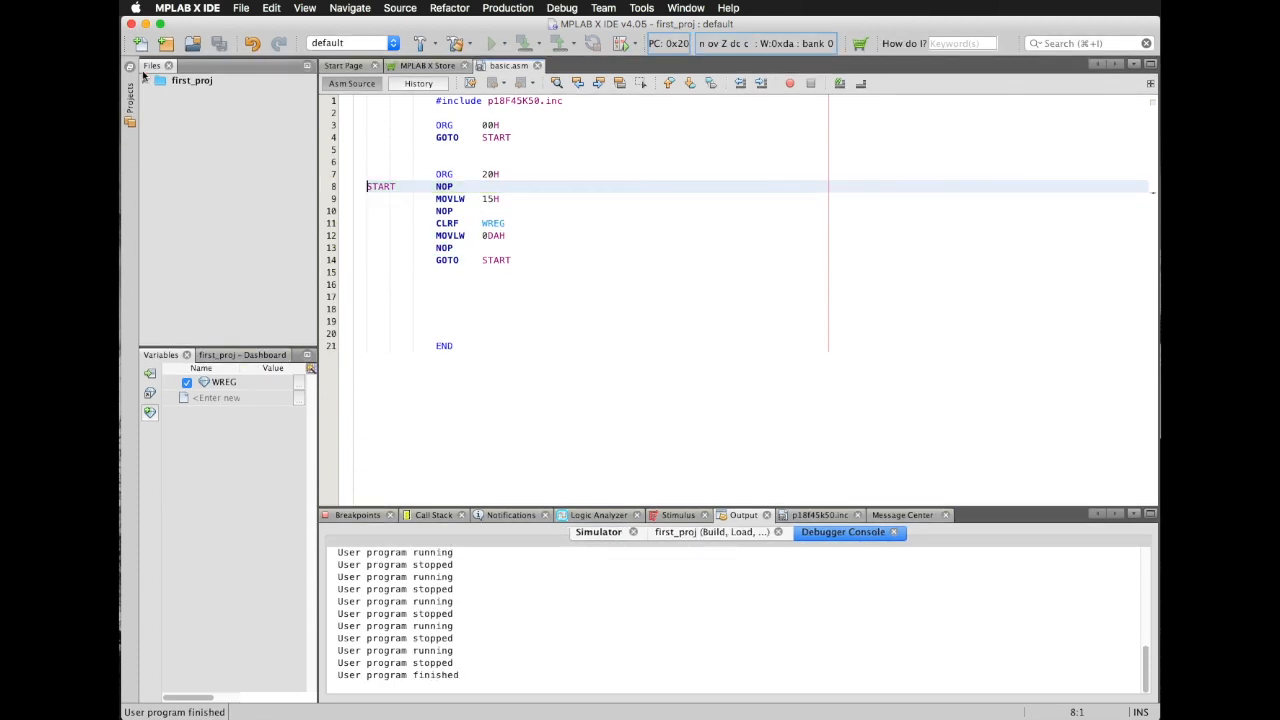
pyautogui.moveTo(357, 131)
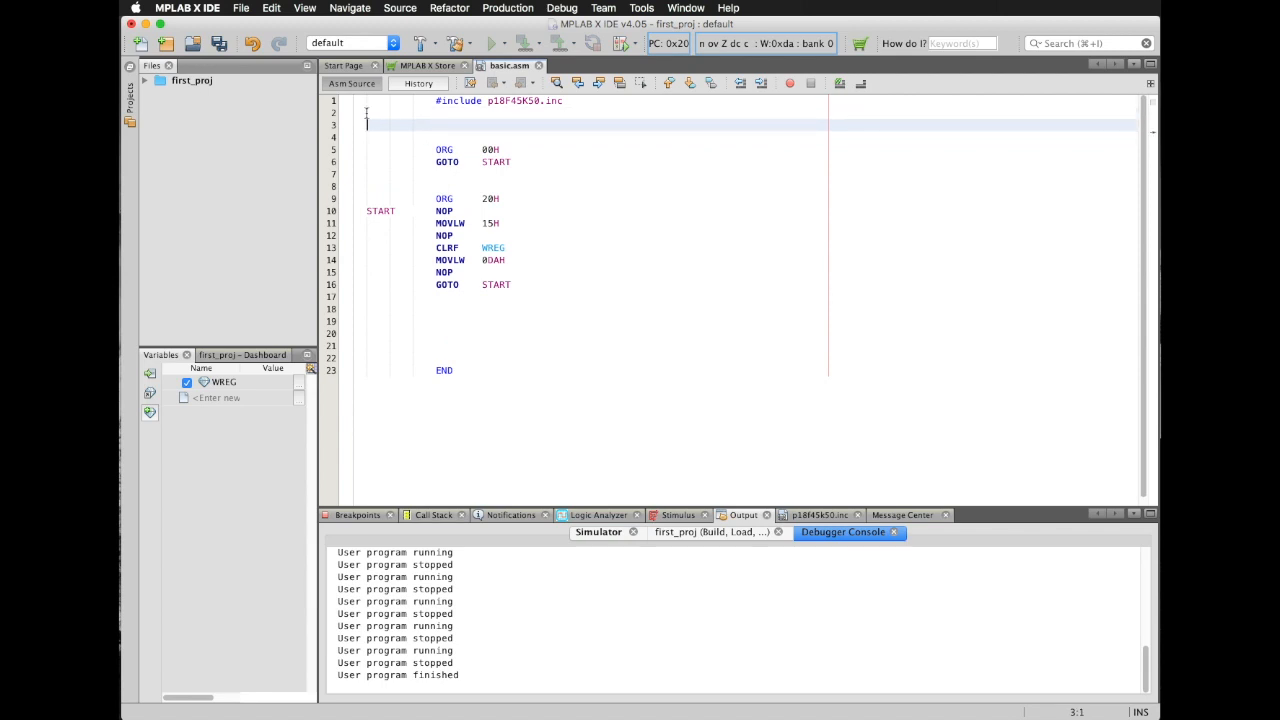
# Define REG0 EQU 00H and REG1 EQU 01H above ORG 00H in basic.asm
pyautogui.write('REG0')
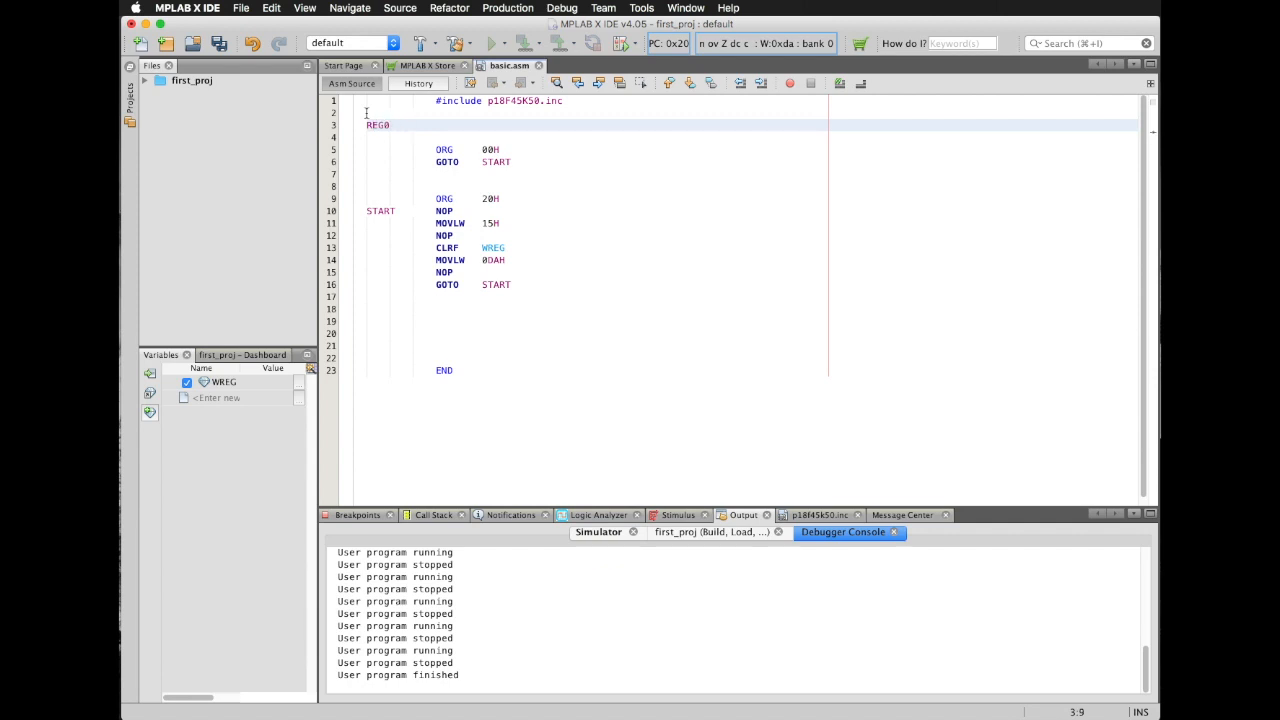
pyautogui.write('EQU')
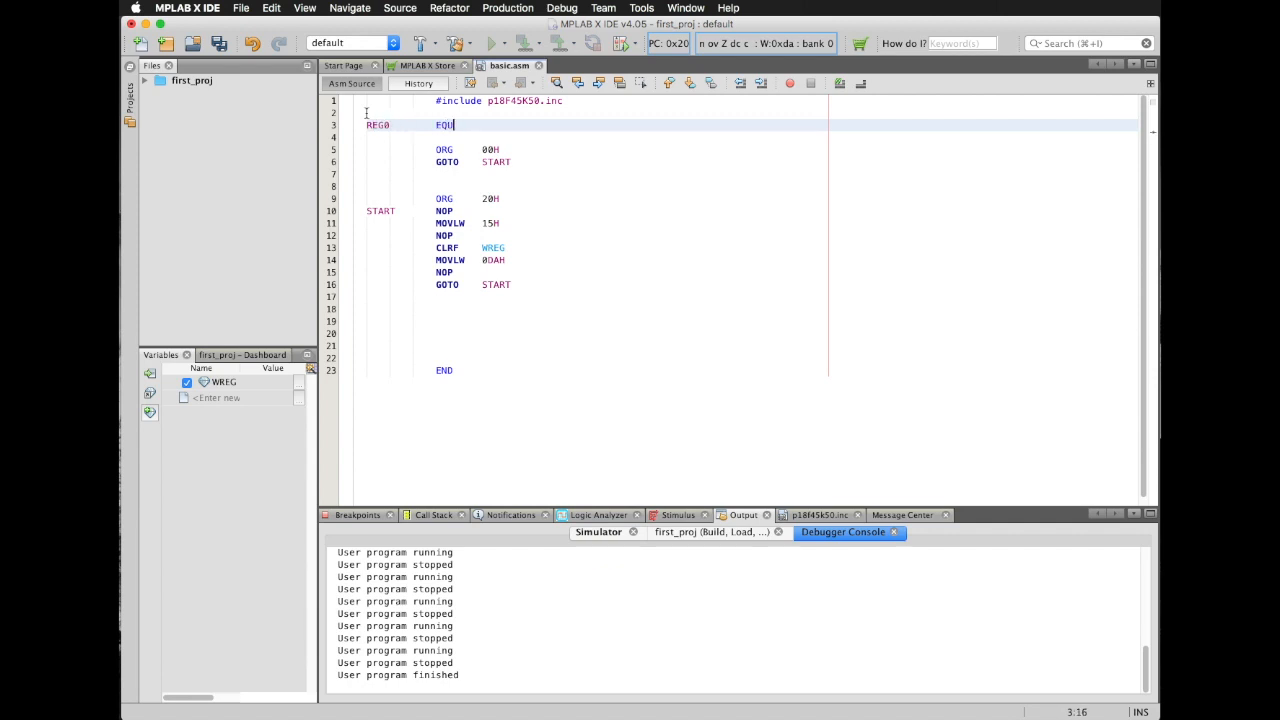
pyautogui.write('=')
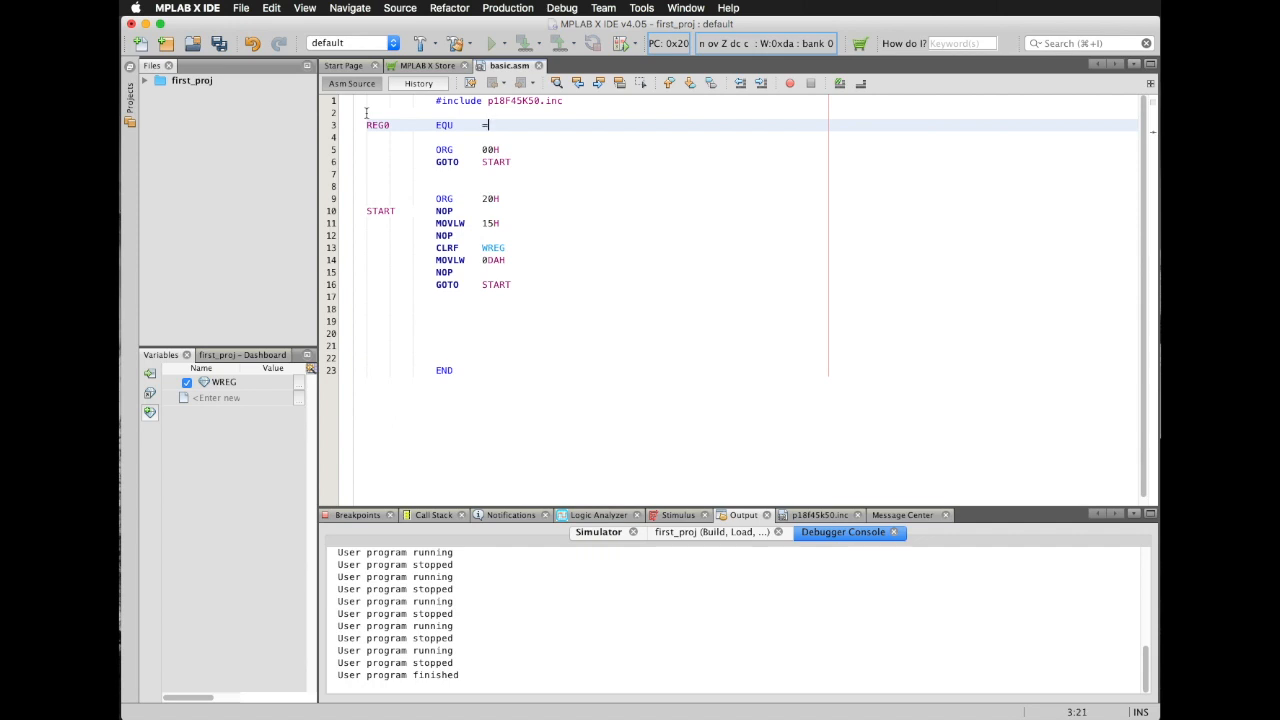
pyautogui.press('Backspace')
pyautogui.write('00H')
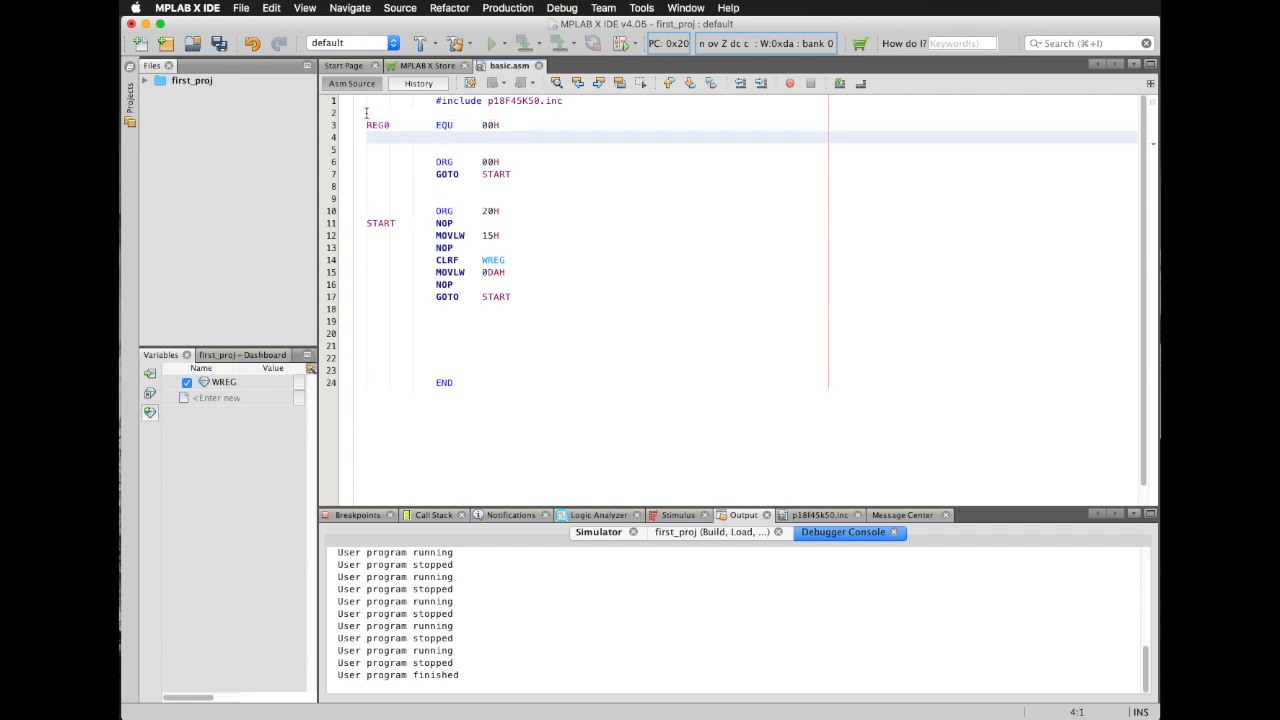
pyautogui.write('REG1')
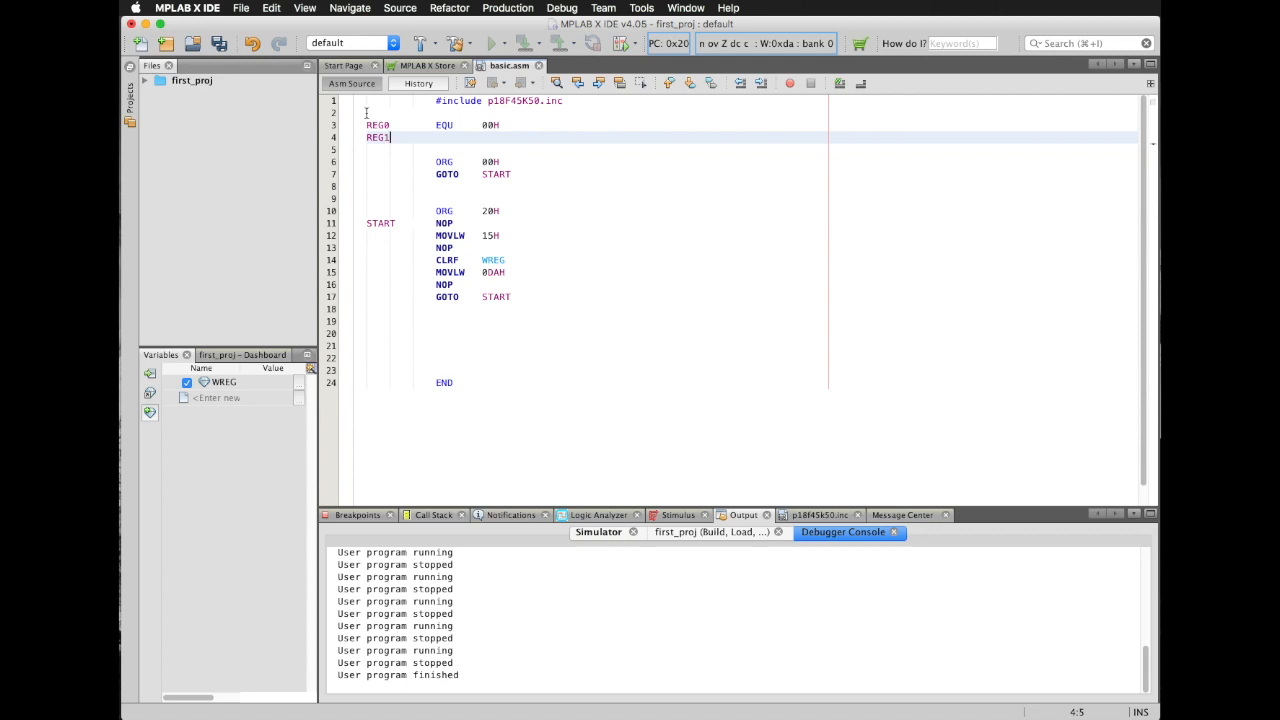
pyautogui.write('EQU')
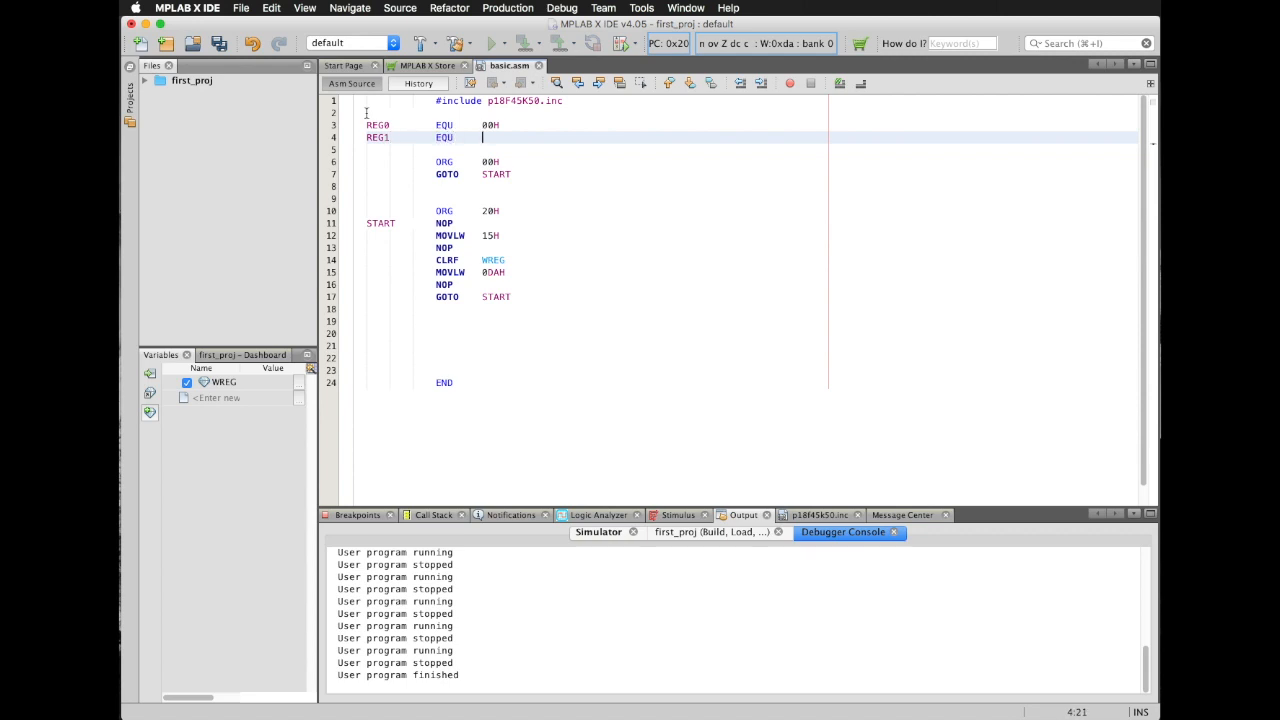
pyautogui.write('01')
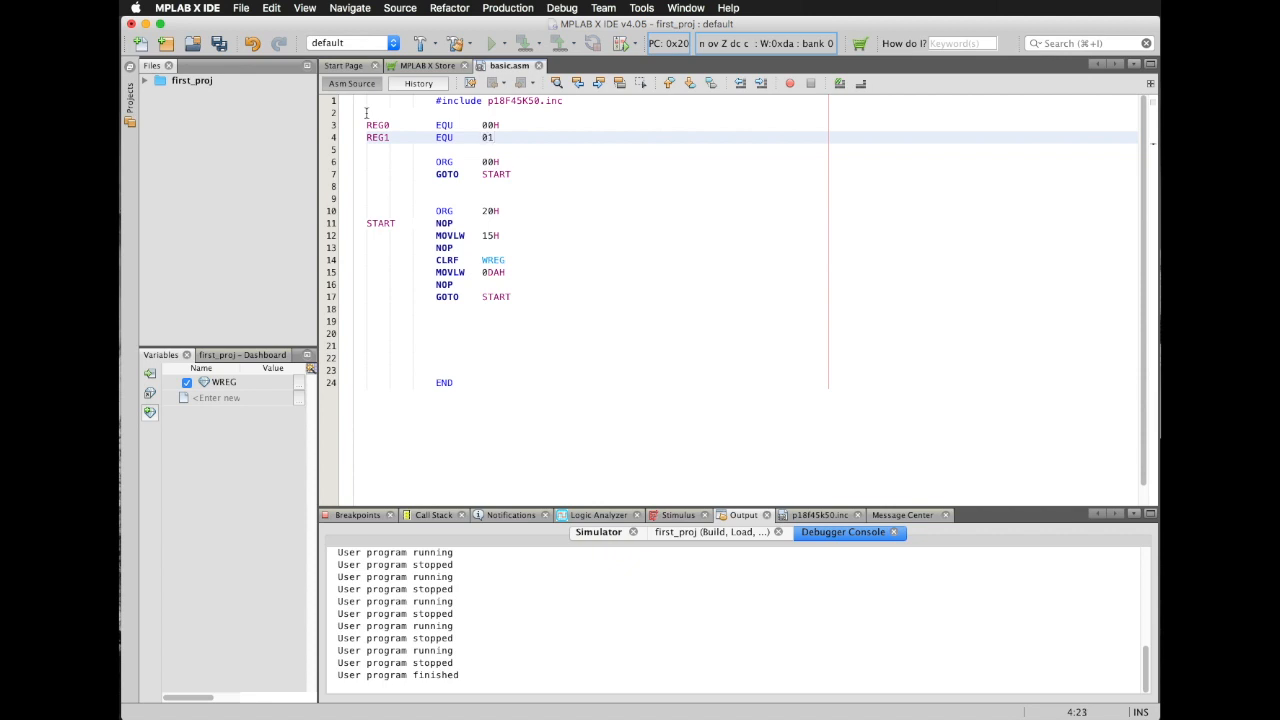
pyautogui.write('H')
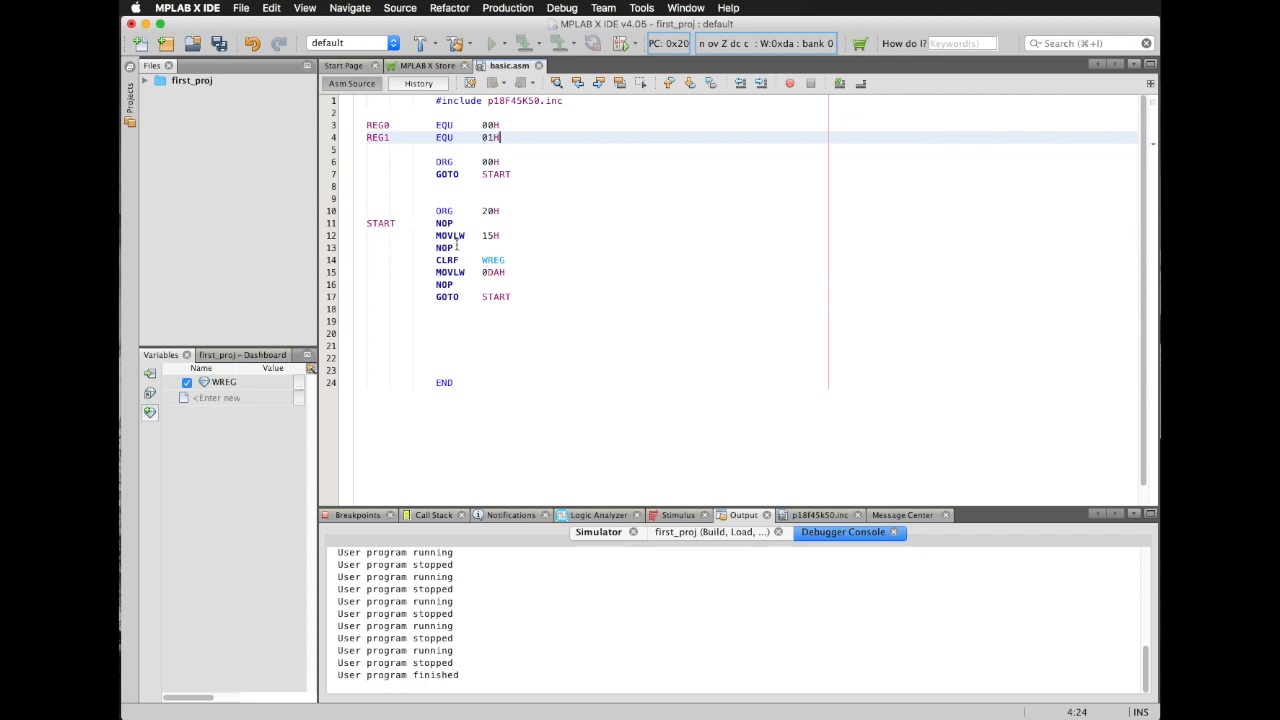
# Add MOVWF REG0 after the NOP on line 13
pyautogui.click(457, 247)
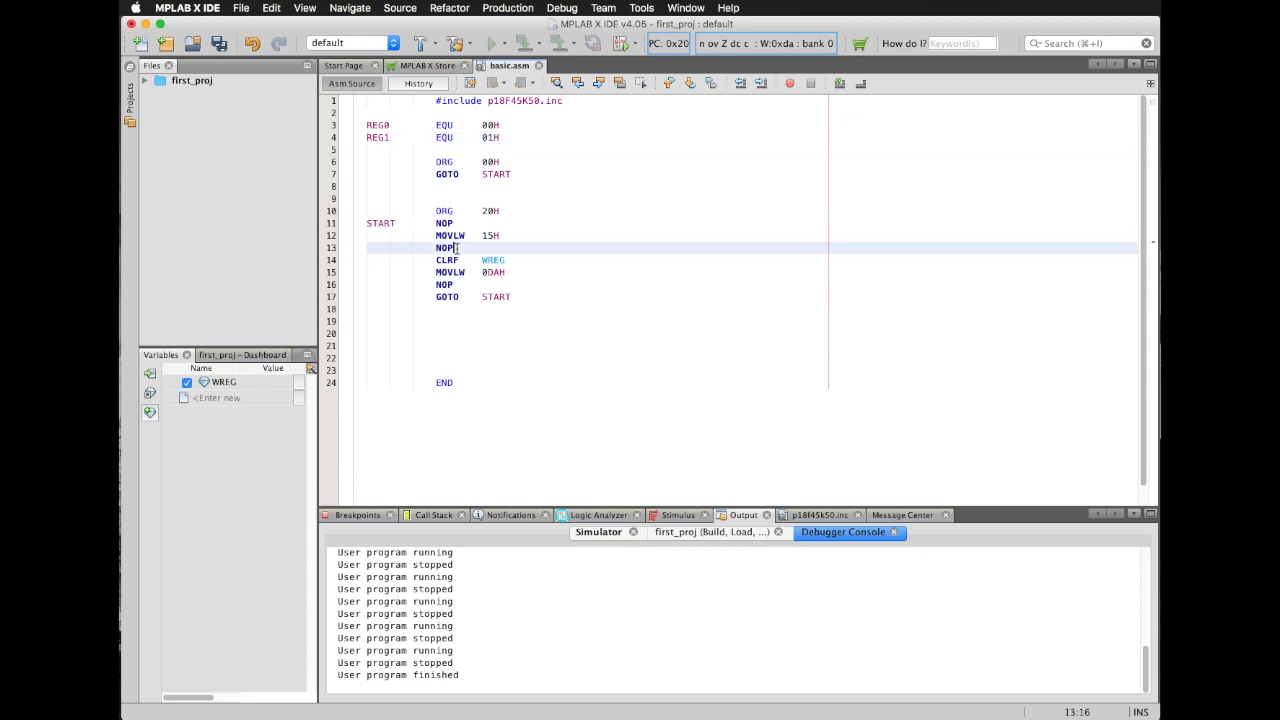
pyautogui.write('MOV')
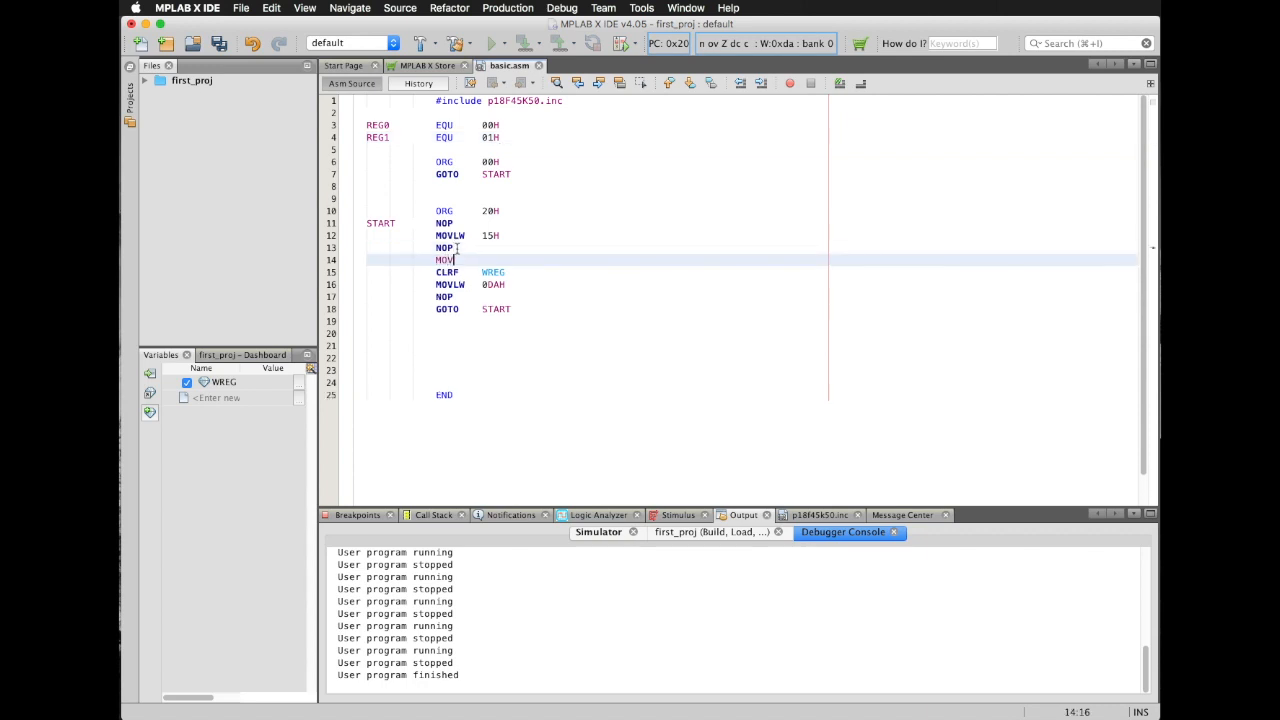
pyautogui.write('WF')
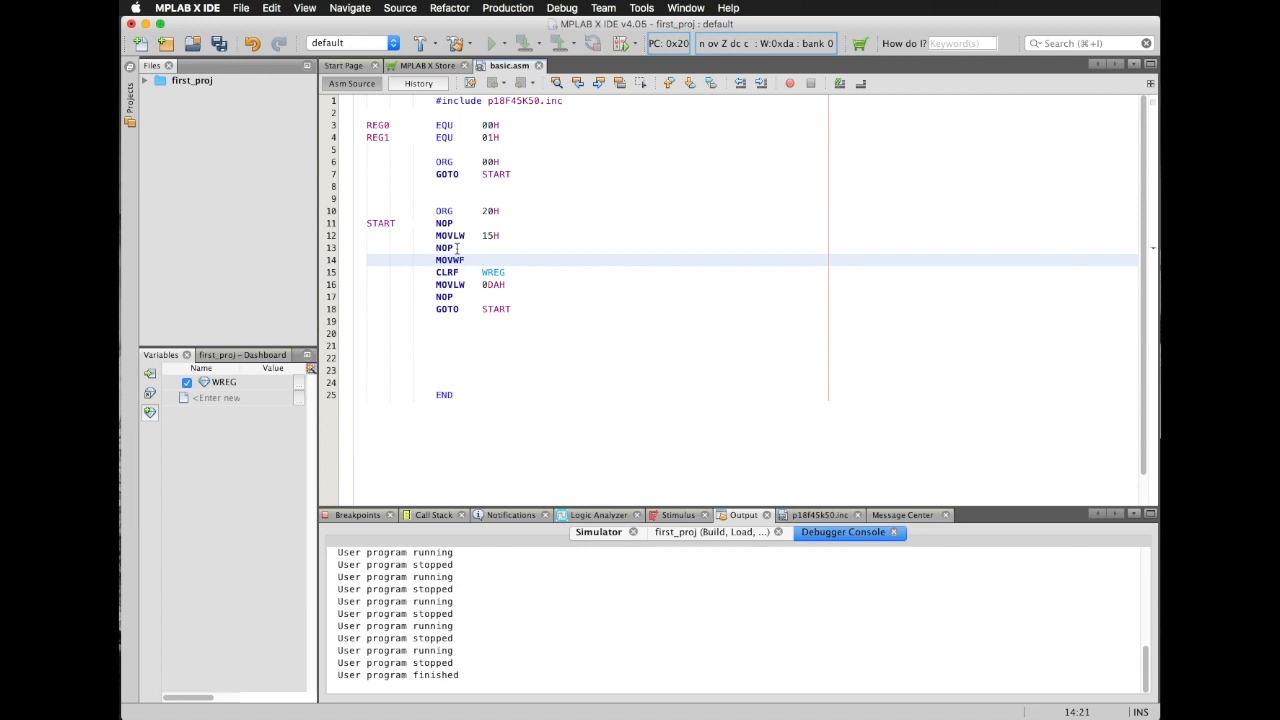
pyautogui.write('REG0')
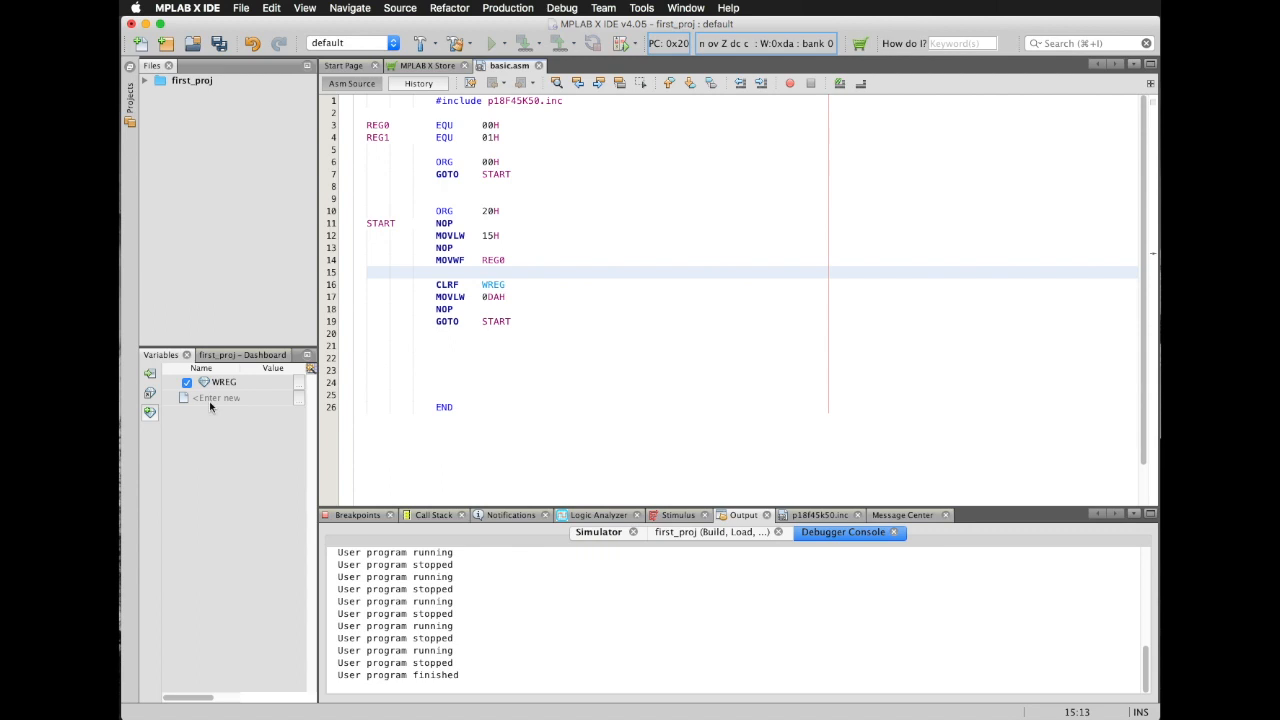
pyautogui.click(213, 397)
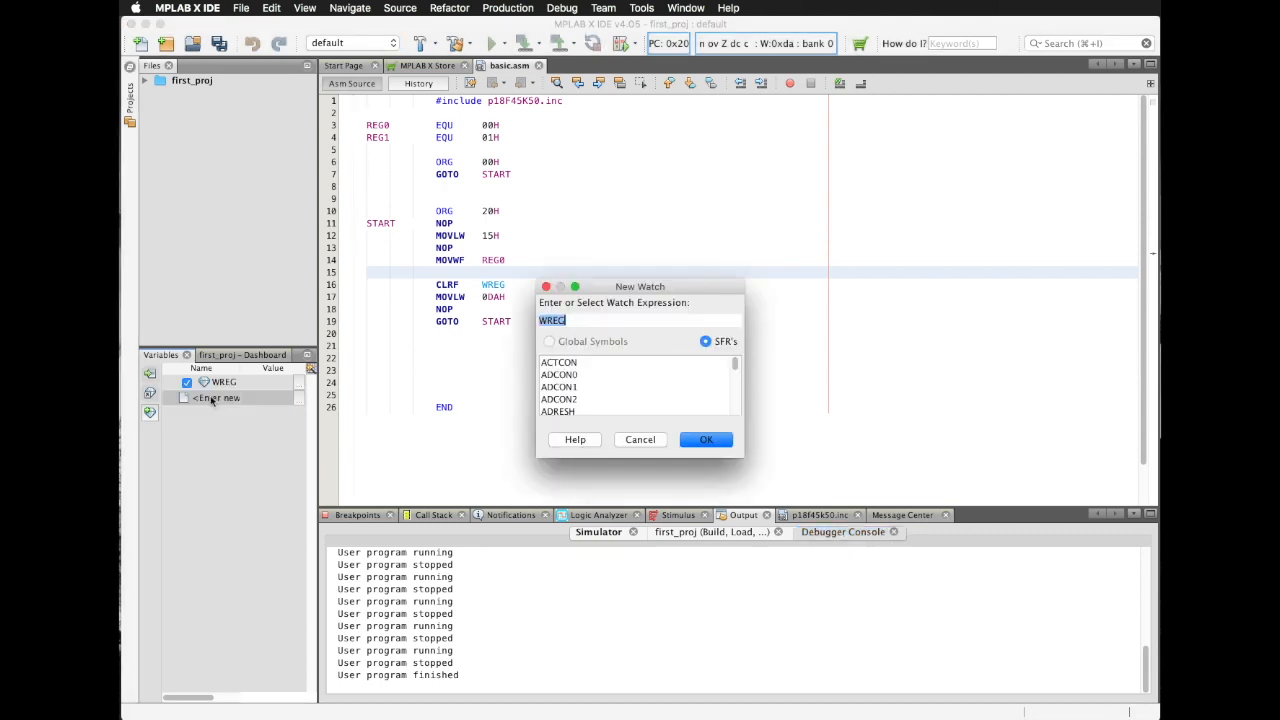
# Add REG0 as a watch and clean and build the project
pyautogui.write('REG0')
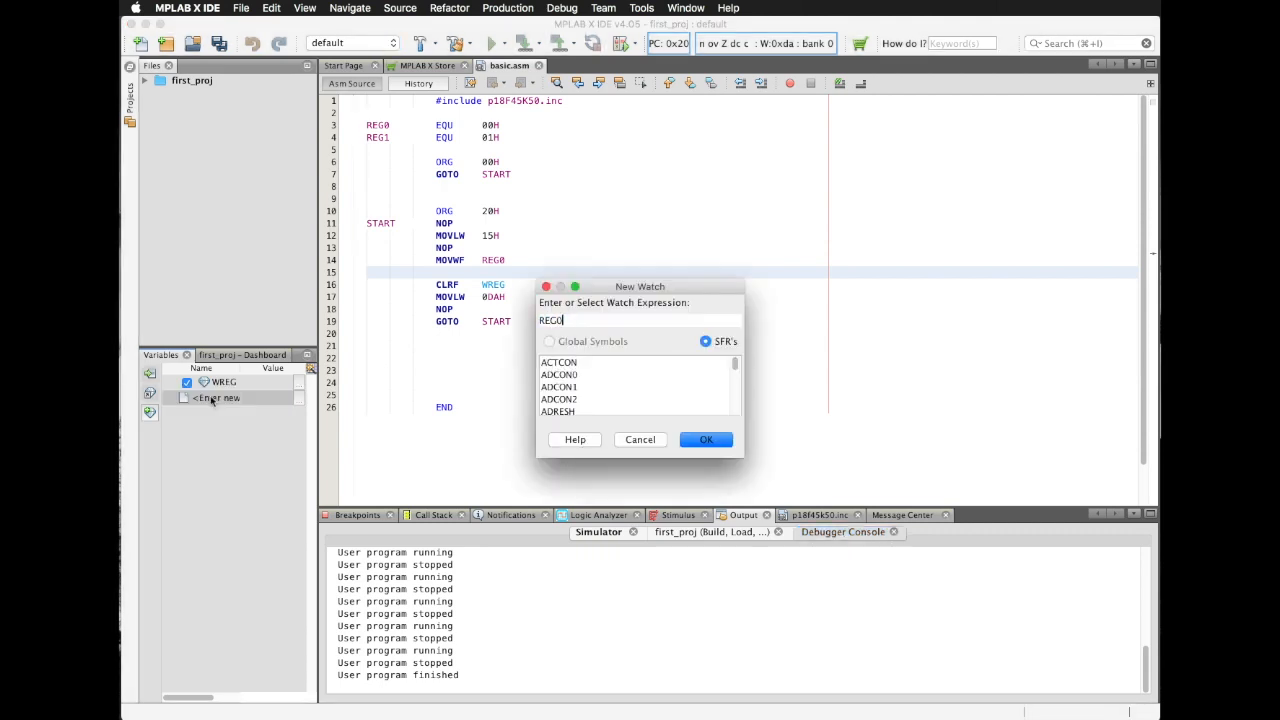
pyautogui.click(705, 439)
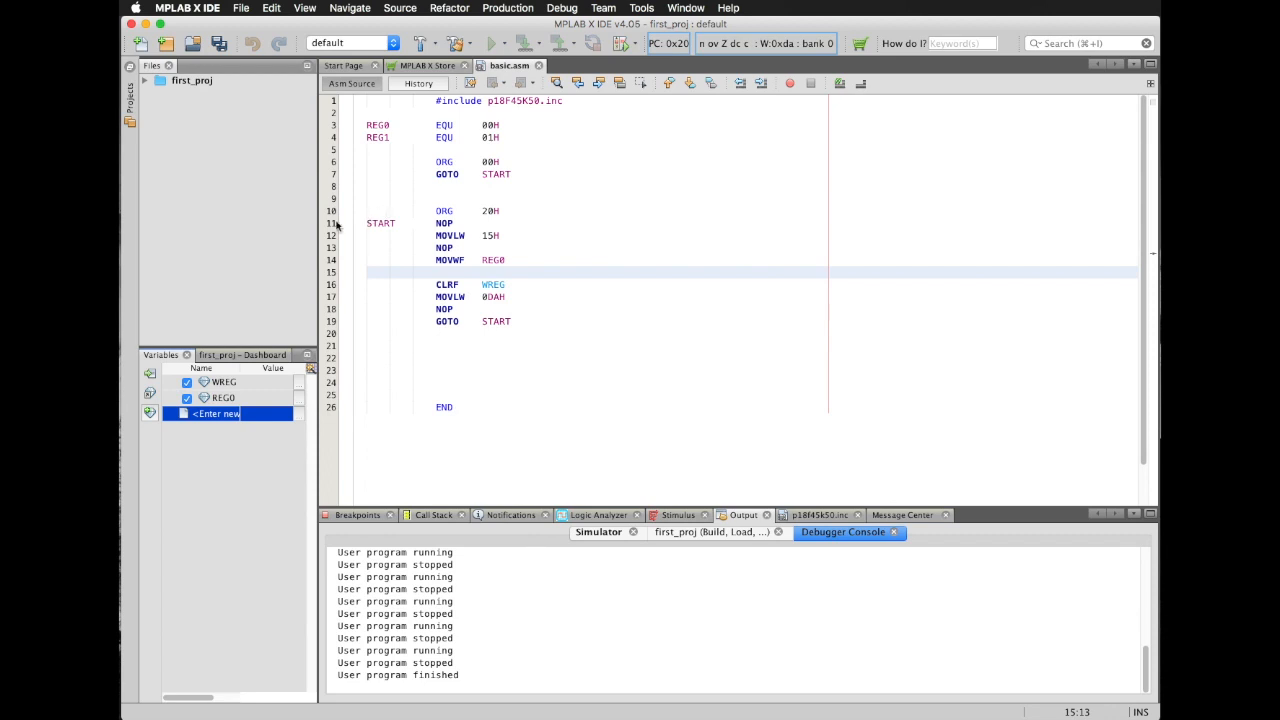
pyautogui.click(450, 43)
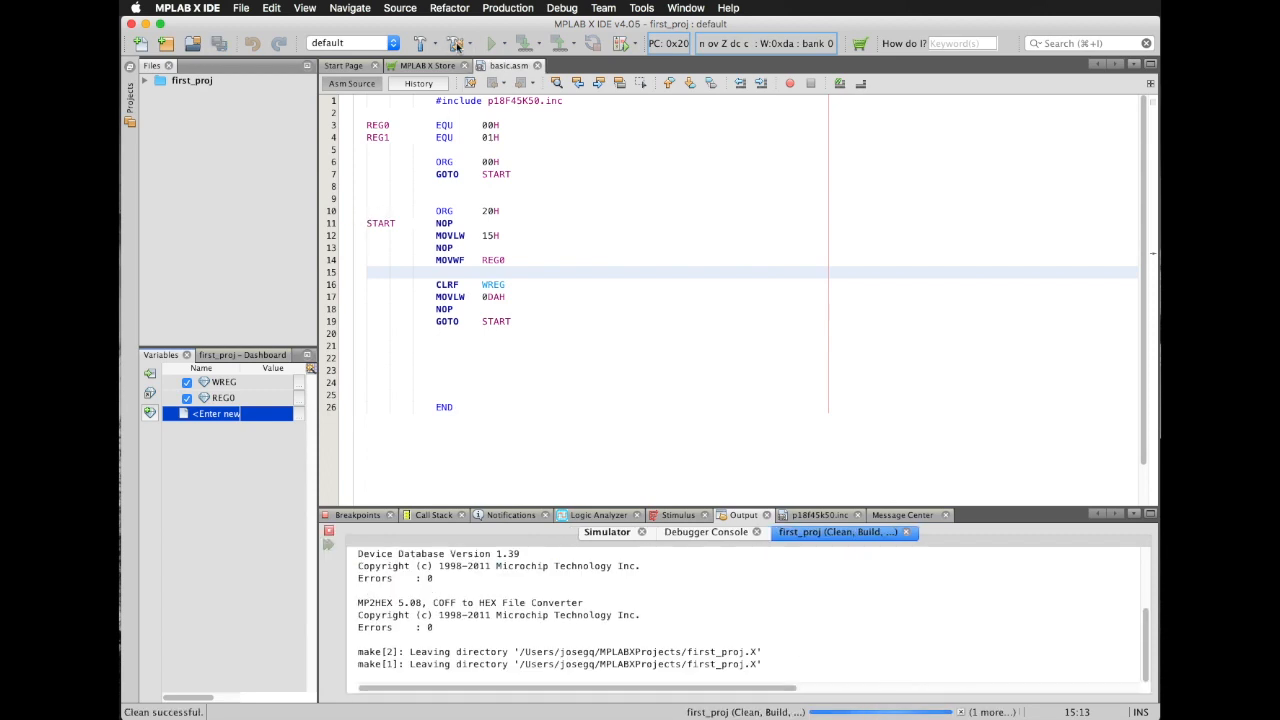
pyautogui.click(453, 42)
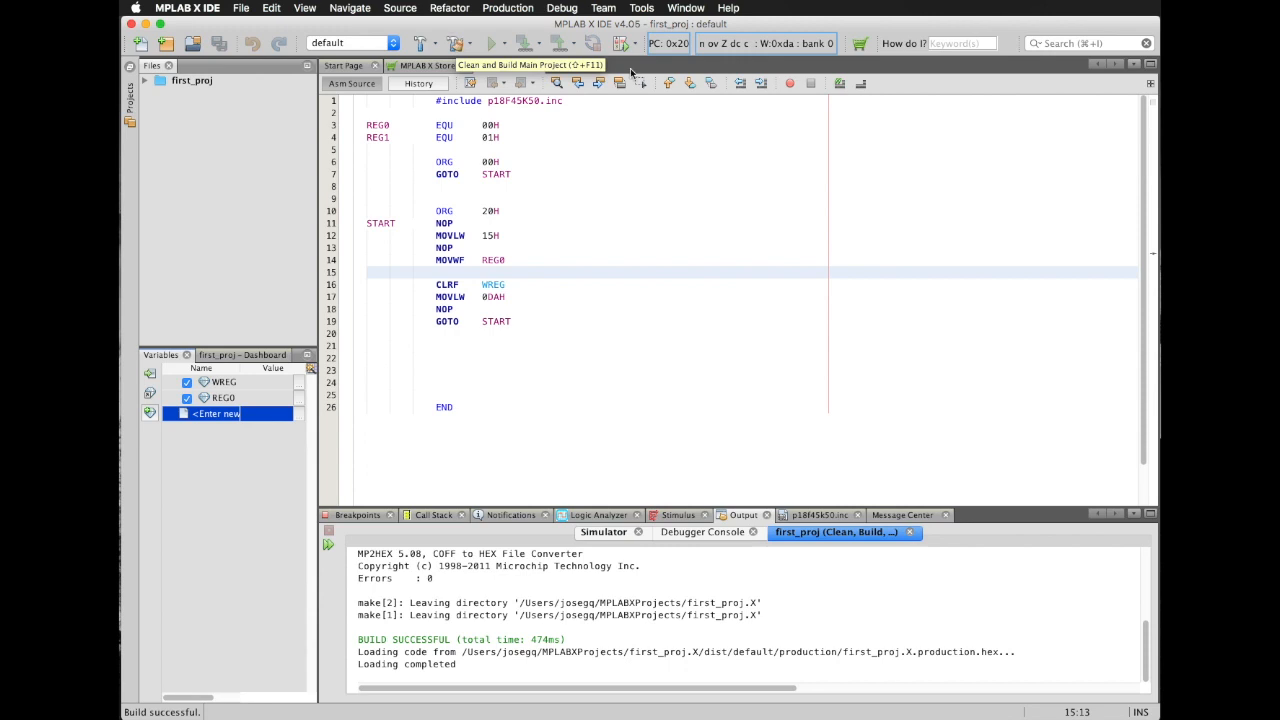
# Debug the rebuilt project in the simulator and begin adding another REG watch
pyautogui.click(614, 45)
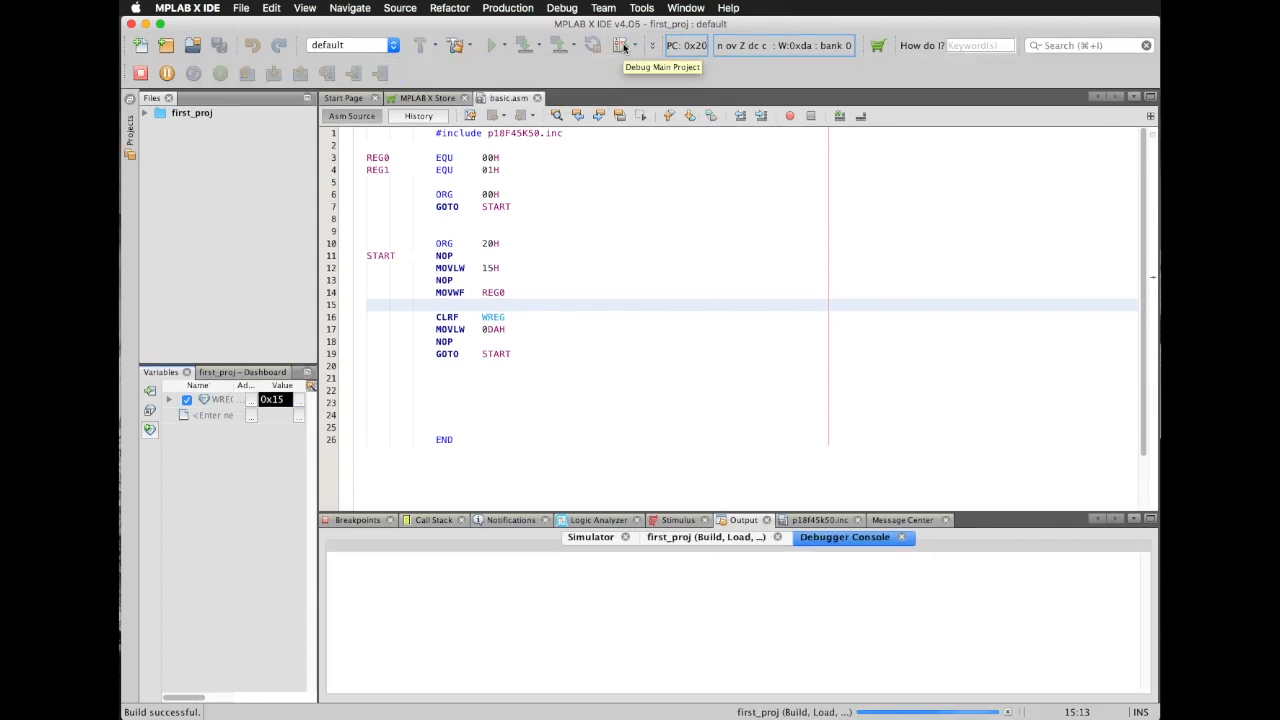
pyautogui.click(621, 44)
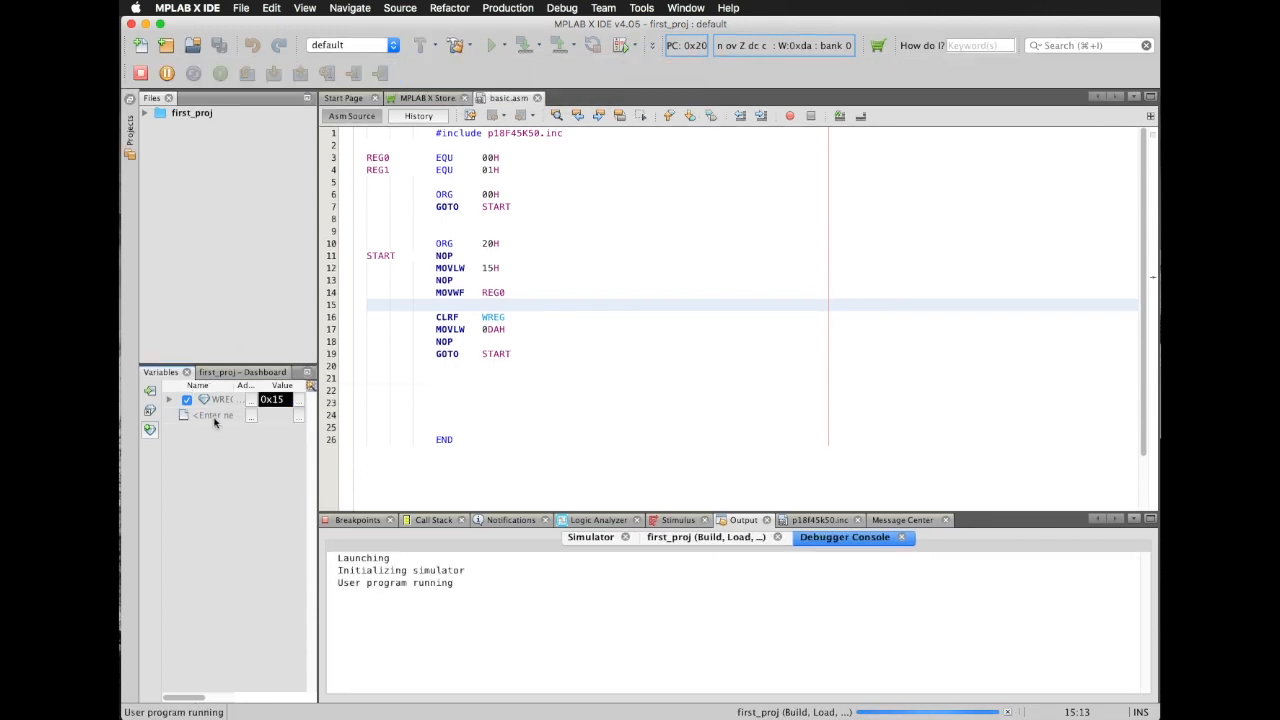
pyautogui.click(213, 415)
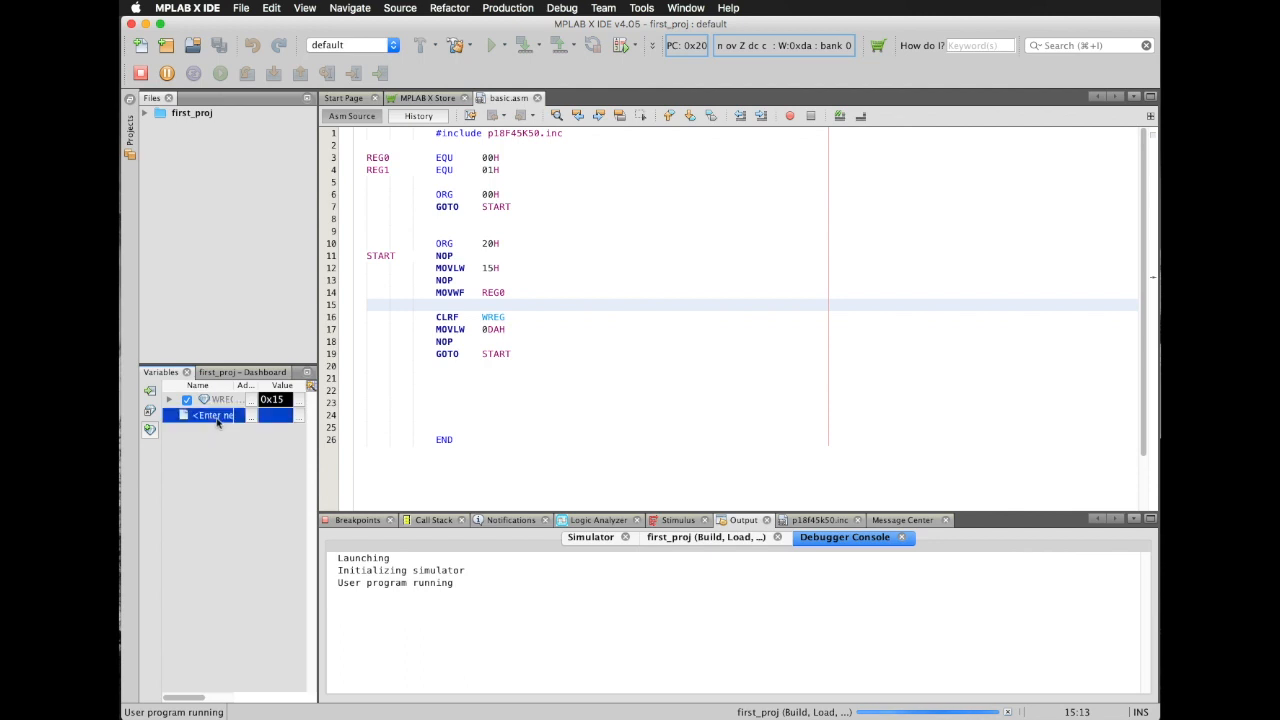
pyautogui.write('REG0')
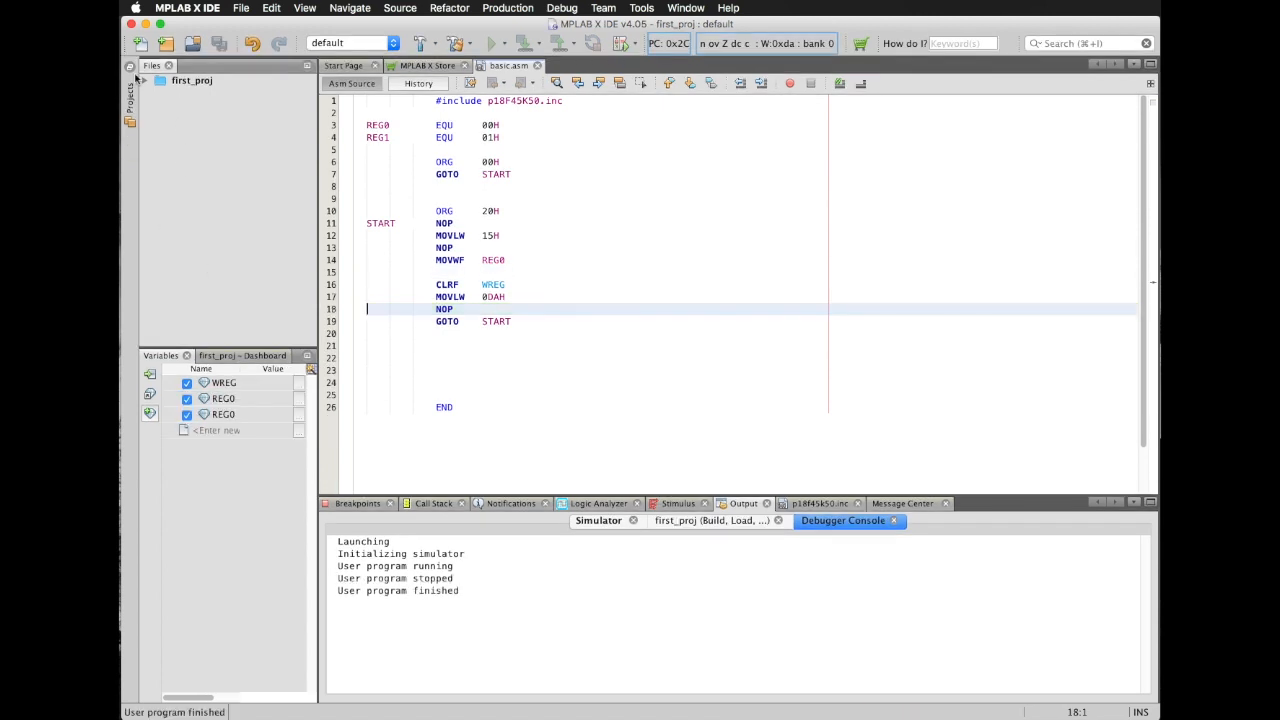
pyautogui.click(190, 81)
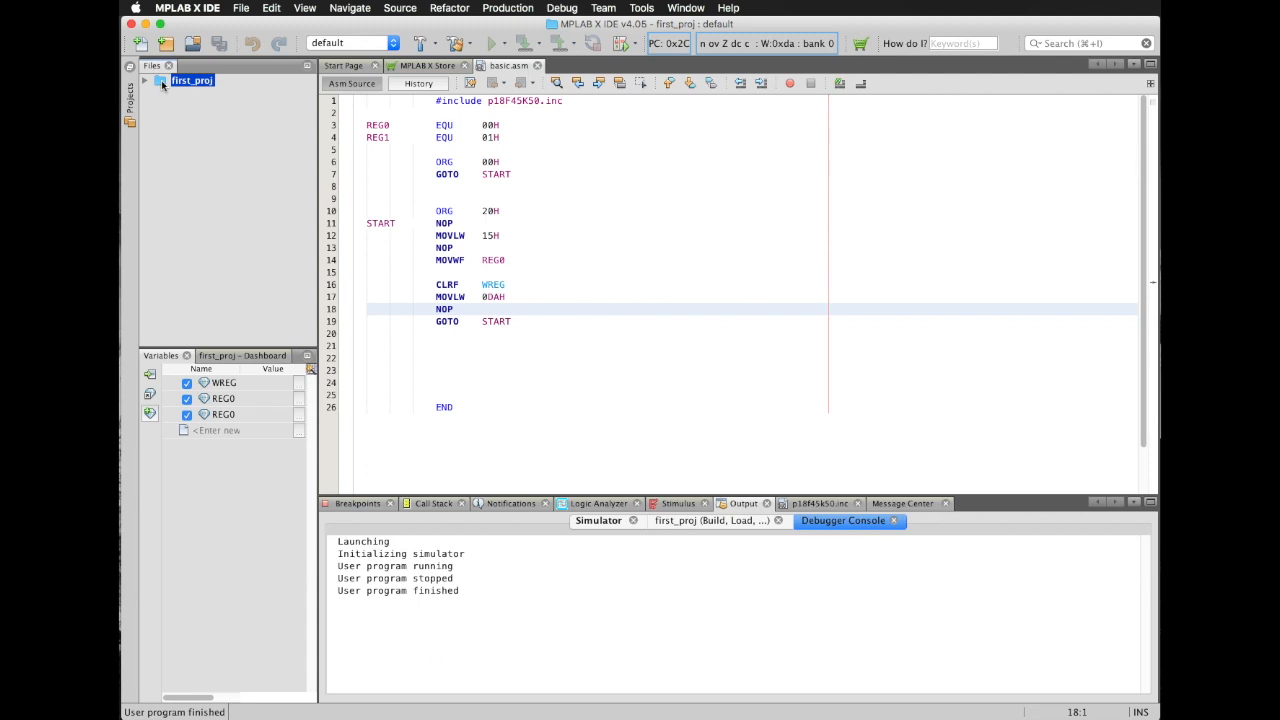
pyautogui.rightClick(192, 81)
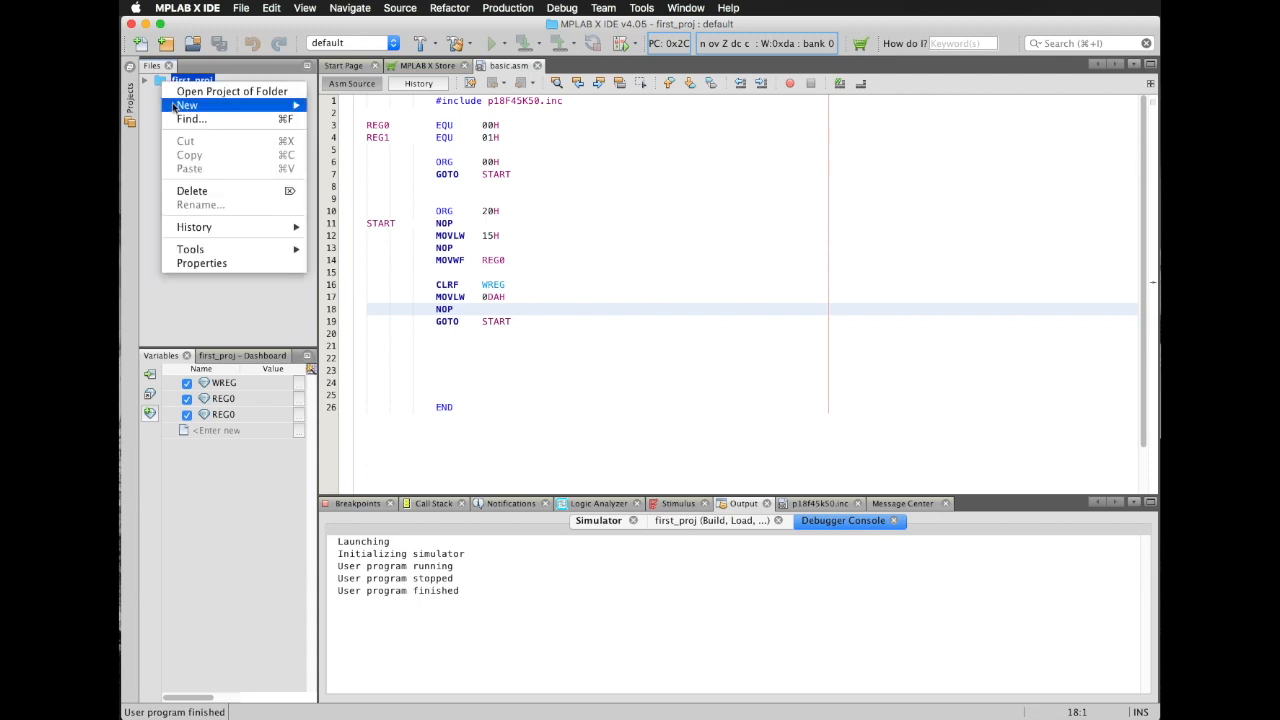
pyautogui.moveTo(201, 263)
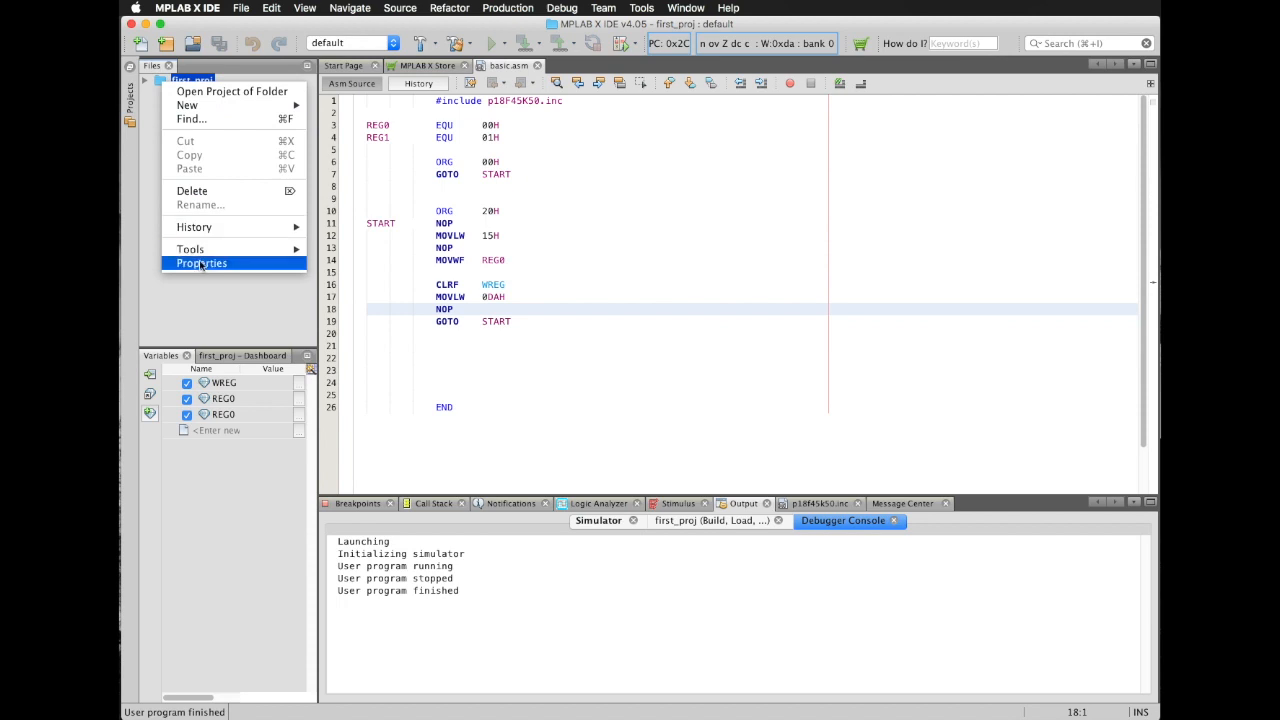
pyautogui.click(200, 268)
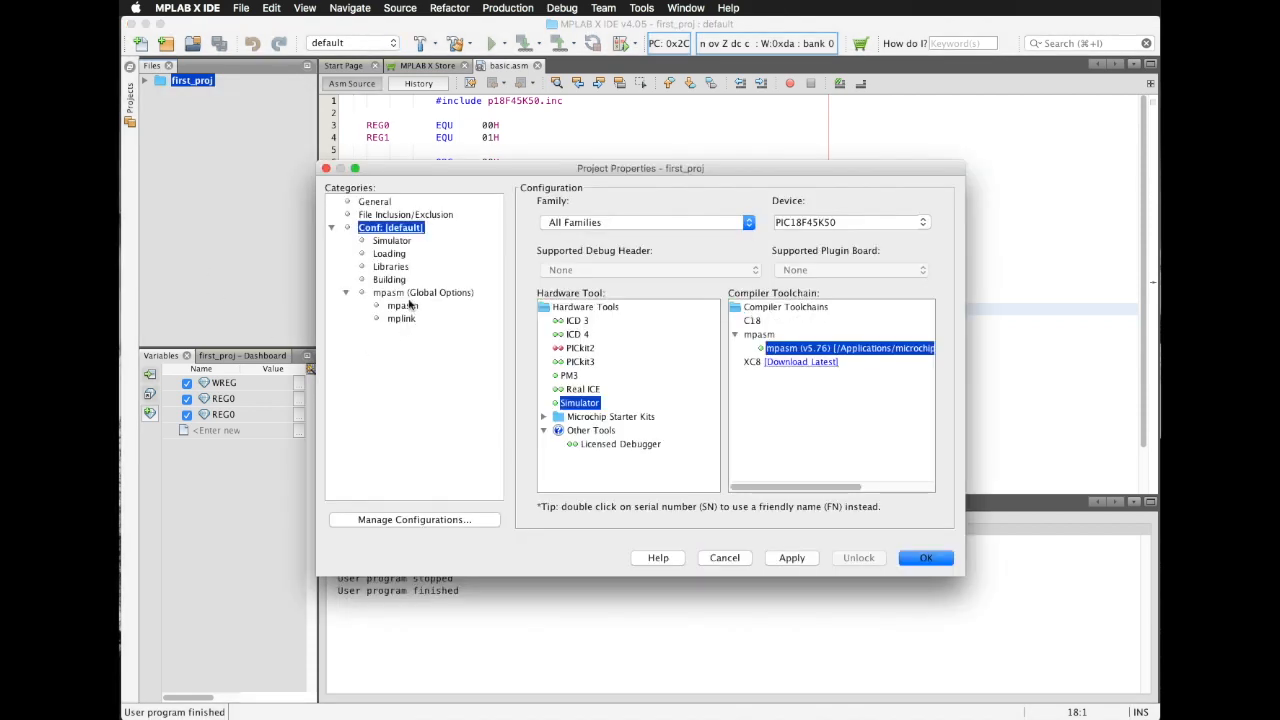
pyautogui.click(424, 292)
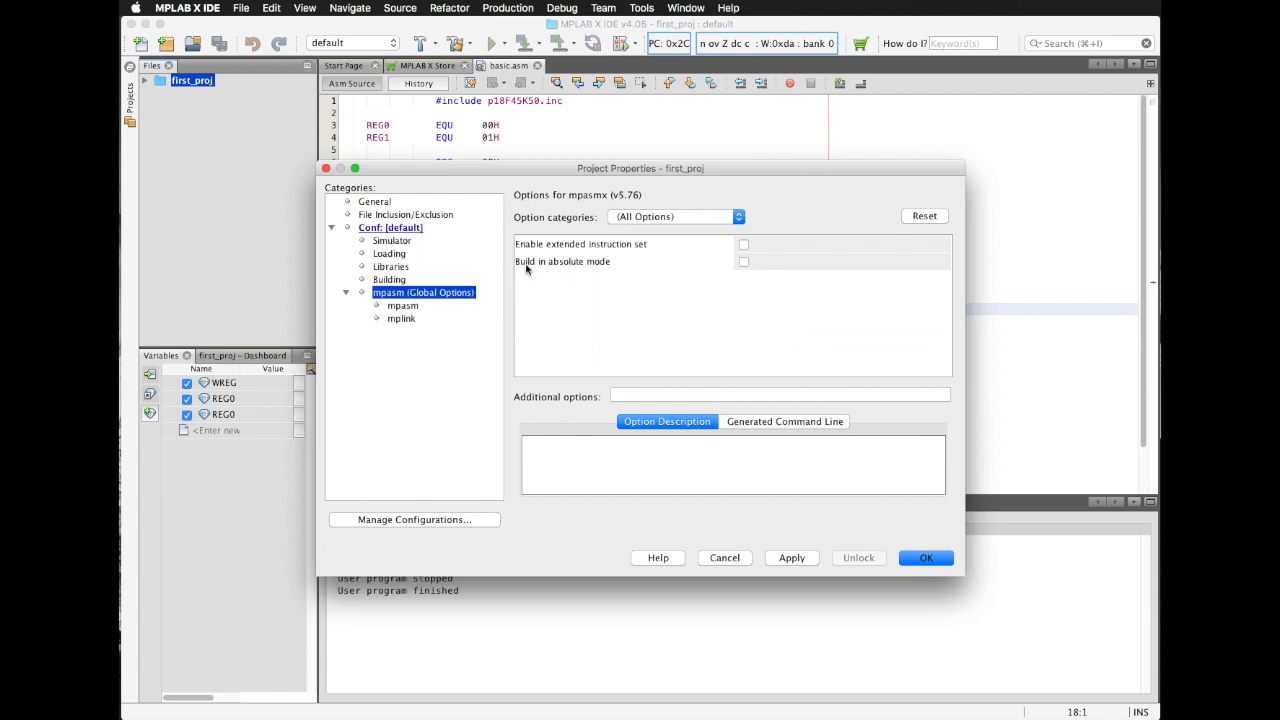
pyautogui.moveTo(738, 267)
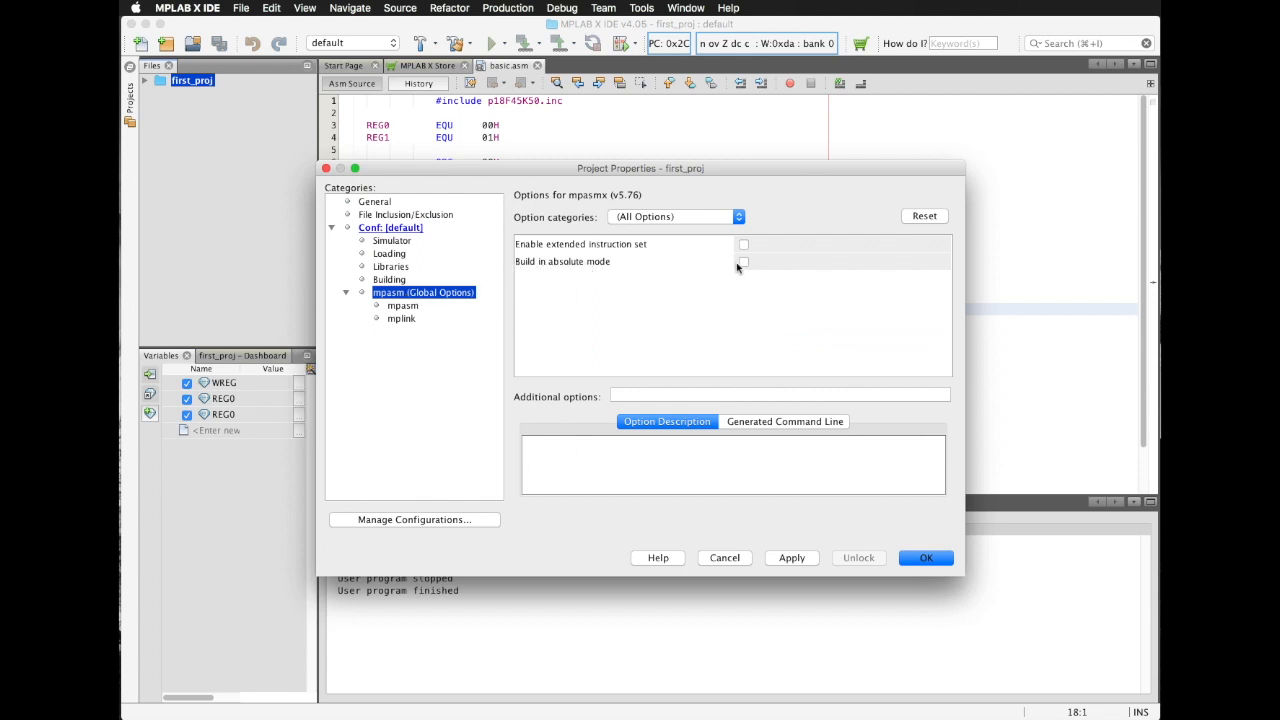
pyautogui.click(743, 261)
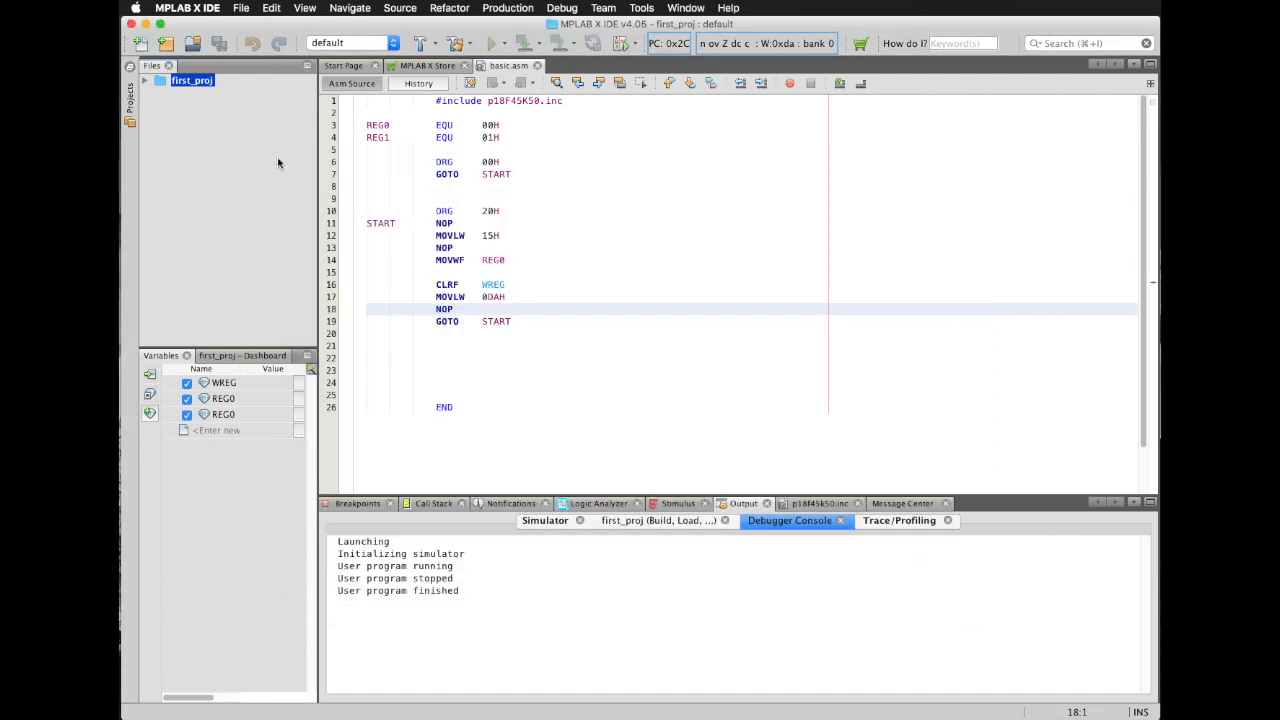
pyautogui.click(454, 43)
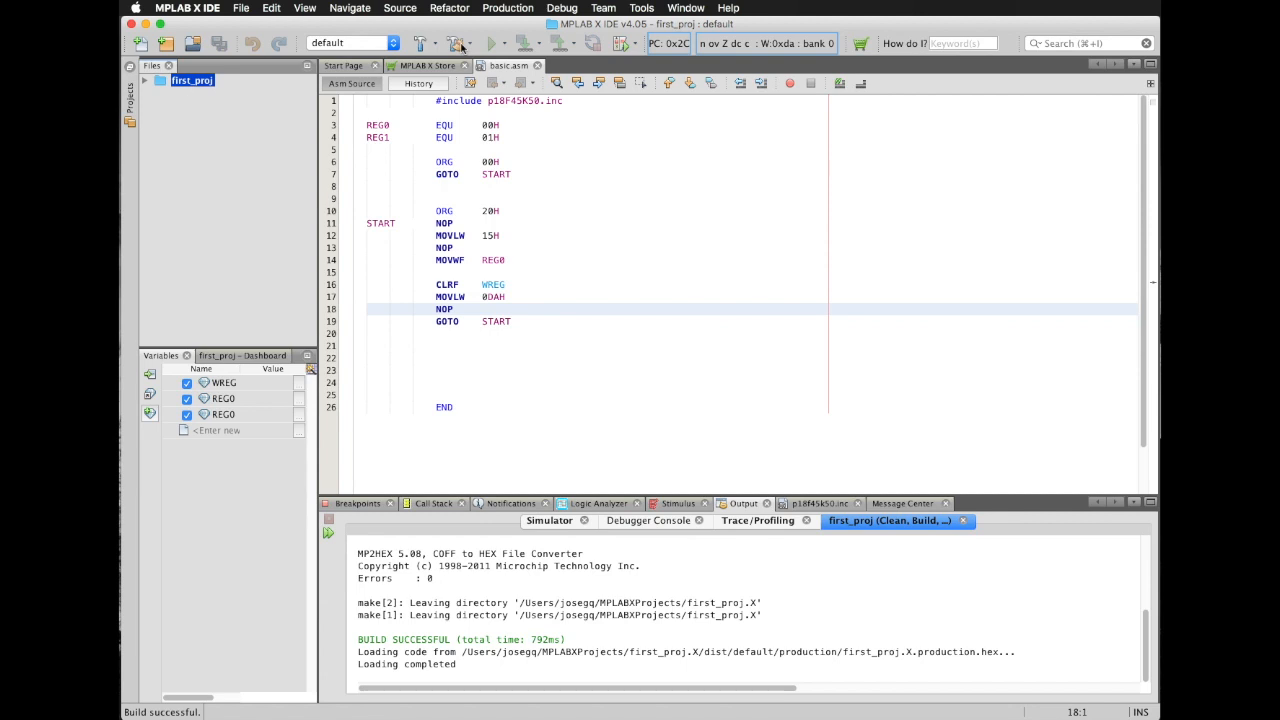
# Delete the duplicate REG0 watch and start a new simulator debug session
pyautogui.rightClick(224, 412)
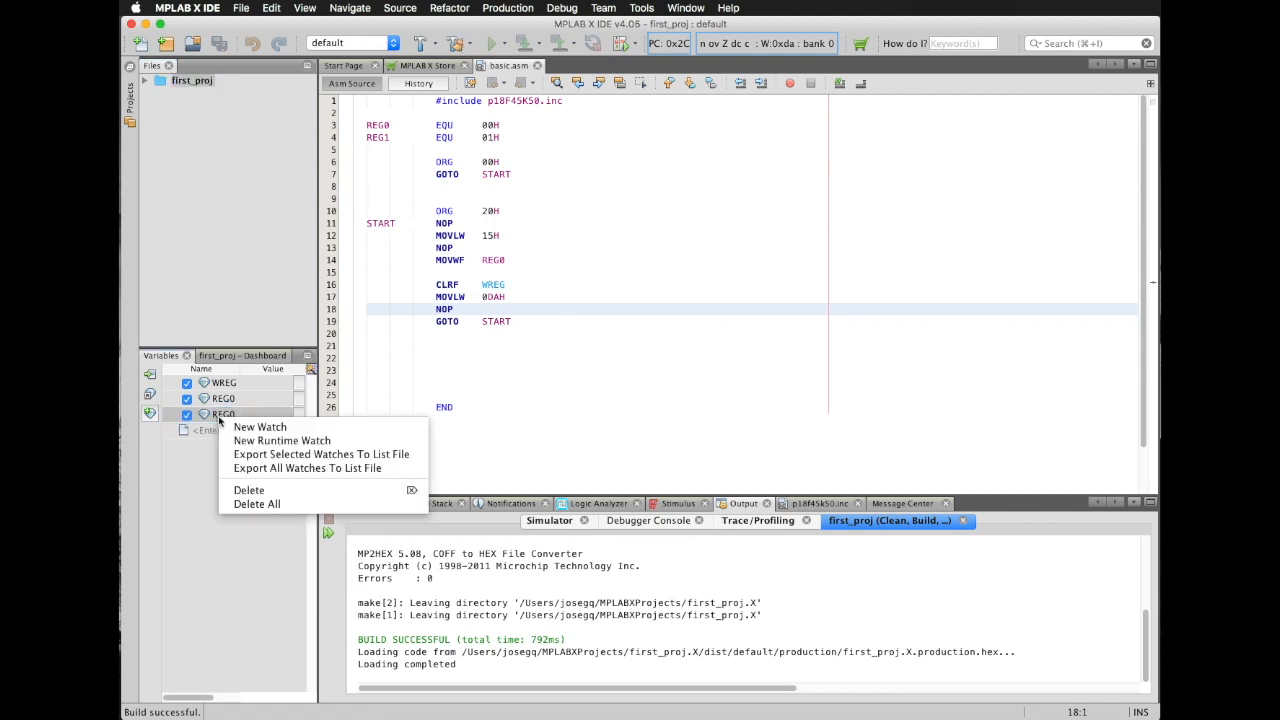
pyautogui.click(222, 398)
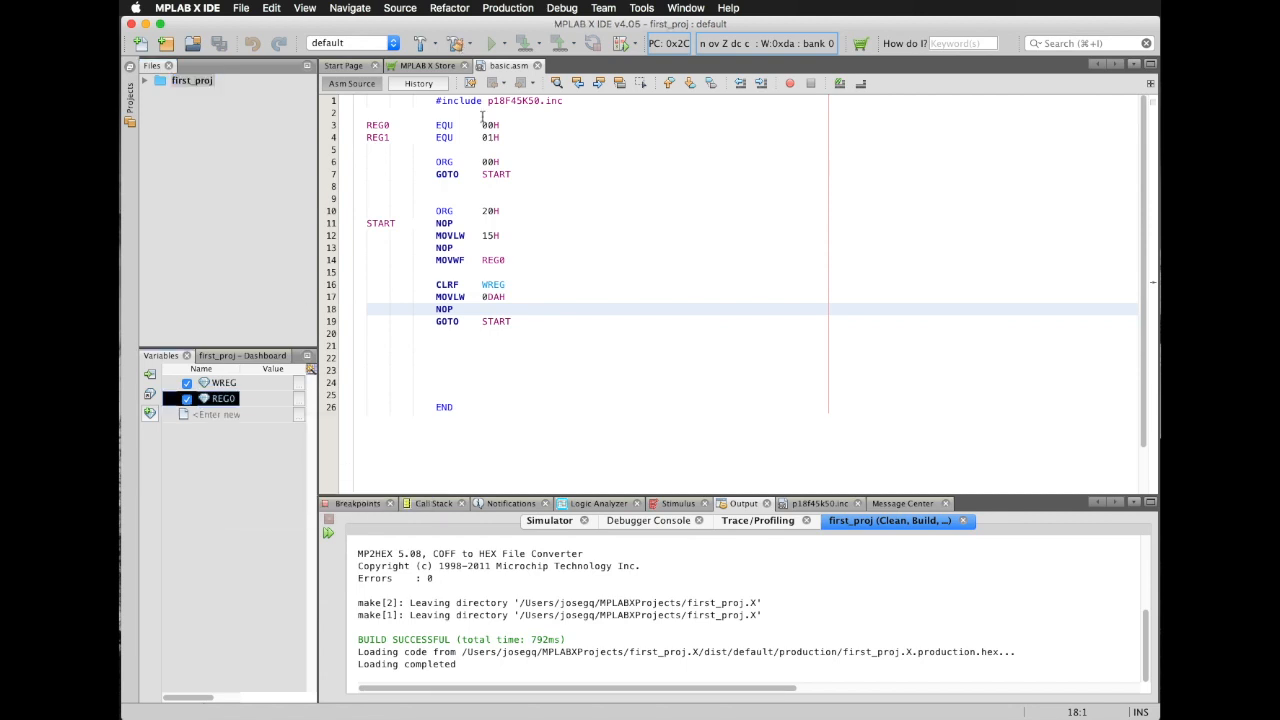
pyautogui.click(620, 43)
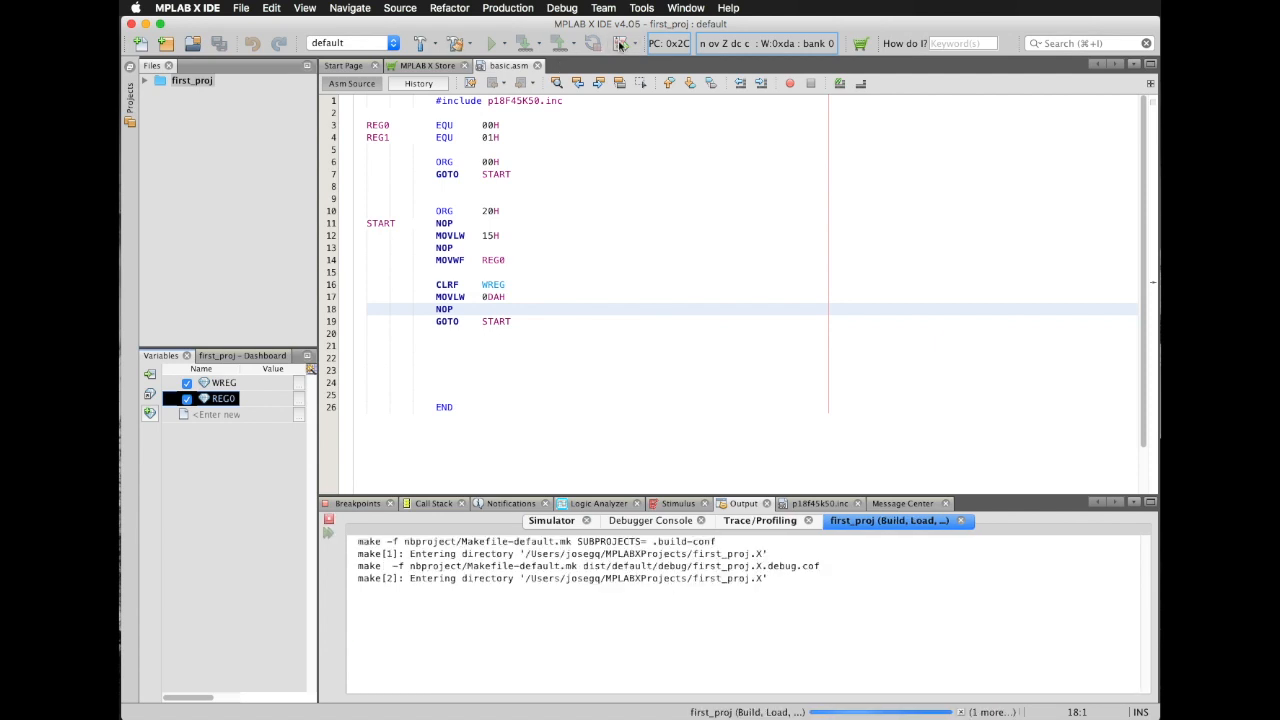
# Pause and step to CLRF WREG, with WREG and REG0 both at 0x15
pyautogui.click(487, 44)
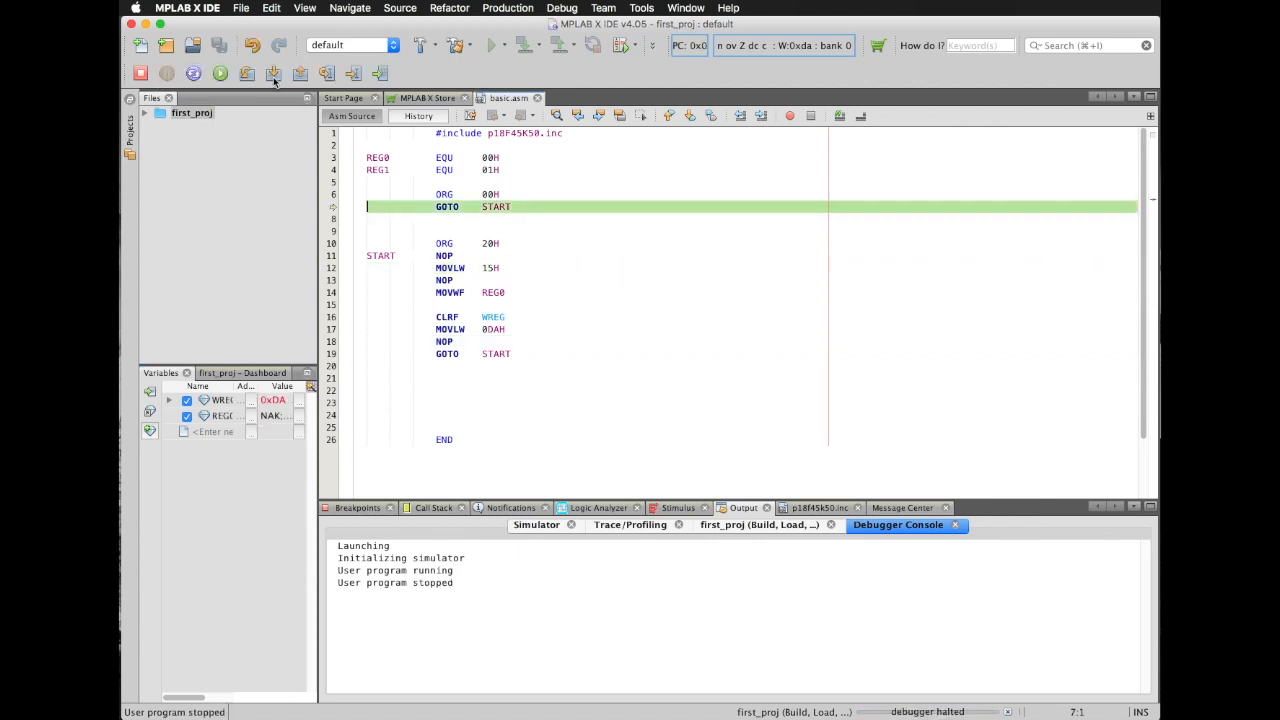
pyautogui.click(271, 72)
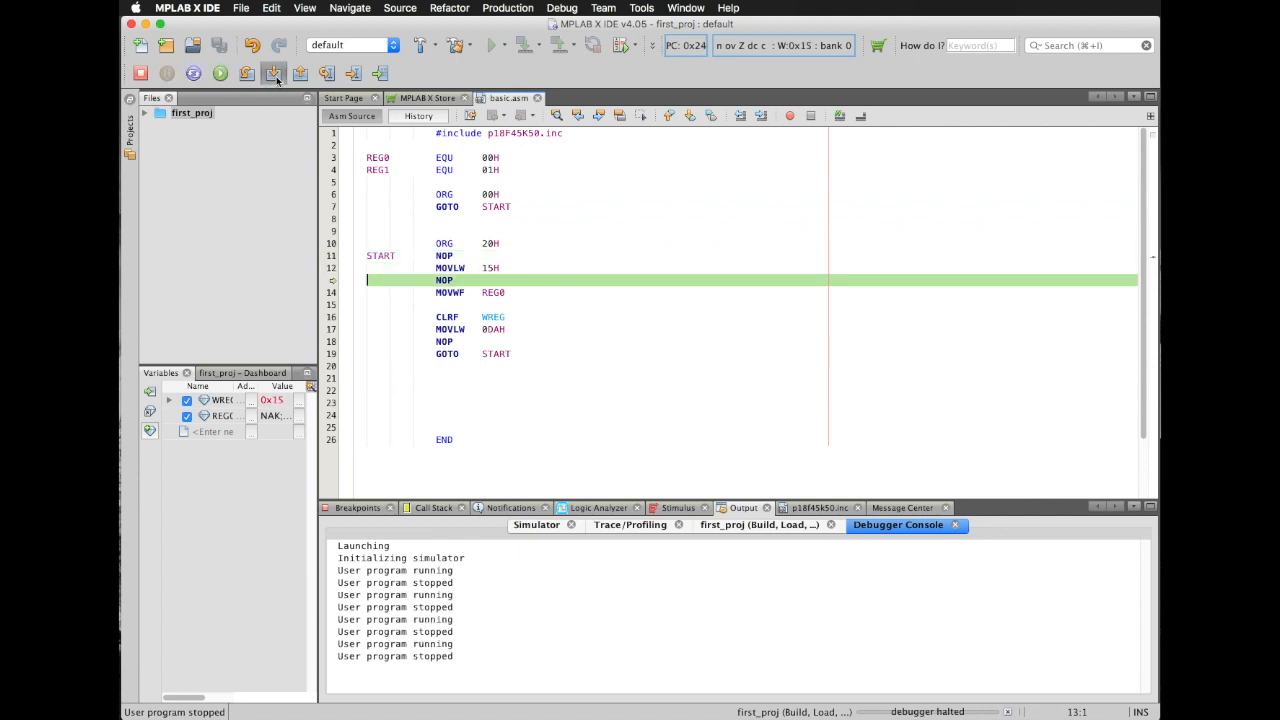
pyautogui.click(245, 73)
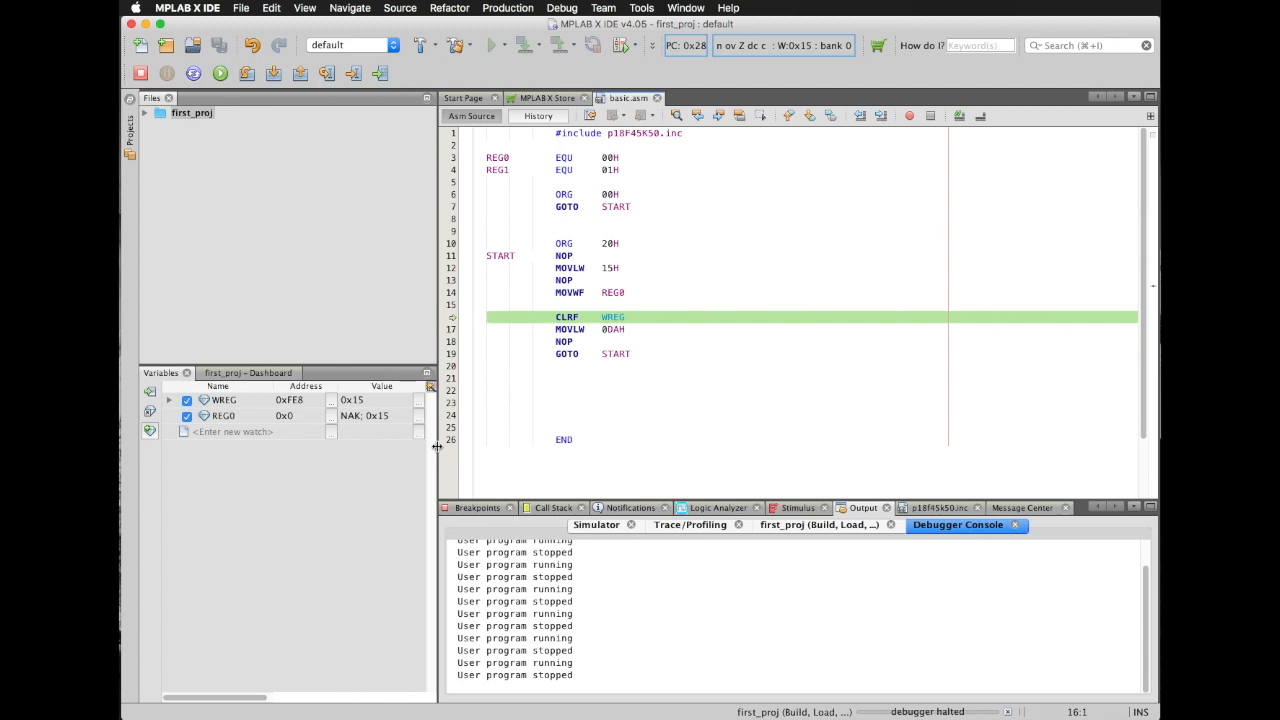
# Replace CLRF WREG with MOVWF REG1 after MOVLW 0DAH
pyautogui.doubleClick(362, 399)
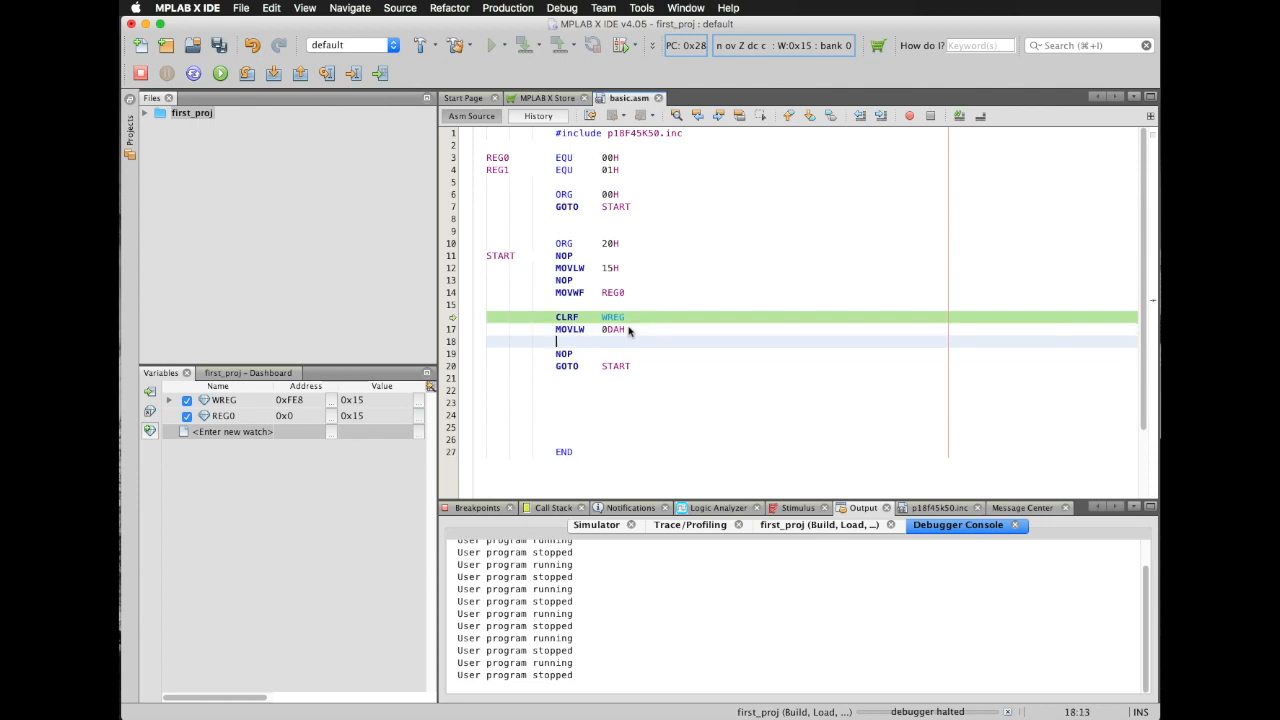
pyautogui.write('MOV')
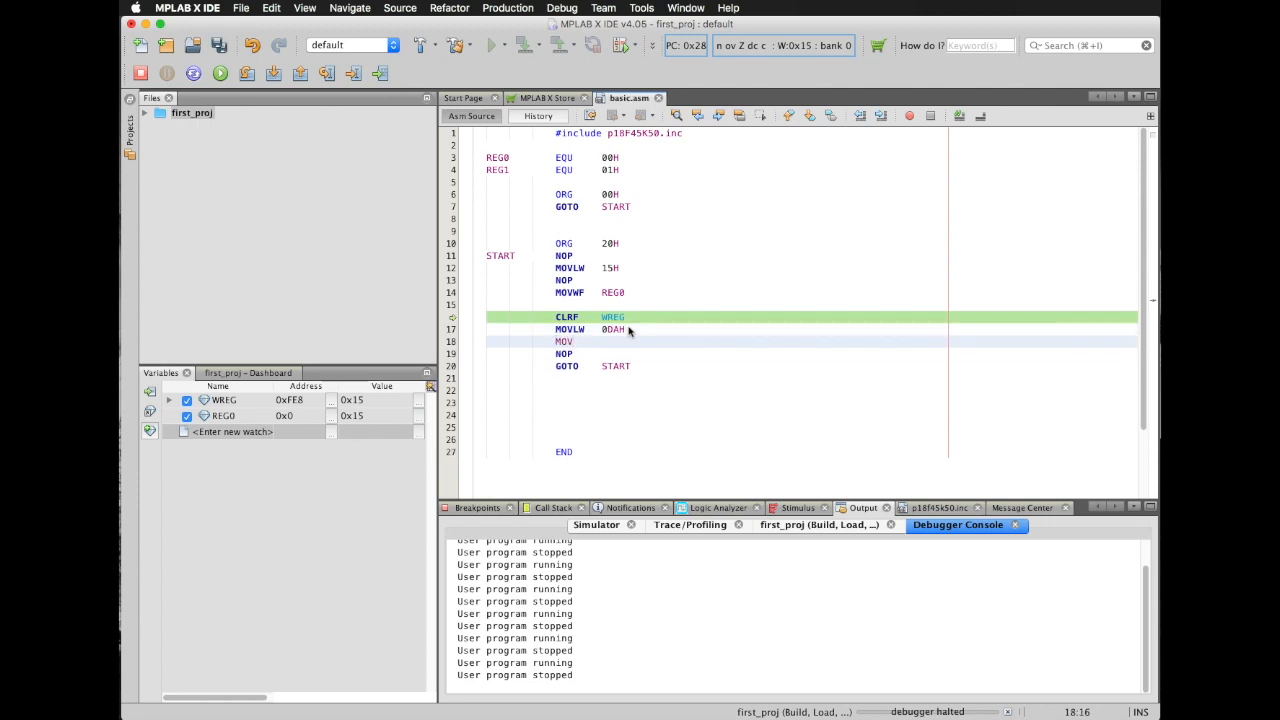
pyautogui.write('WF')
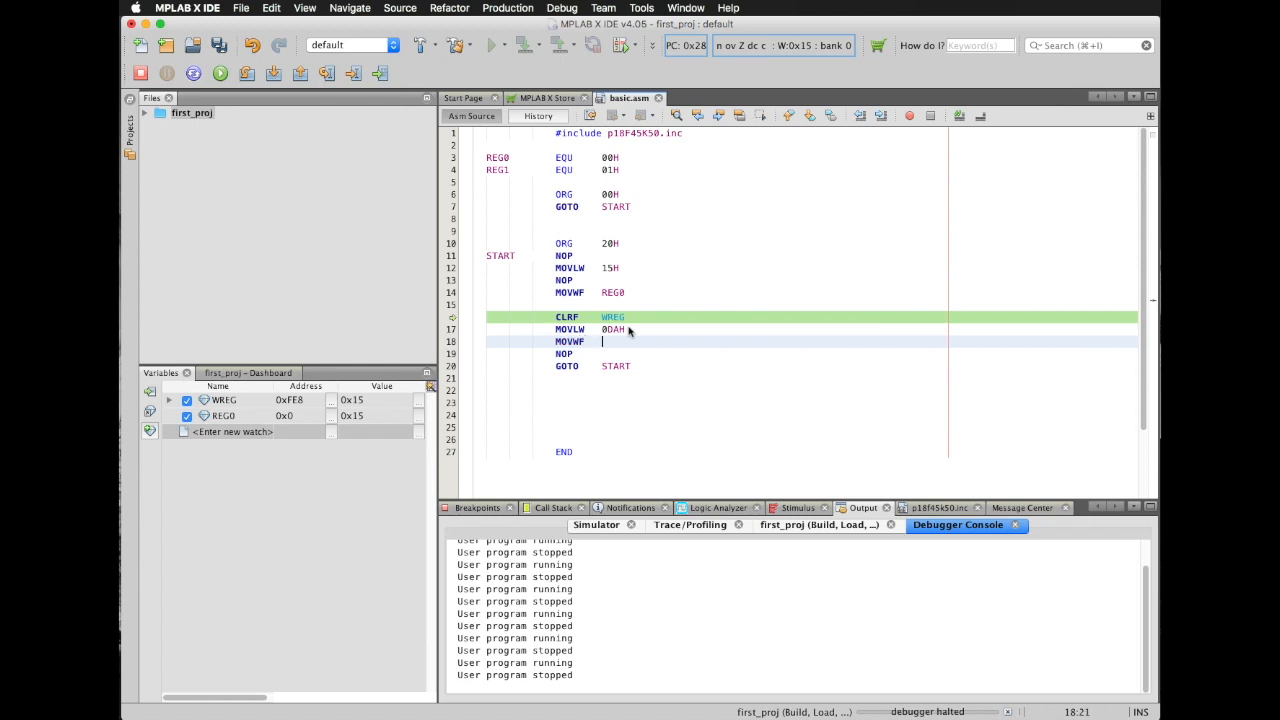
pyautogui.write('REG')
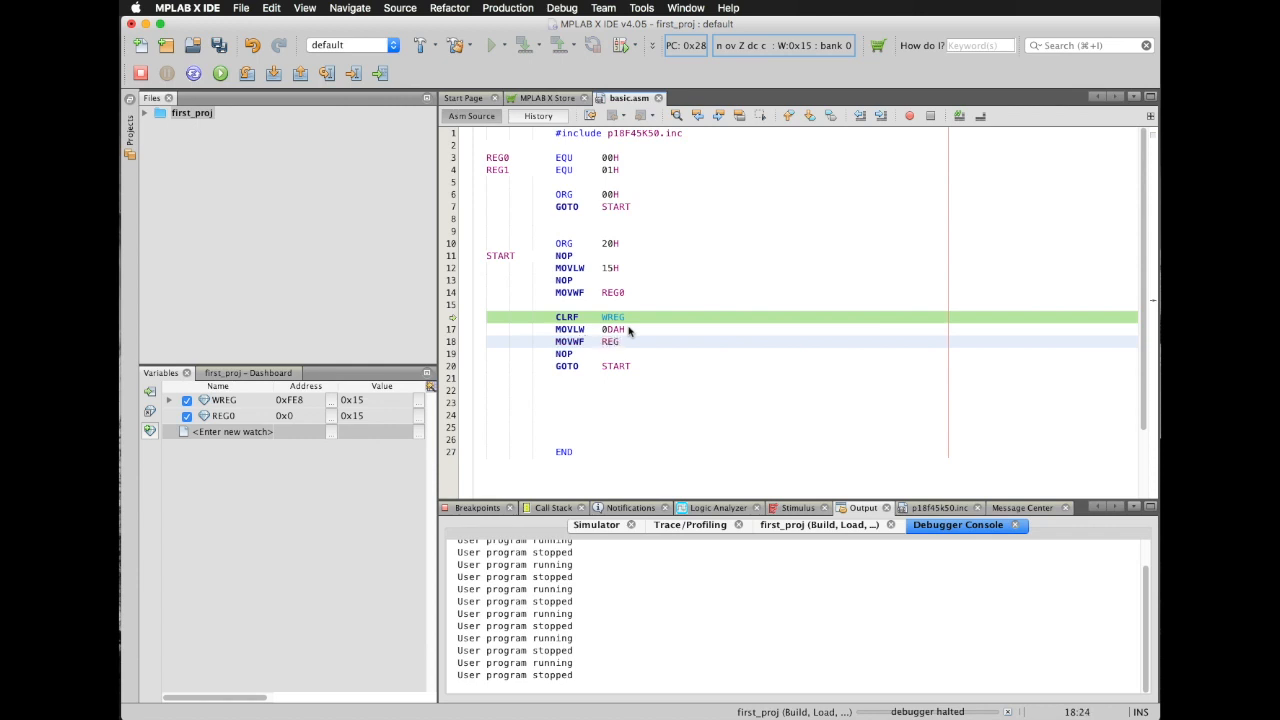
pyautogui.write('2')
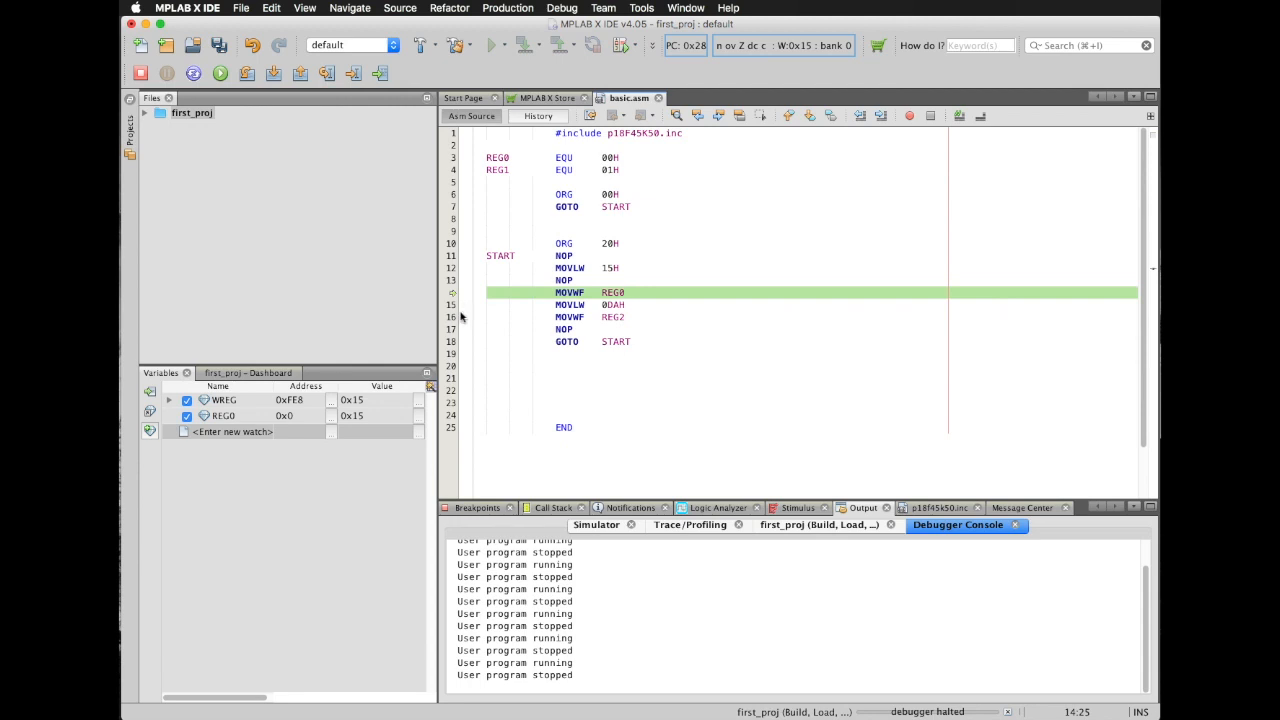
# Add CLRF REG0 and CLRF REG1 on new lines after the NOP
pyautogui.click(625, 292)
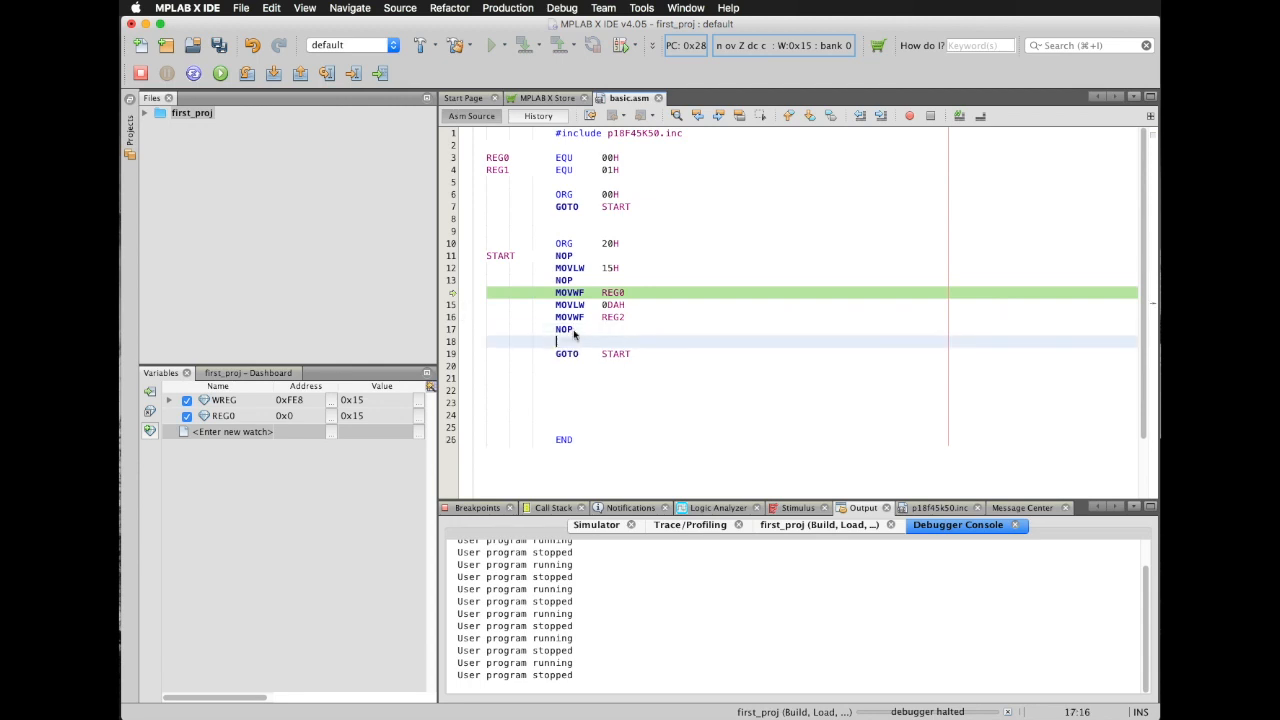
pyautogui.write('CLRF\tREG0')
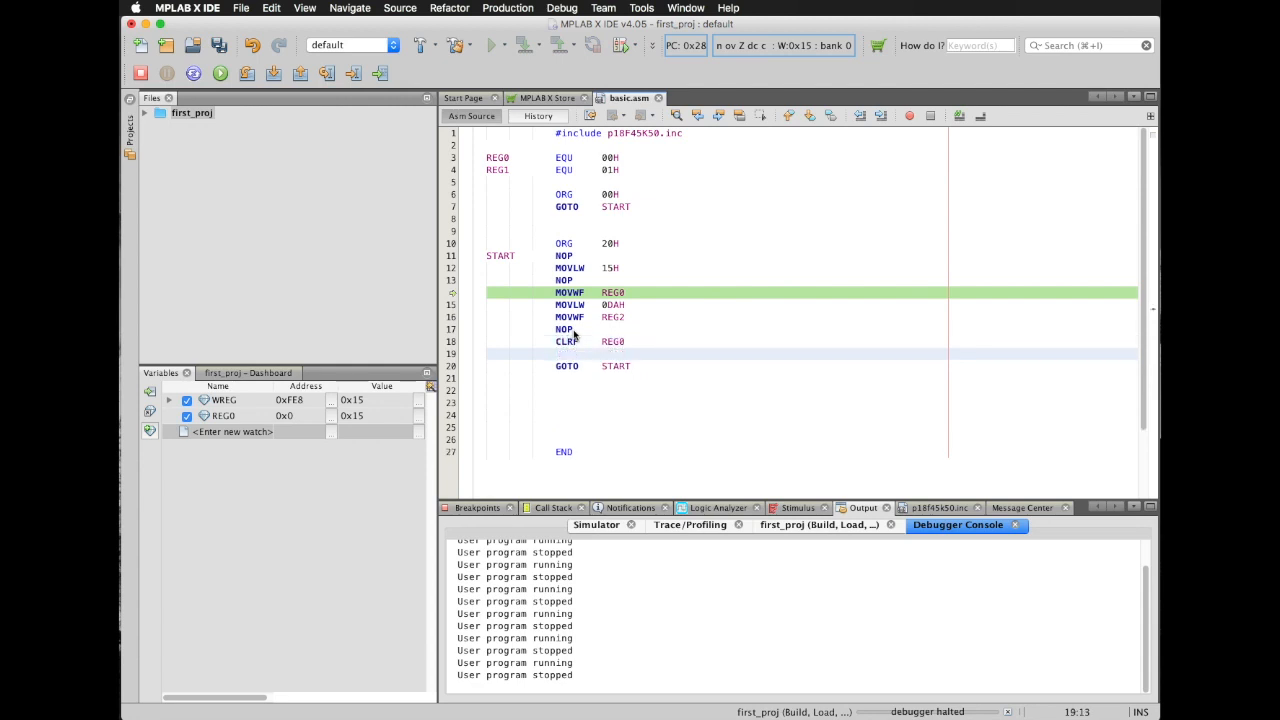
pyautogui.write('CLRF')
pyautogui.click(811, 317)
pyautogui.write('1')
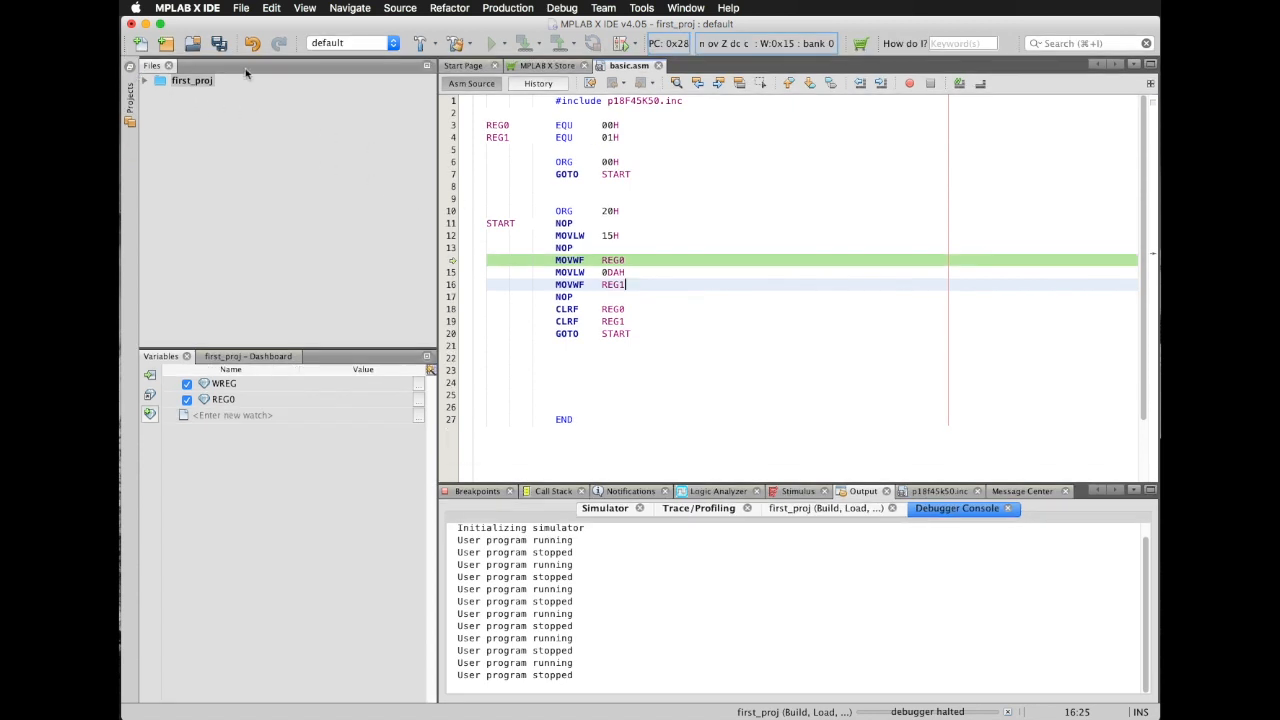
# Clean and build, add a REG1 watch, and start debugging the rebuilt program
pyautogui.click(455, 43)
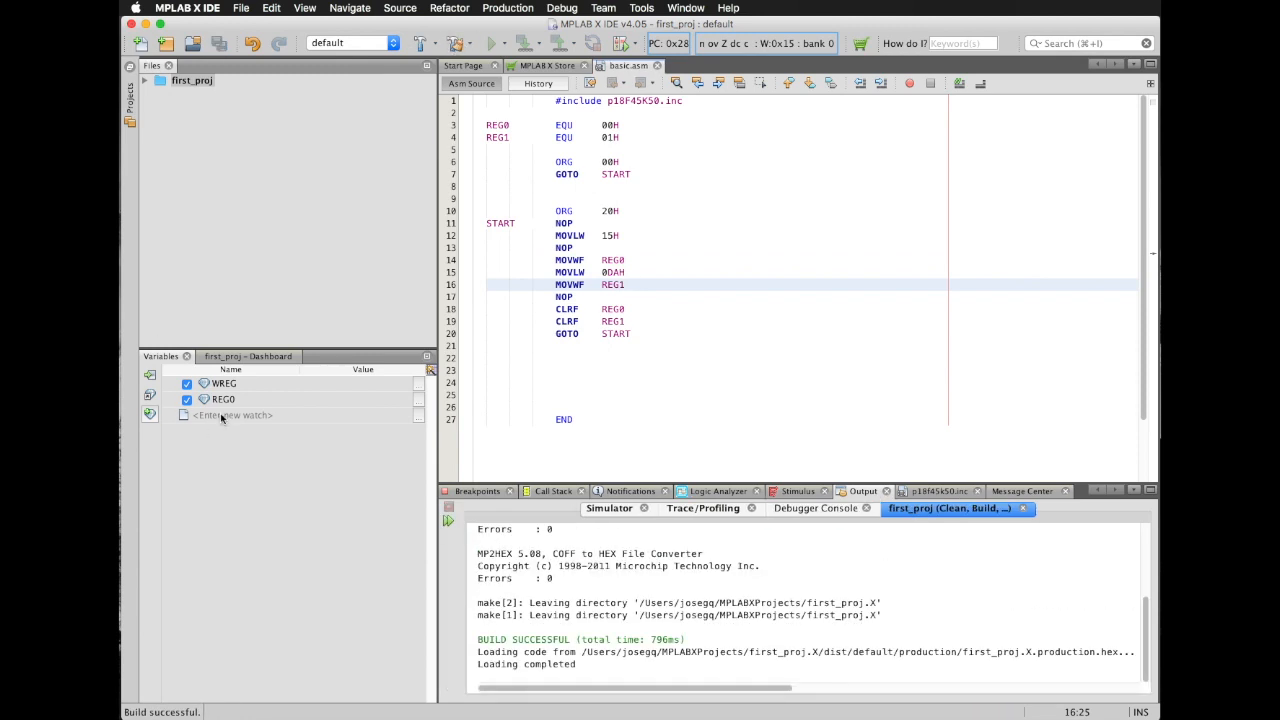
pyautogui.click(230, 415)
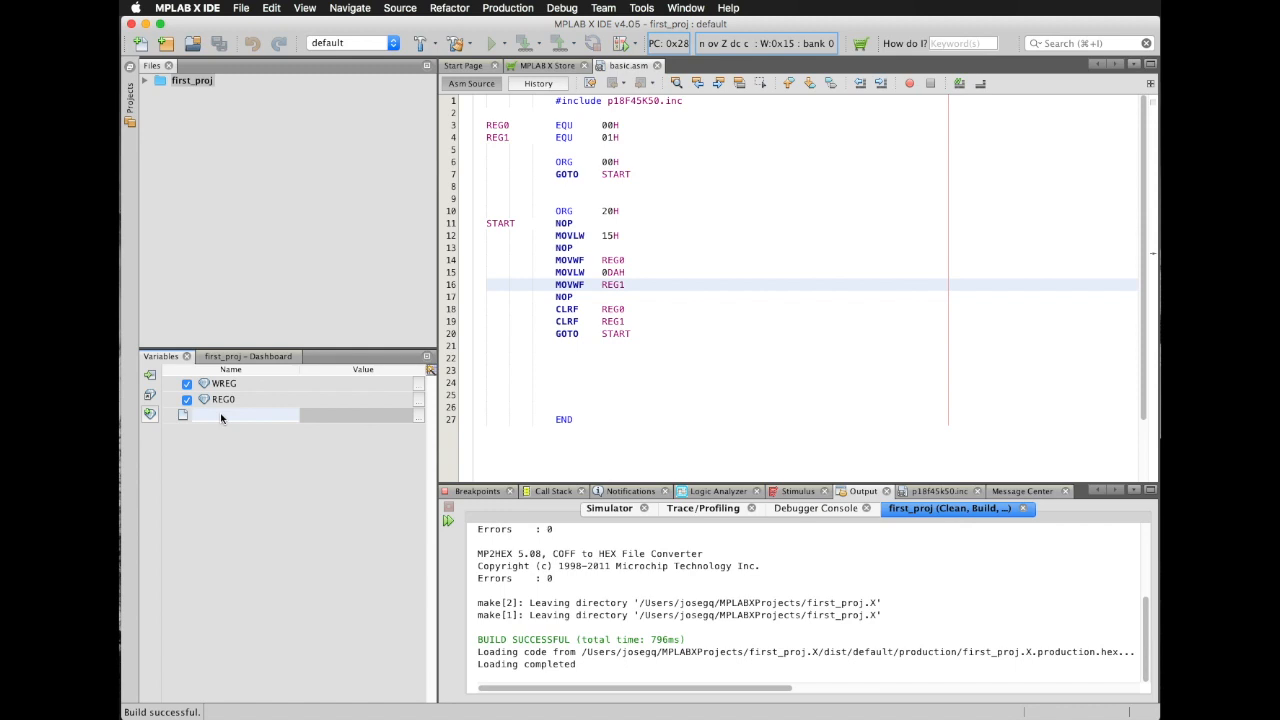
pyautogui.click(220, 416)
pyautogui.write('REG1')
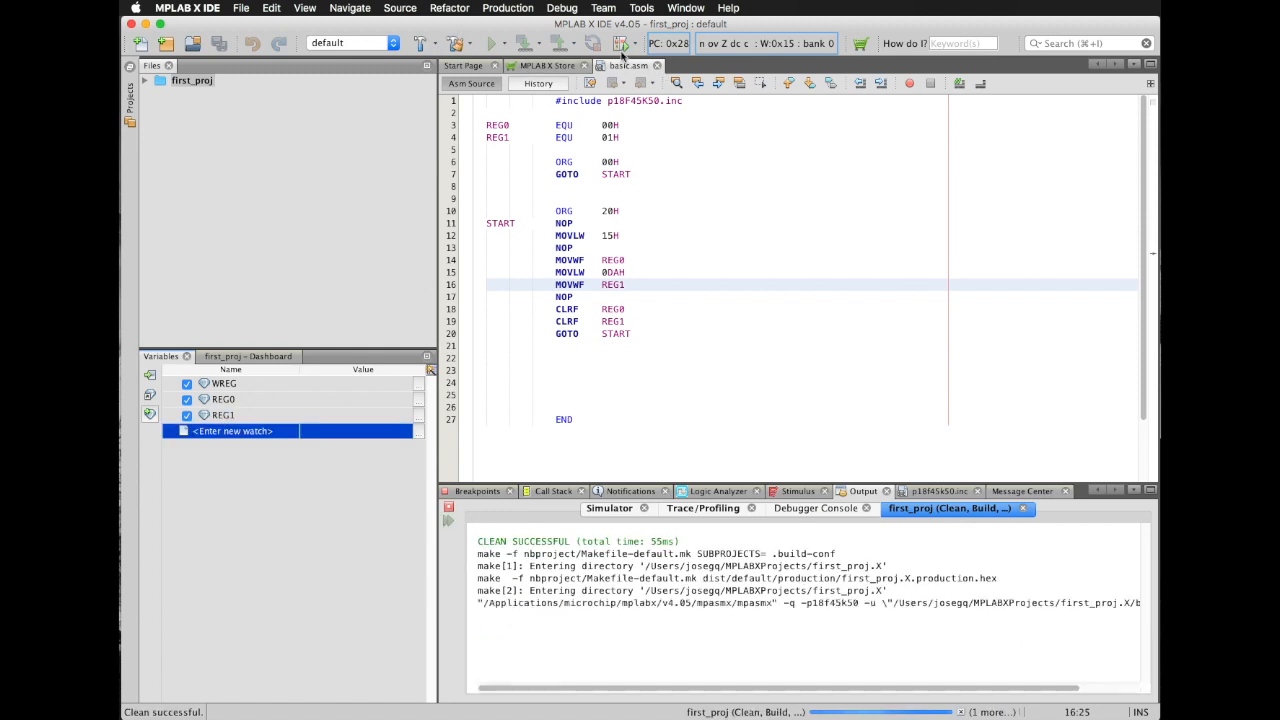
pyautogui.click(614, 43)
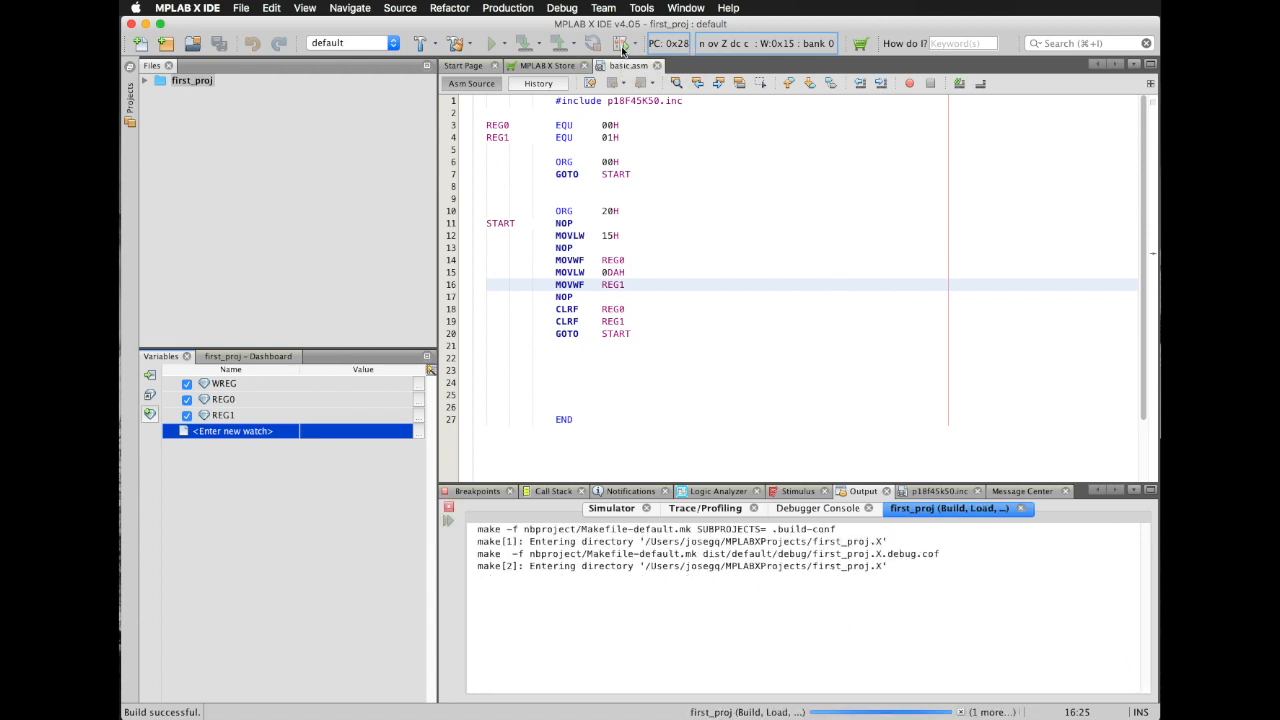
pyautogui.click(613, 44)
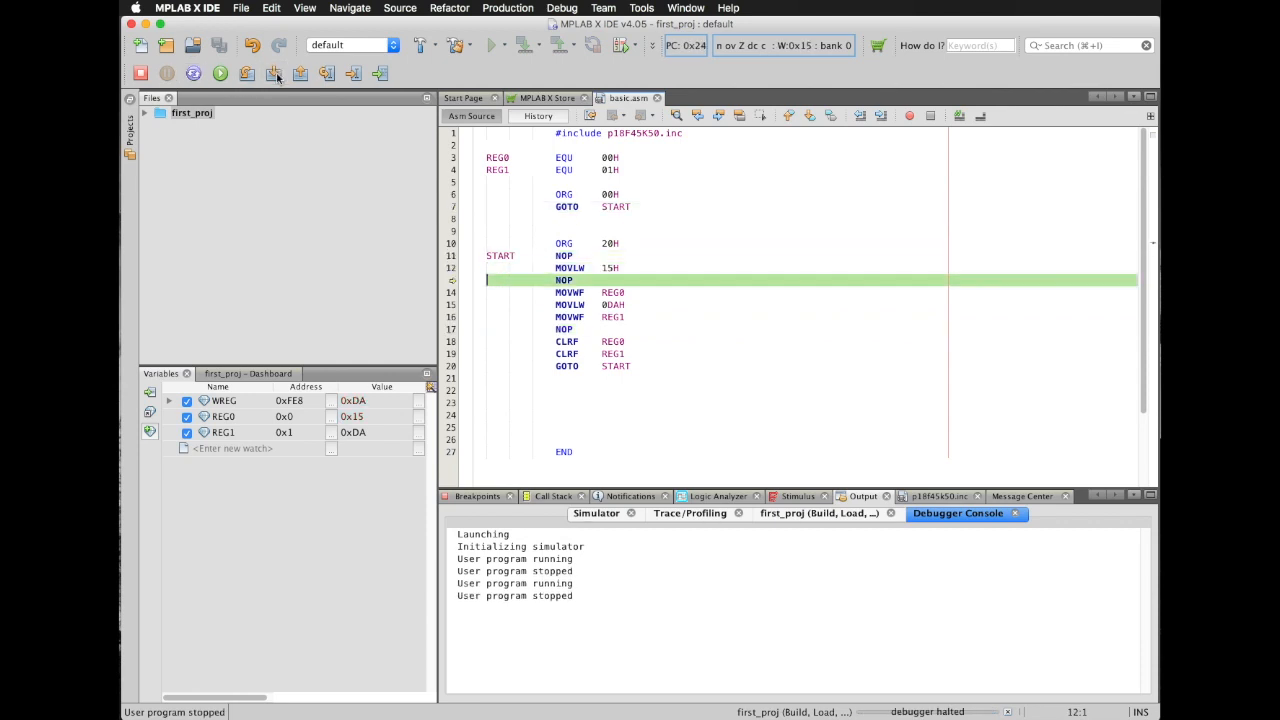
# Step through the loop as REG0 gets 0x15 and REG1 0xDA, then both clear to 0x00
pyautogui.click(233, 72)
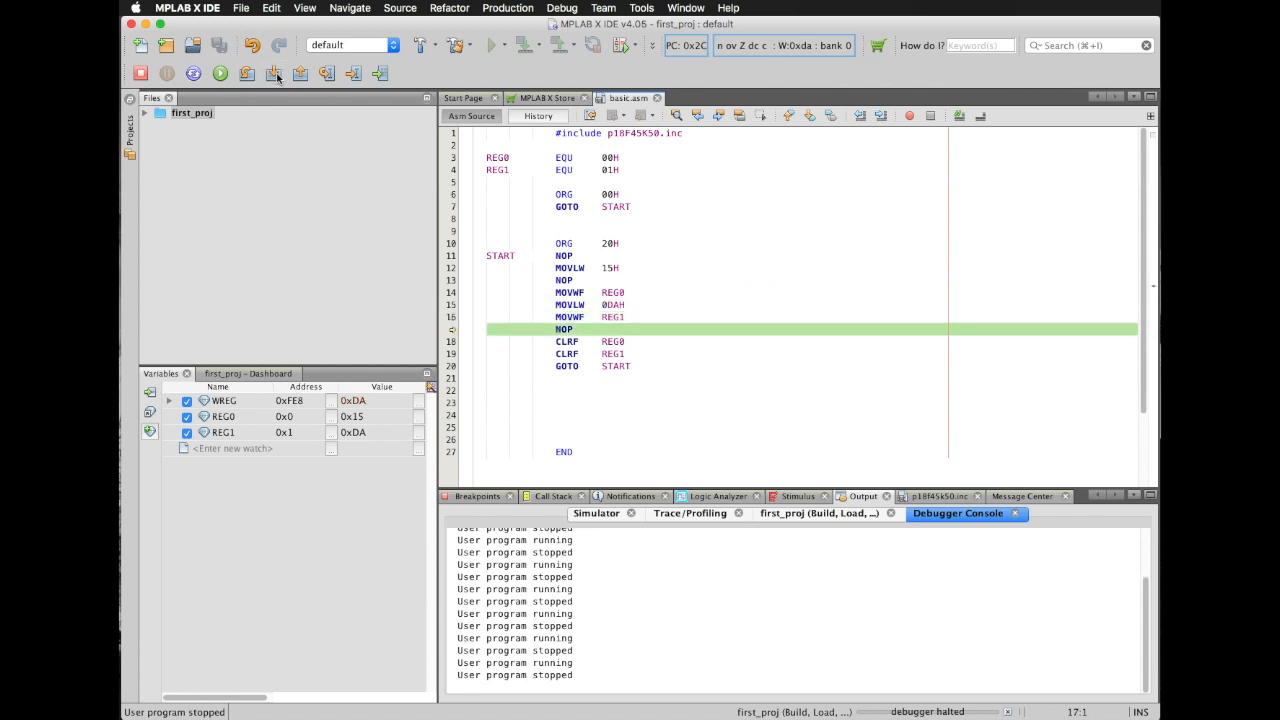
pyautogui.click(271, 73)
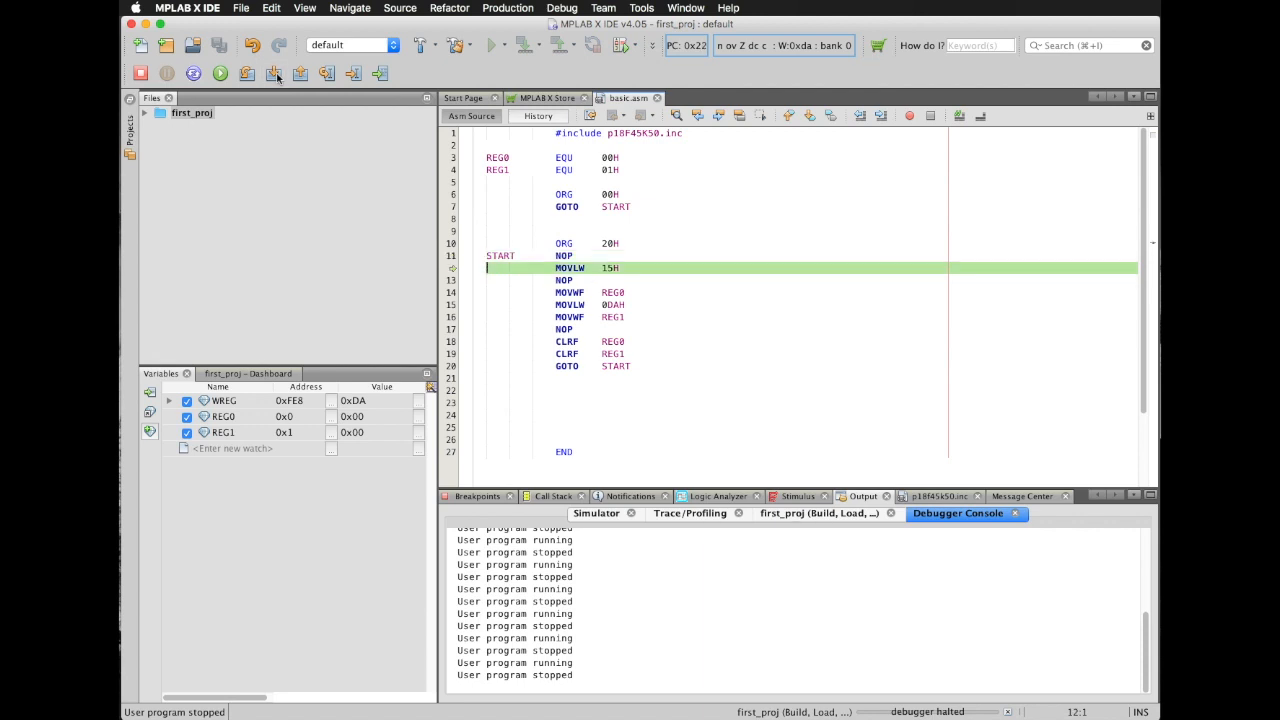
pyautogui.click(276, 72)
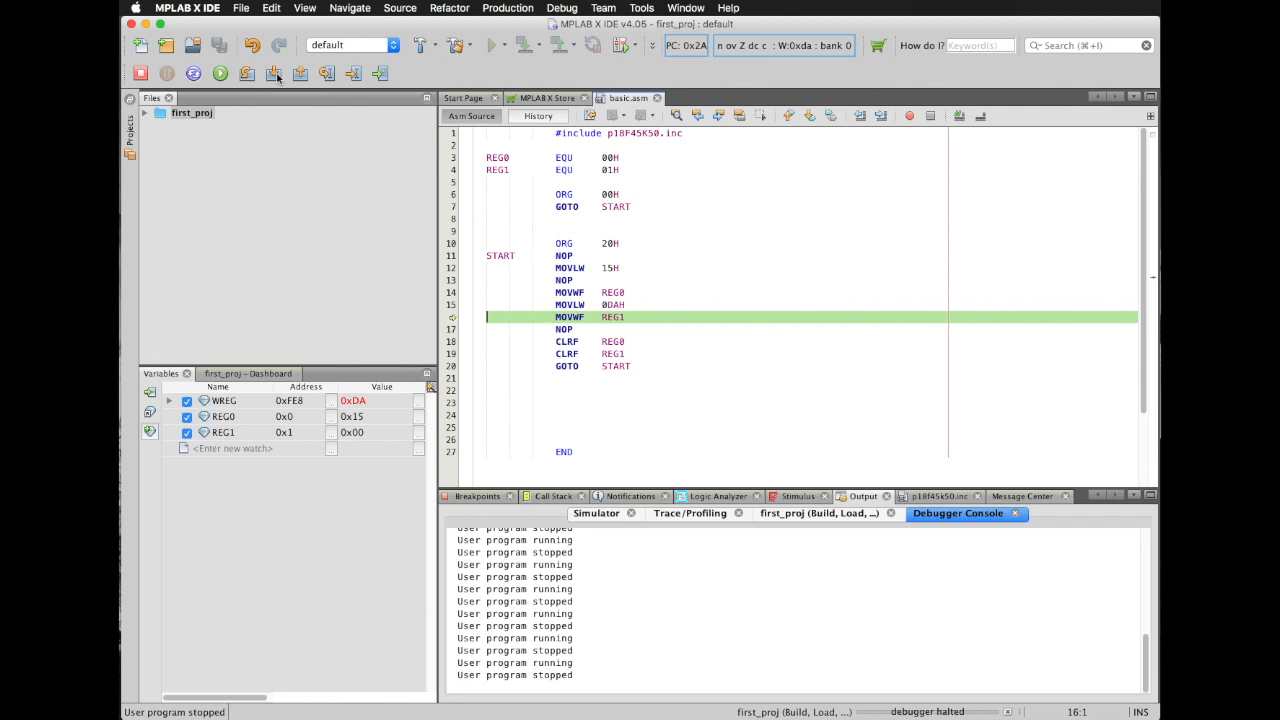
pyautogui.click(273, 72)
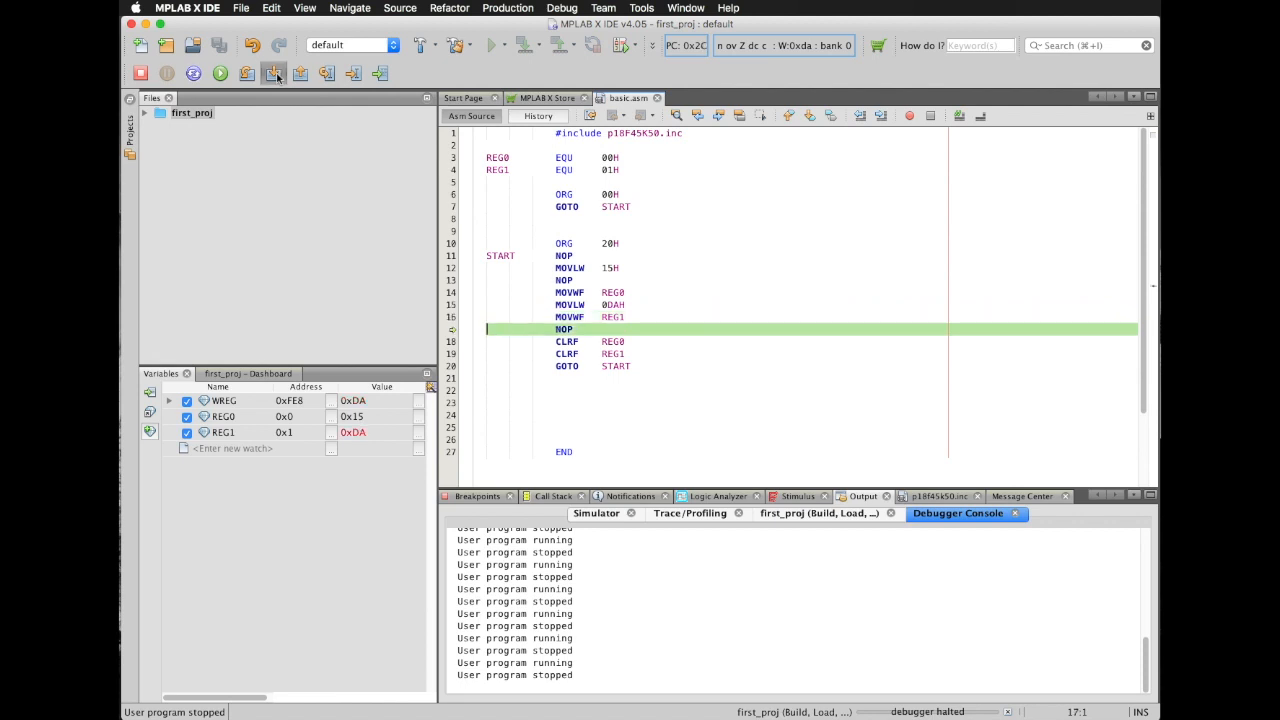
pyautogui.click(272, 72)
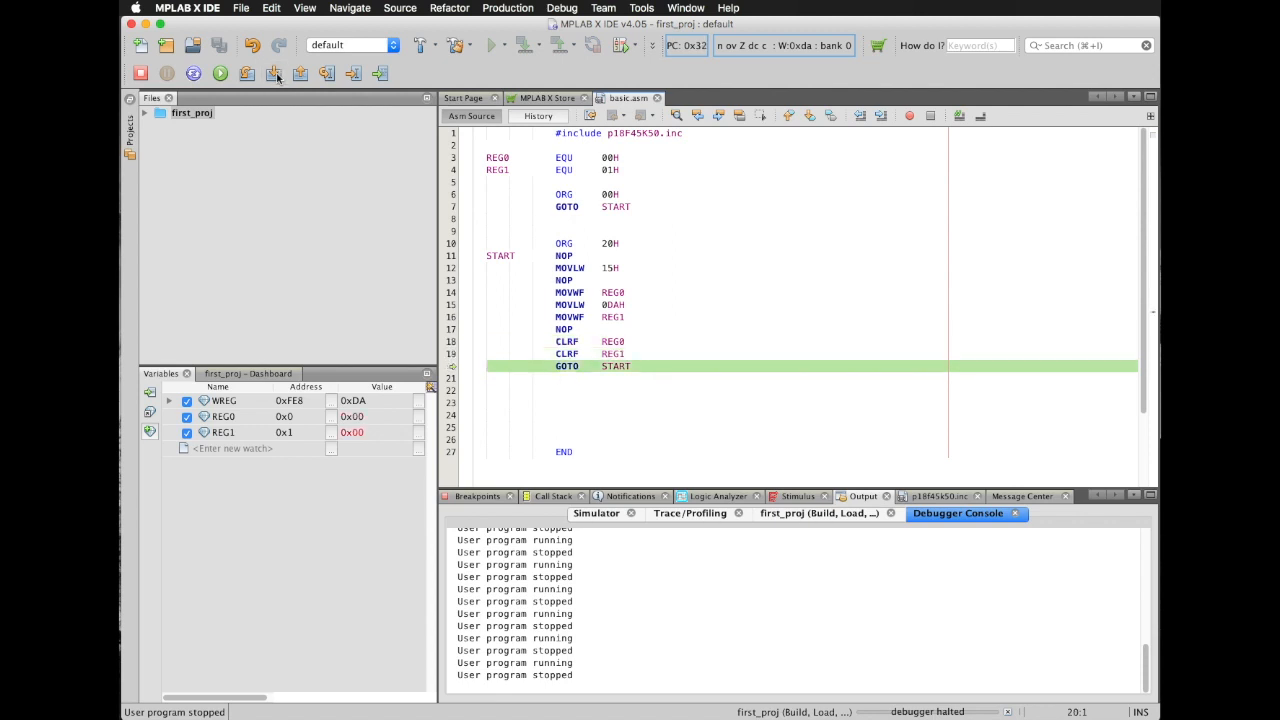
pyautogui.moveTo(272, 75)
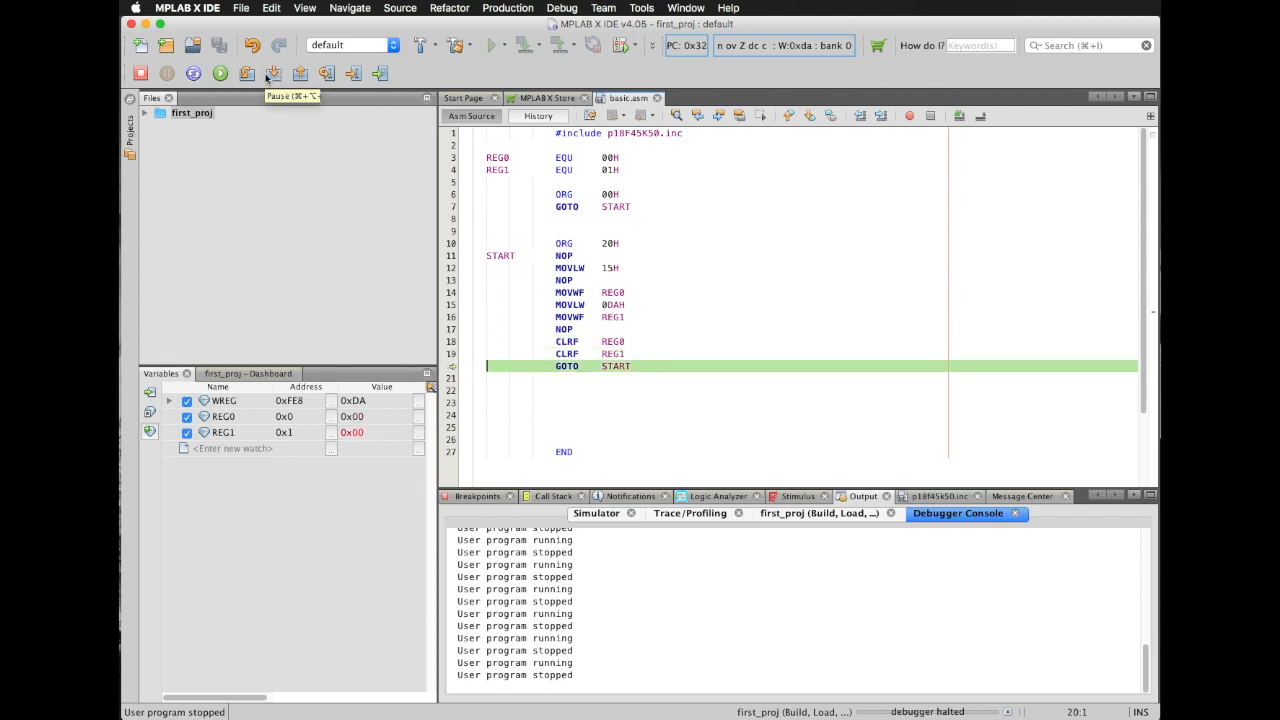